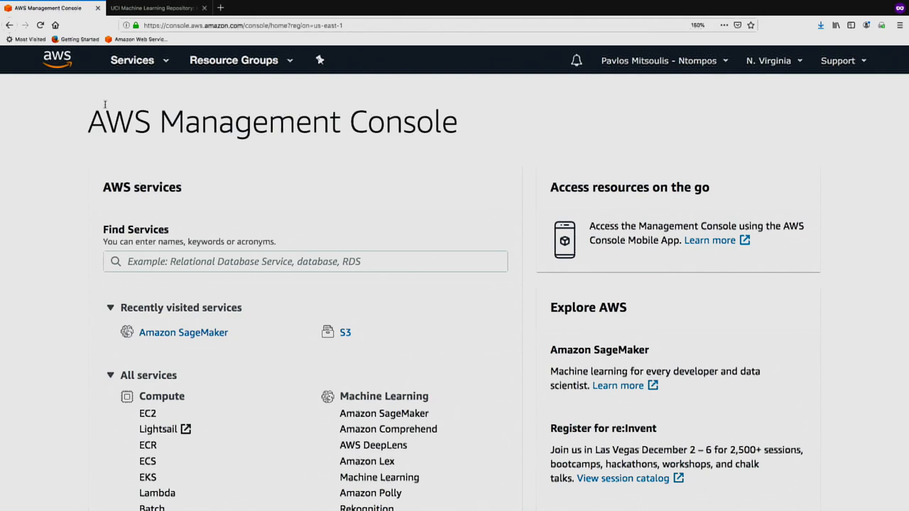
{"action": "mouse_move", "coordinate": [155, 13]}
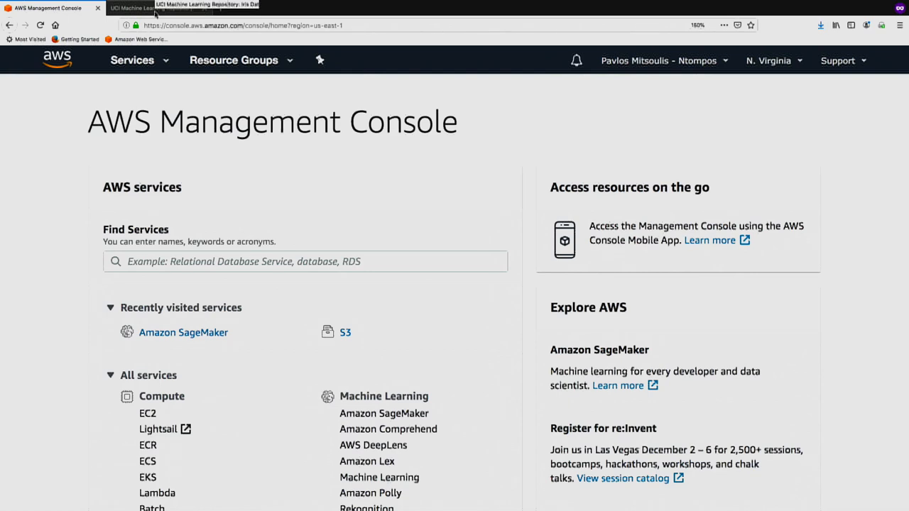
Step: Switch to the UCI Iris Data Set tab and scroll through its dataset details
{"action": "left_click", "coordinate": [151, 8]}
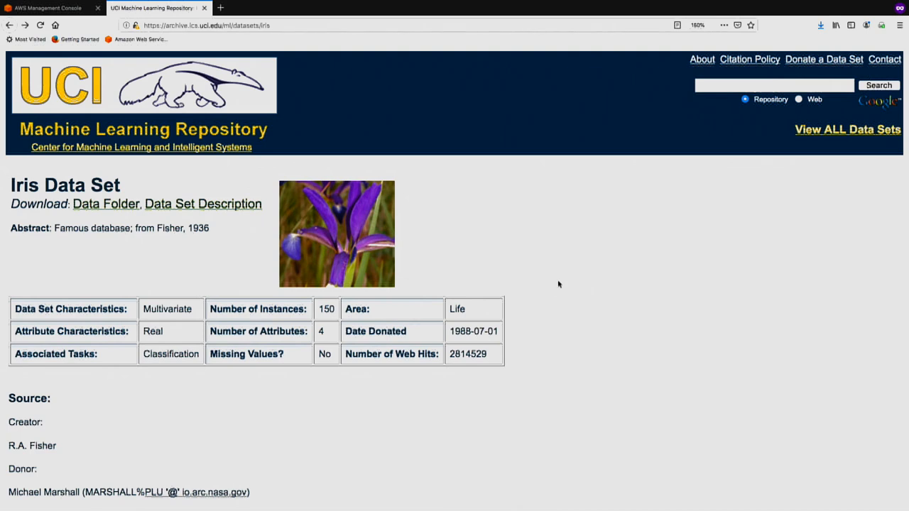
{"action": "scroll", "scroll_direction": "down", "scroll_amount": 3}
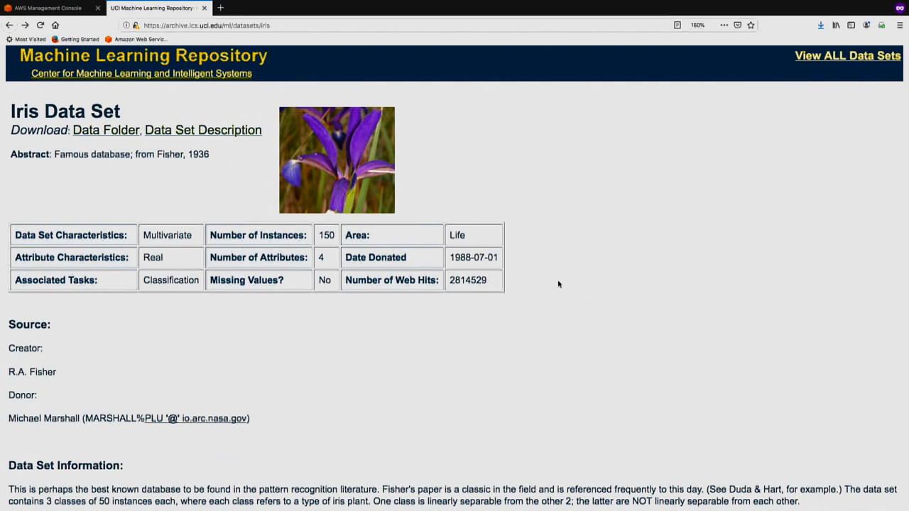
{"action": "scroll", "scroll_direction": "down", "scroll_amount": 3}
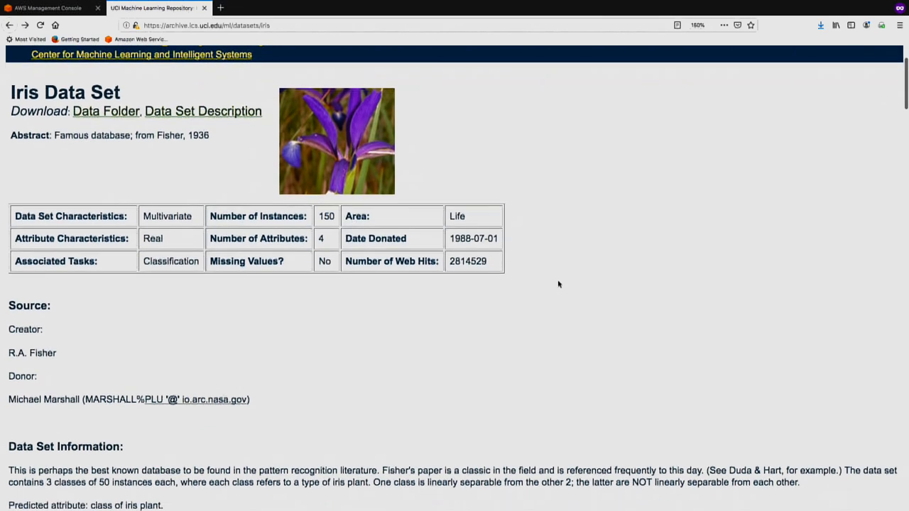
{"action": "scroll", "scroll_direction": "down", "scroll_amount": 3}
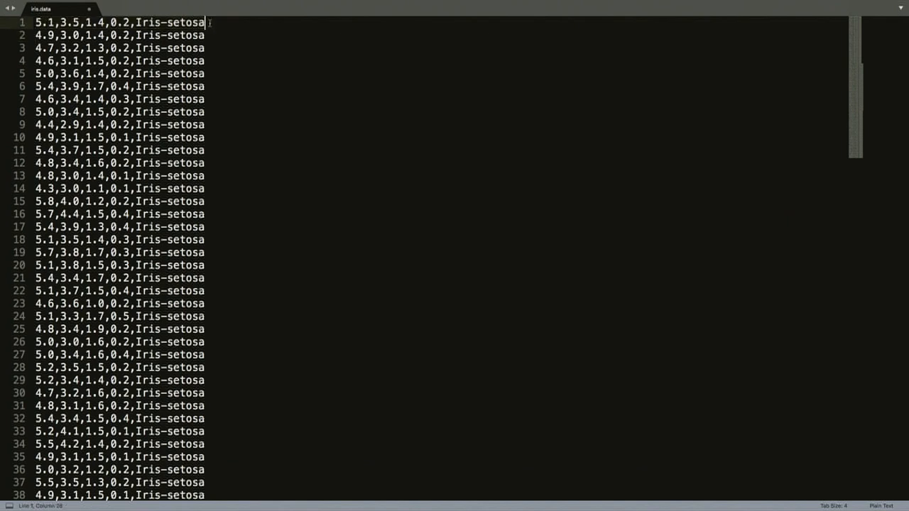
Step: Scroll through iris.data in Sublime Text, then return to the AWS Management Console tab
{"action": "scroll", "scroll_direction": "down", "scroll_amount": 3}
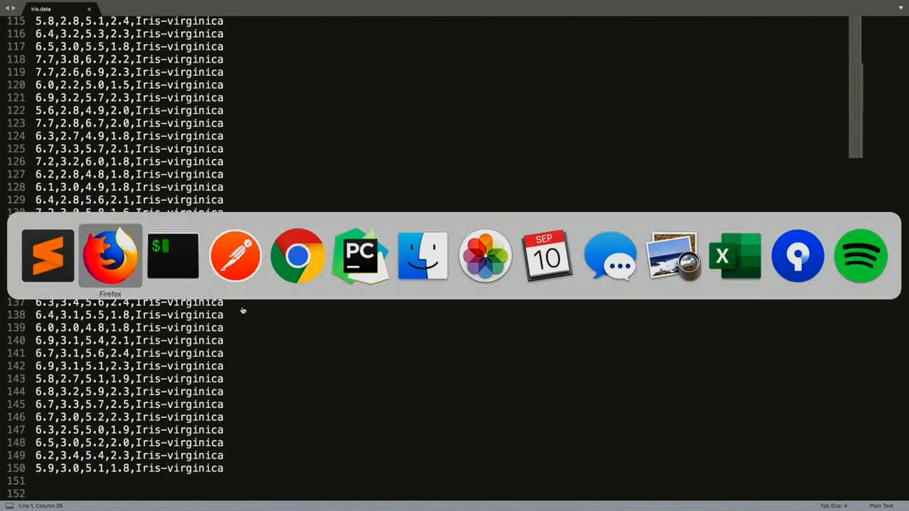
{"action": "left_click", "coordinate": [110, 255]}
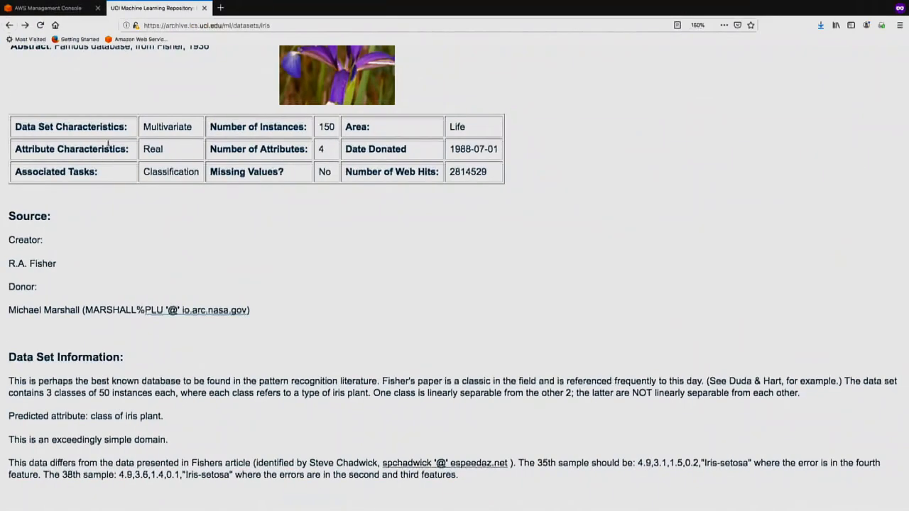
{"action": "left_click", "coordinate": [50, 8]}
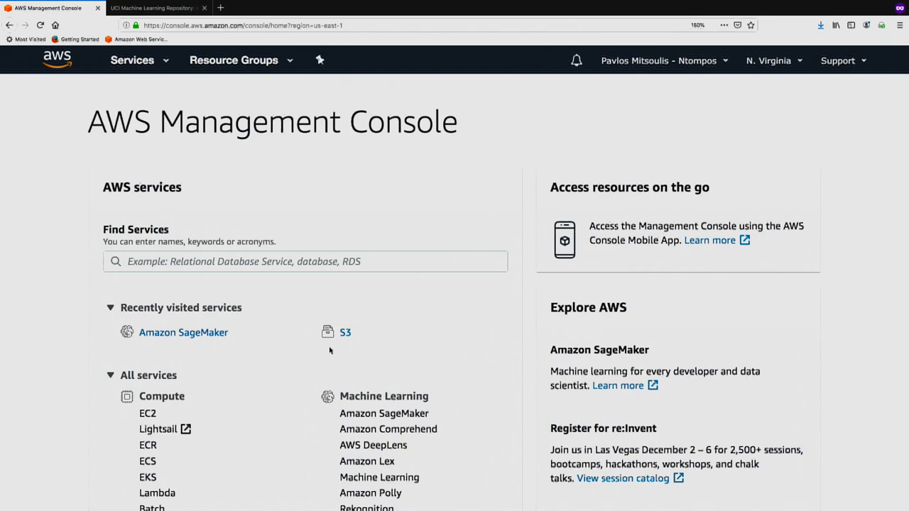
Step: Open S3 from recently visited services and enter the sagify-demo bucket
{"action": "left_click", "coordinate": [346, 333]}
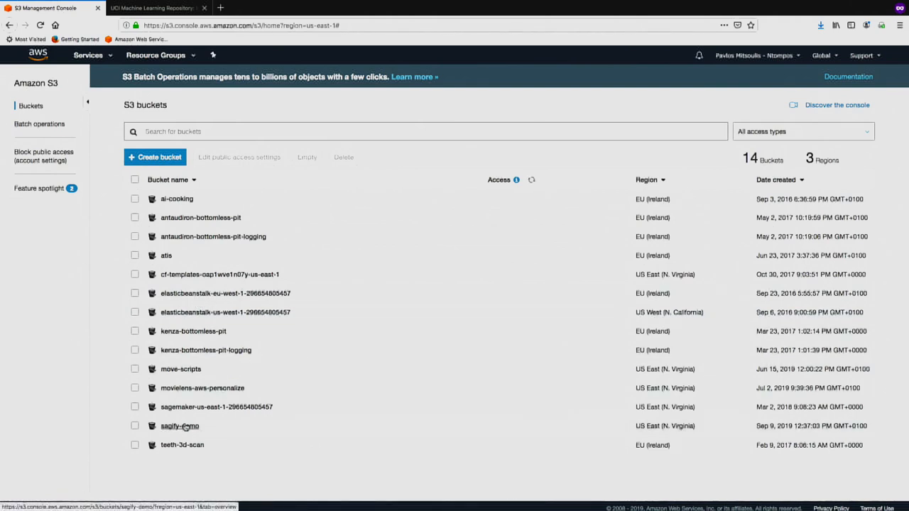
{"action": "left_click", "coordinate": [180, 426]}
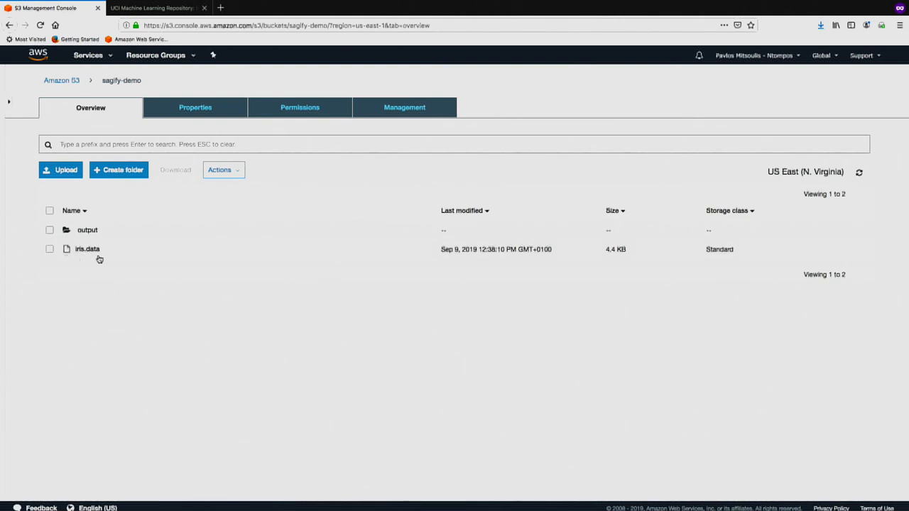
{"action": "mouse_move", "coordinate": [183, 476]}
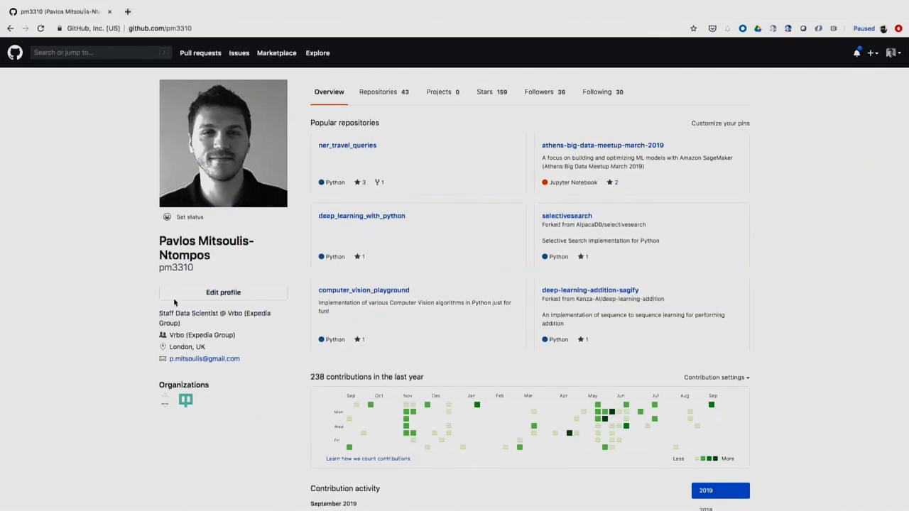
{"action": "mouse_move", "coordinate": [788, 307]}
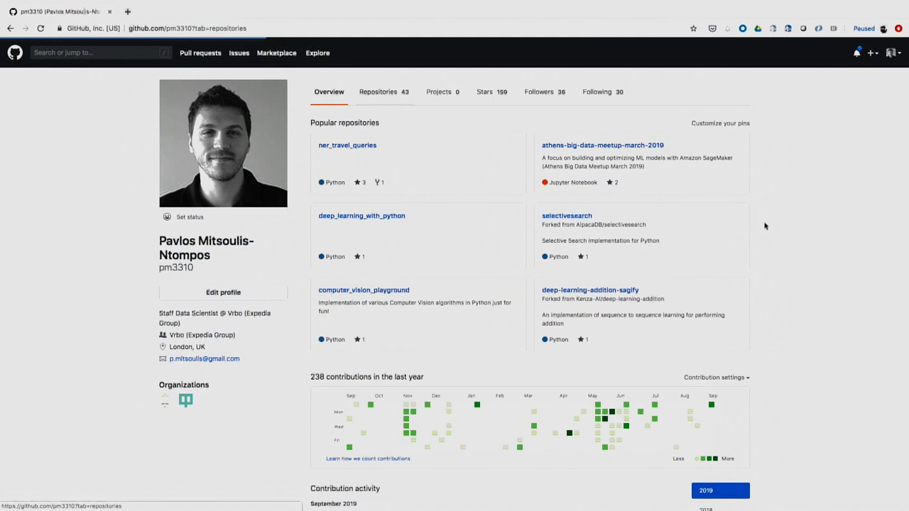
Step: Create the sagify-demo repository with README and Python .gitignore, then get its clone URL
{"action": "left_click", "coordinate": [377, 92]}
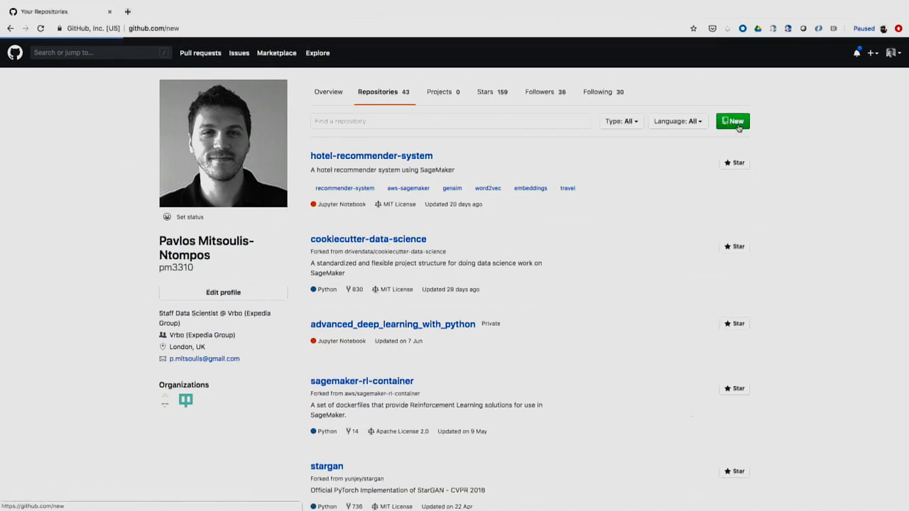
{"action": "left_click", "coordinate": [733, 121]}
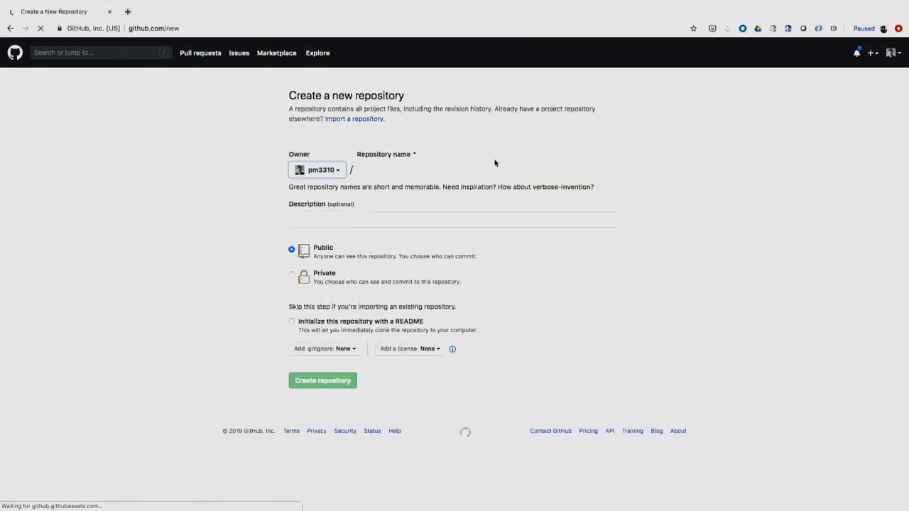
{"action": "type", "text": "sagify-demo"}
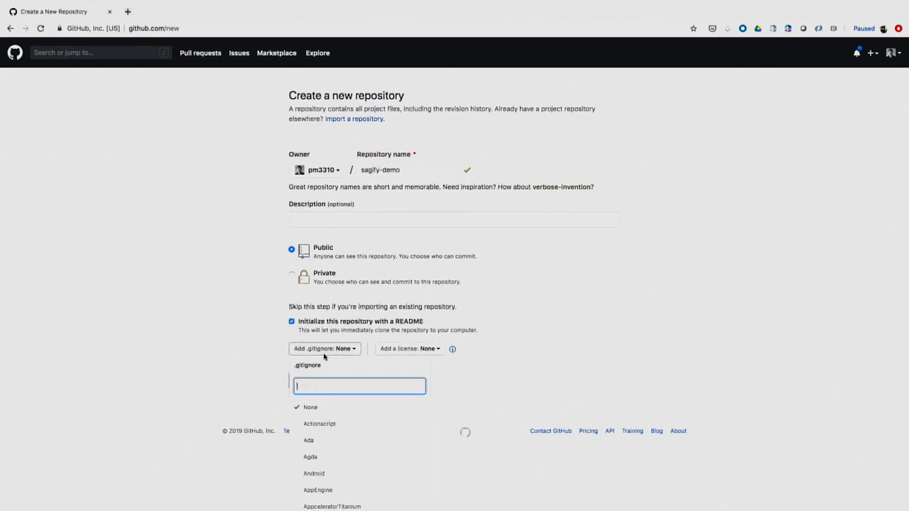
{"action": "type", "text": "py"}
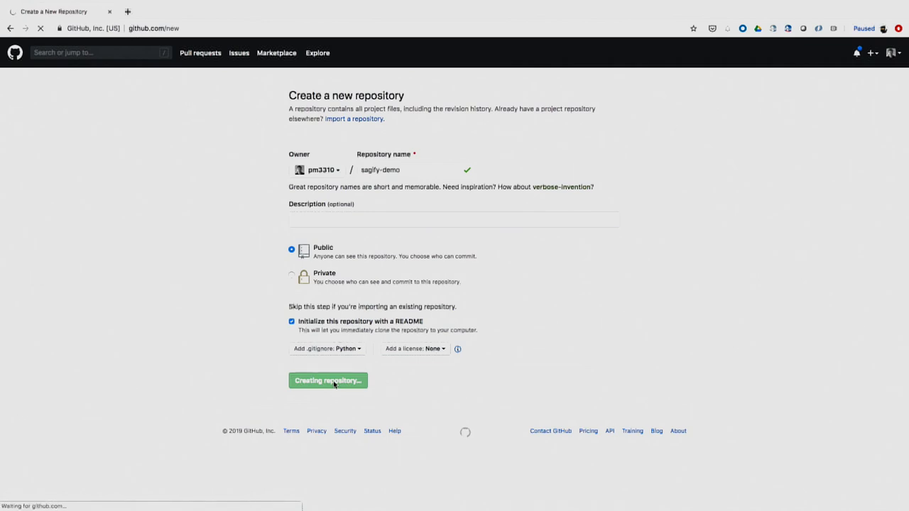
{"action": "left_click", "coordinate": [328, 380]}
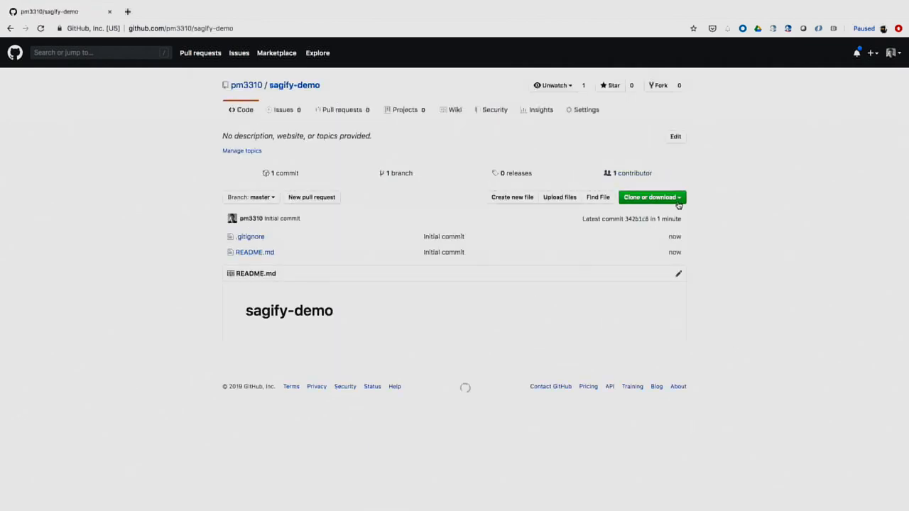
{"action": "left_click", "coordinate": [650, 197]}
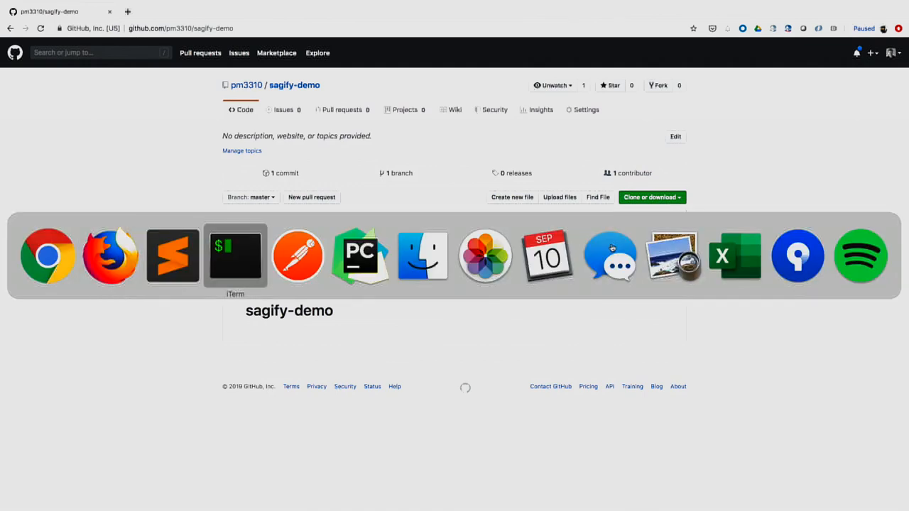
Step: In iTerm, change into the cloned sagify-demo/ folder and begin a conda command
{"action": "left_click", "coordinate": [235, 256]}
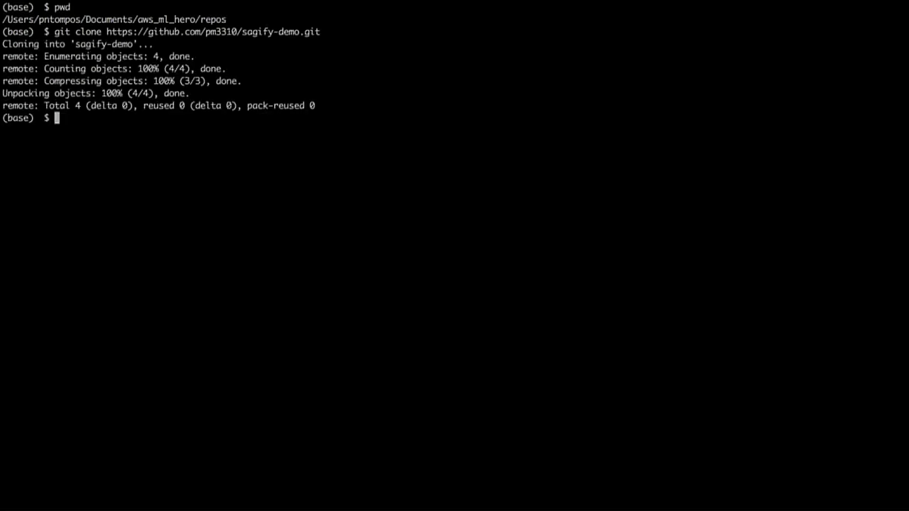
{"action": "type", "text": "cd sagify-demo/"}
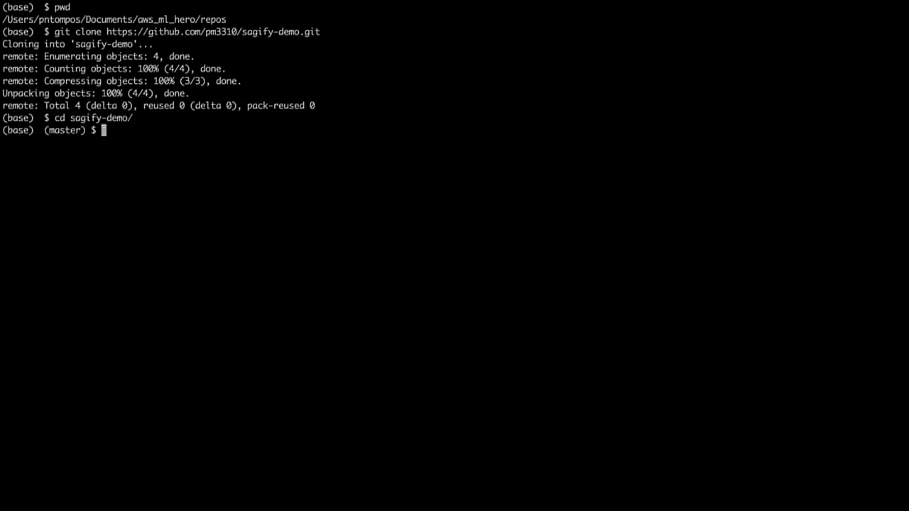
{"action": "type", "text": "conda"}
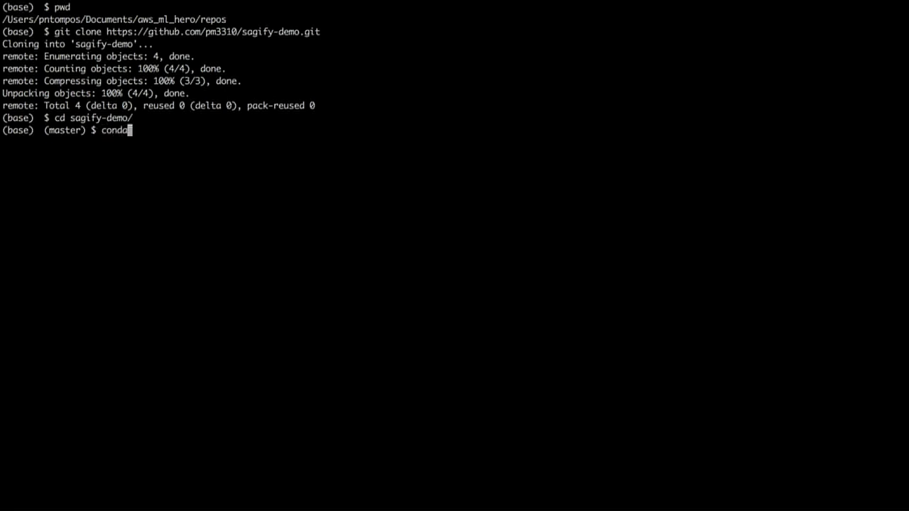
Step: Create conda environment sagify-demo with Python 3.6, confirm with y, and activate it
{"action": "type", "text": "crea"}
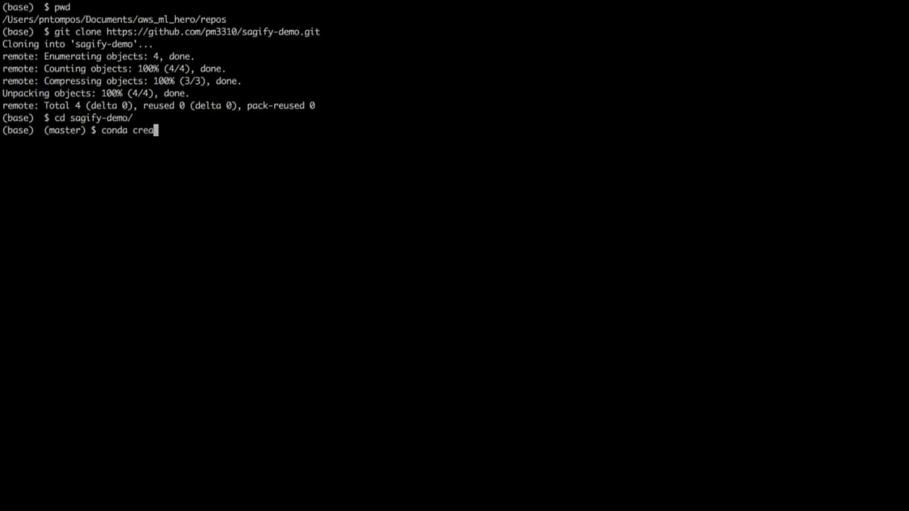
{"action": "type", "text": "te --"}
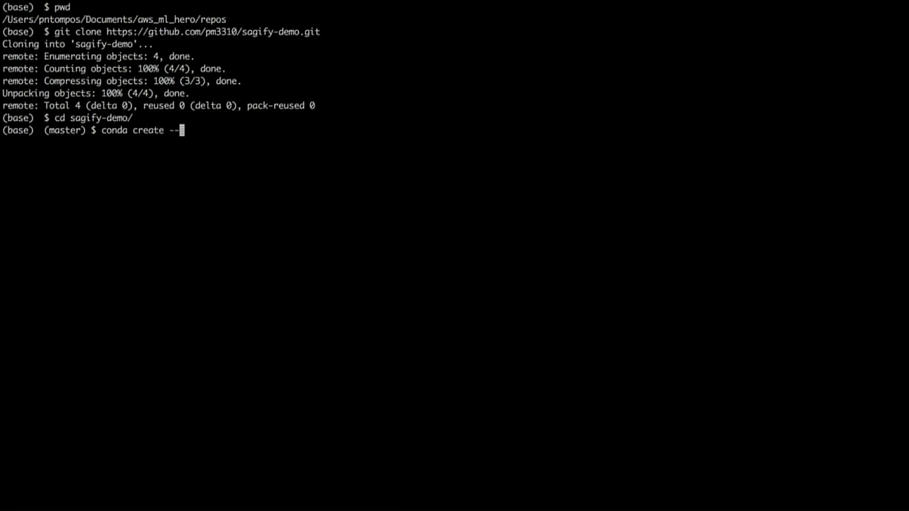
{"action": "type", "text": "name"}
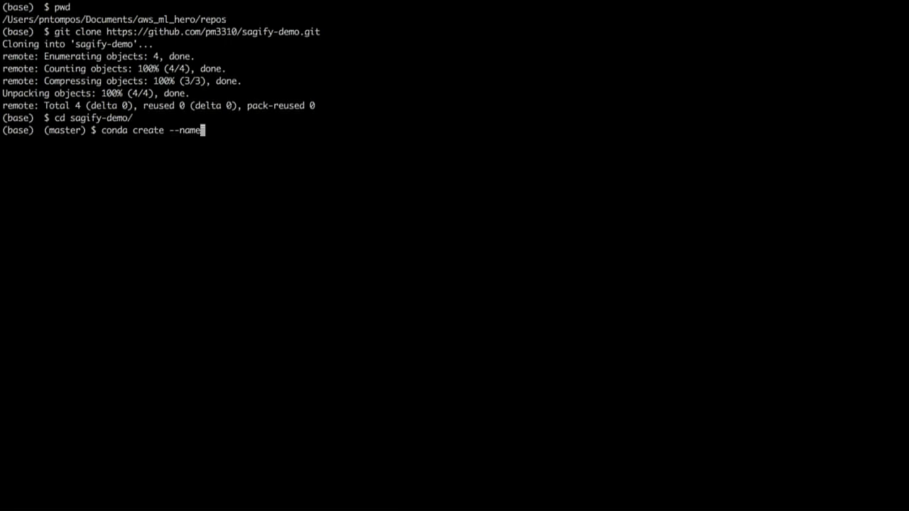
{"action": "type", "text": "sagify"}
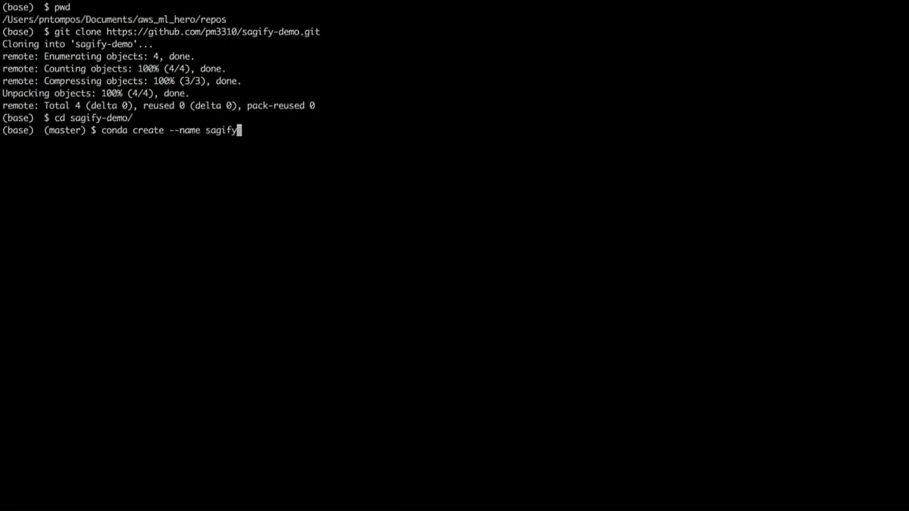
{"action": "type", "text": "-demo python"}
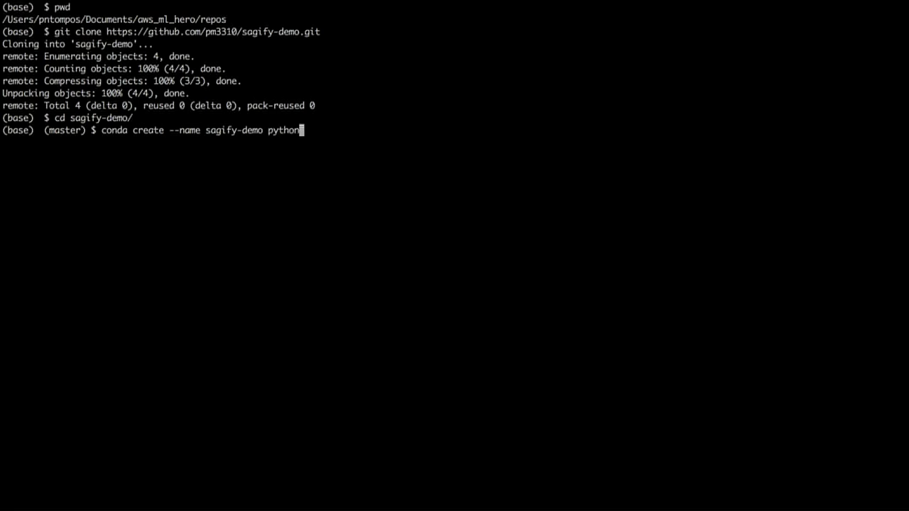
{"action": "type", "text": "=3.6"}
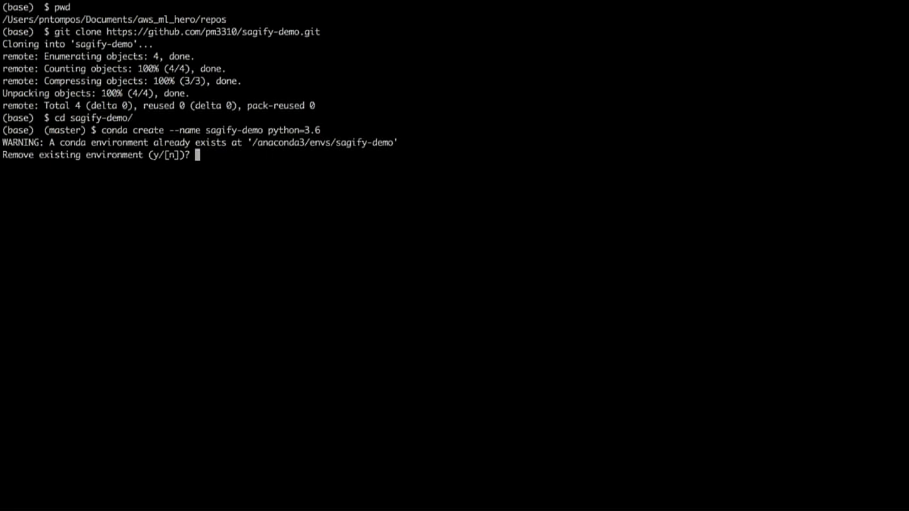
{"action": "type", "text": "y"}
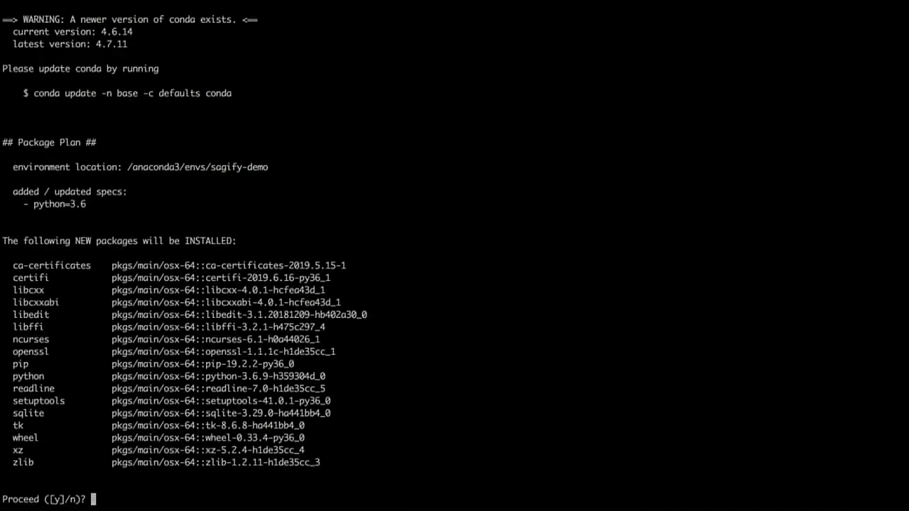
{"action": "type", "text": "y"}
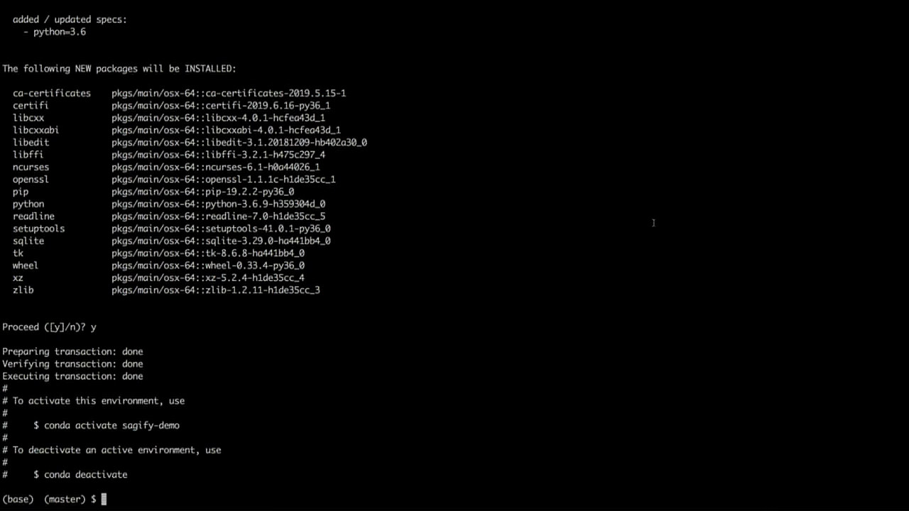
{"action": "mouse_move", "coordinate": [44, 425]}
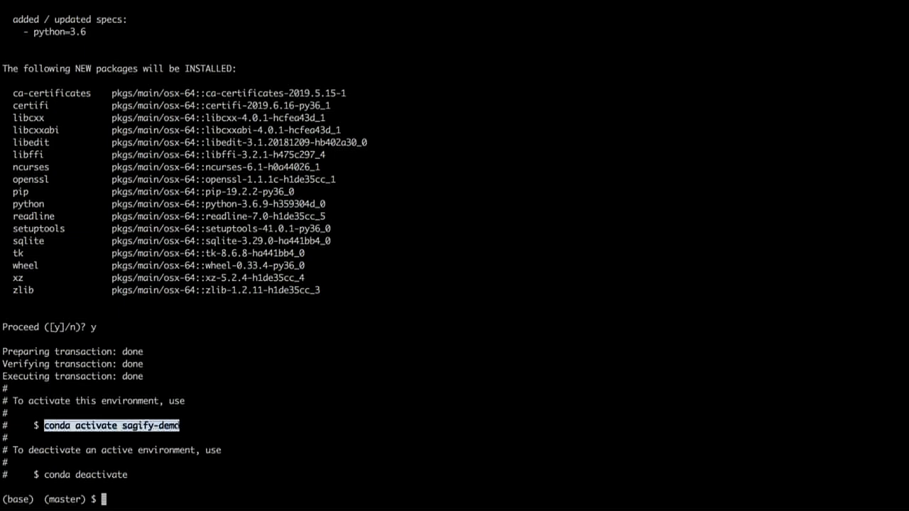
{"action": "type", "text": "conda activate sagify-demo"}
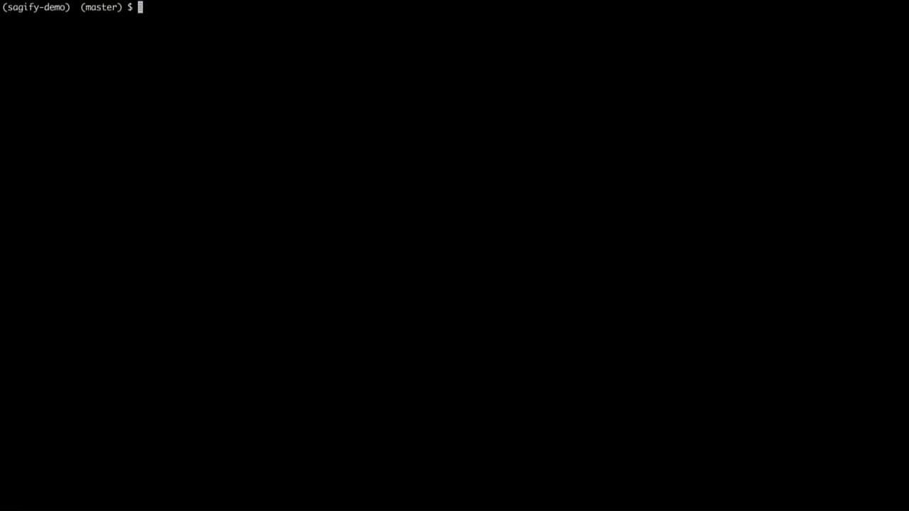
Step: Run pip install sagify scikit-learn pandas awscli
{"action": "type", "text": "pip insta"}
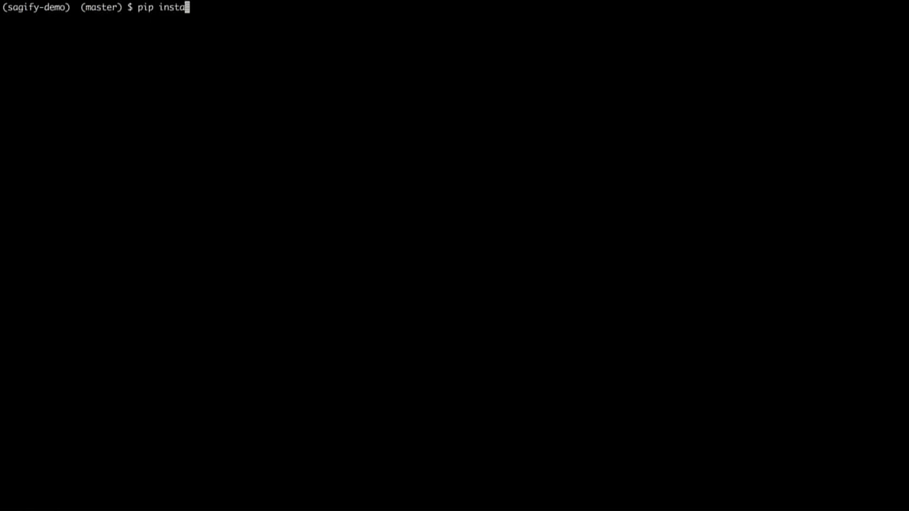
{"action": "type", "text": "ll sagify"}
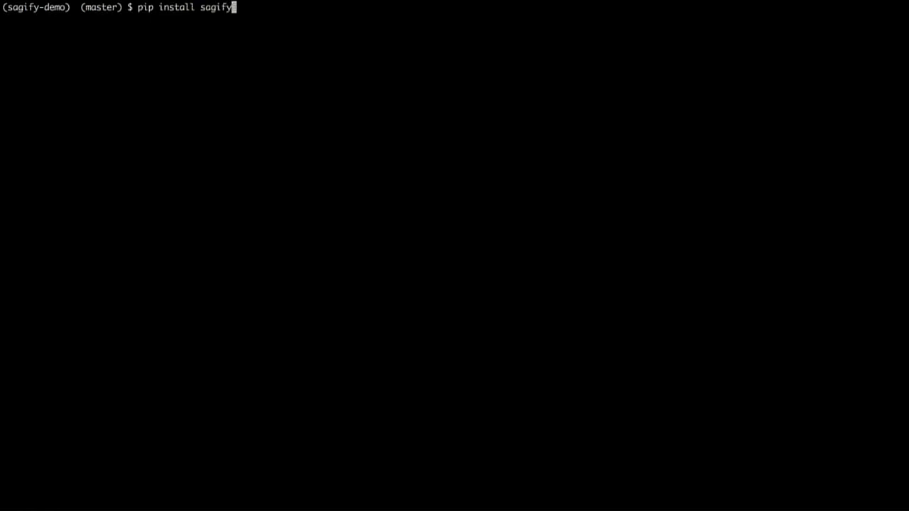
{"action": "type", "text": "\" \""}
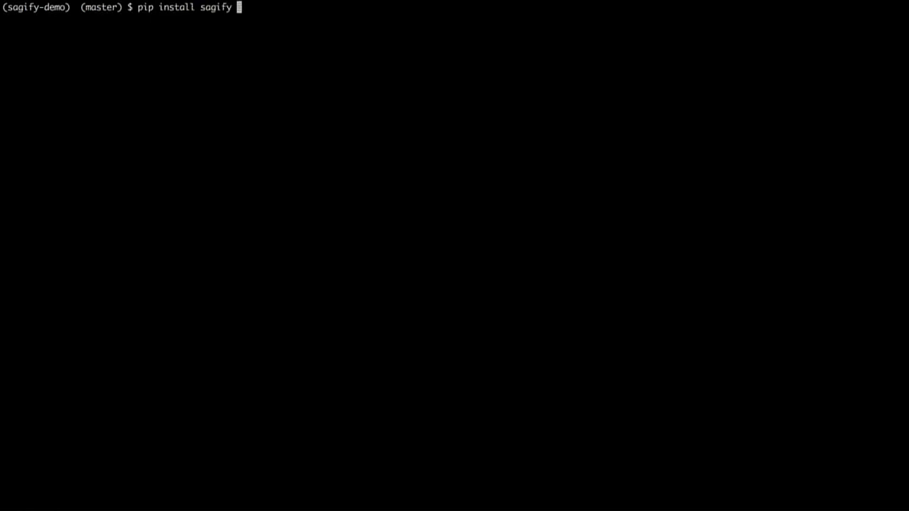
{"action": "type", "text": "scikit-le"}
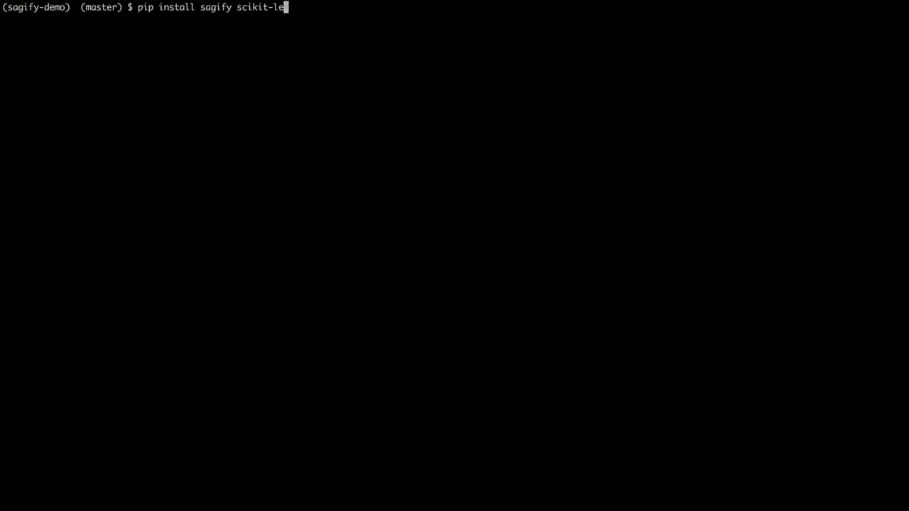
{"action": "type", "text": "arn pandas"}
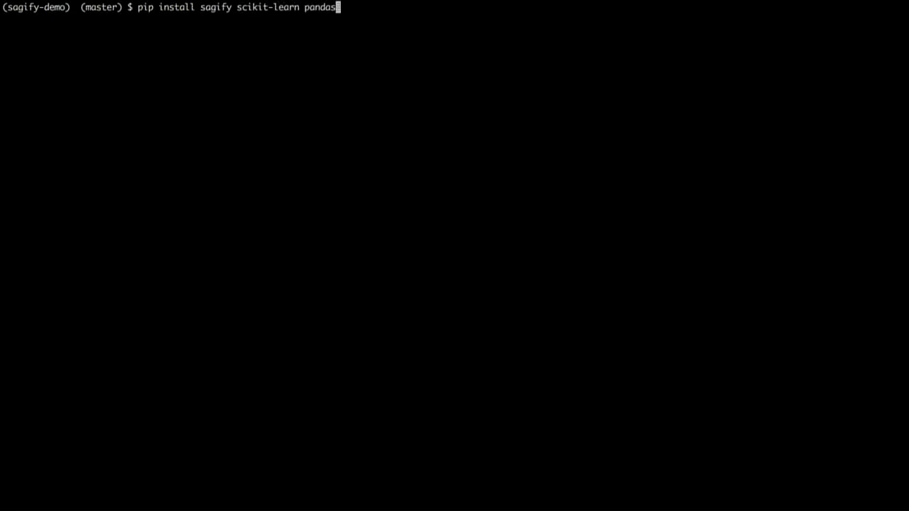
{"action": "type", "text": "\" \""}
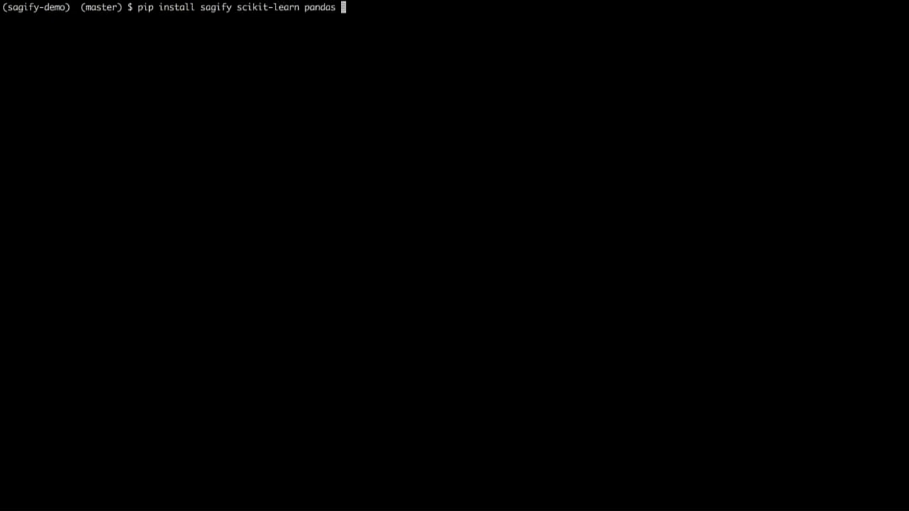
{"action": "type", "text": "aws"}
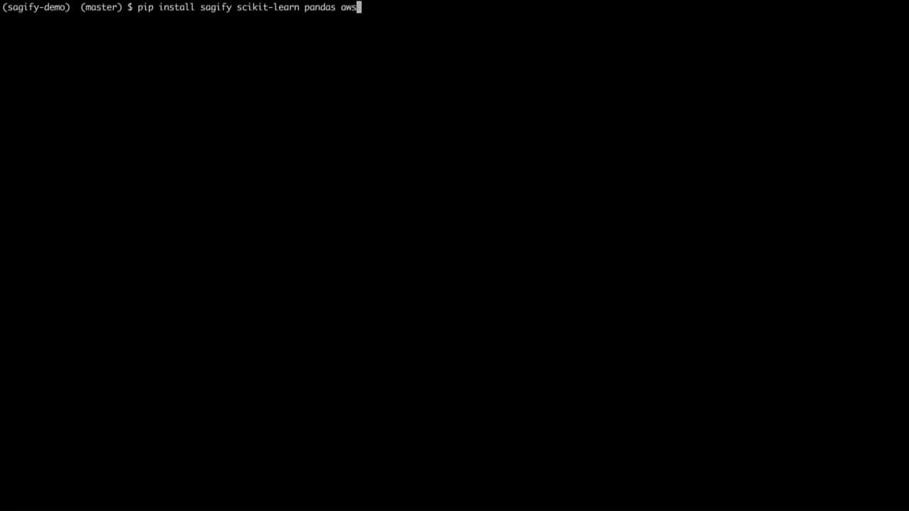
{"action": "type", "text": "cli"}
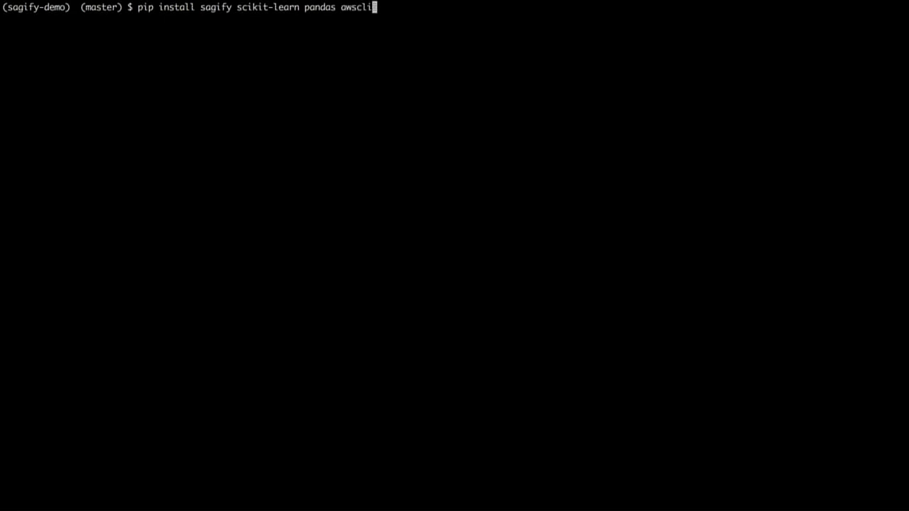
{"action": "key", "text": "Enter"}
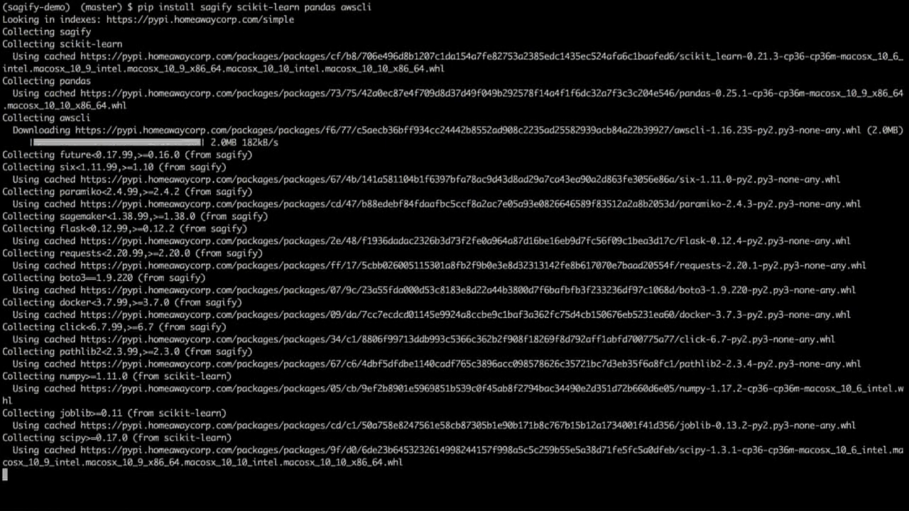
Step: Scroll through the installation output until the packages finish installing
{"action": "scroll", "scroll_direction": "down", "scroll_amount": 3}
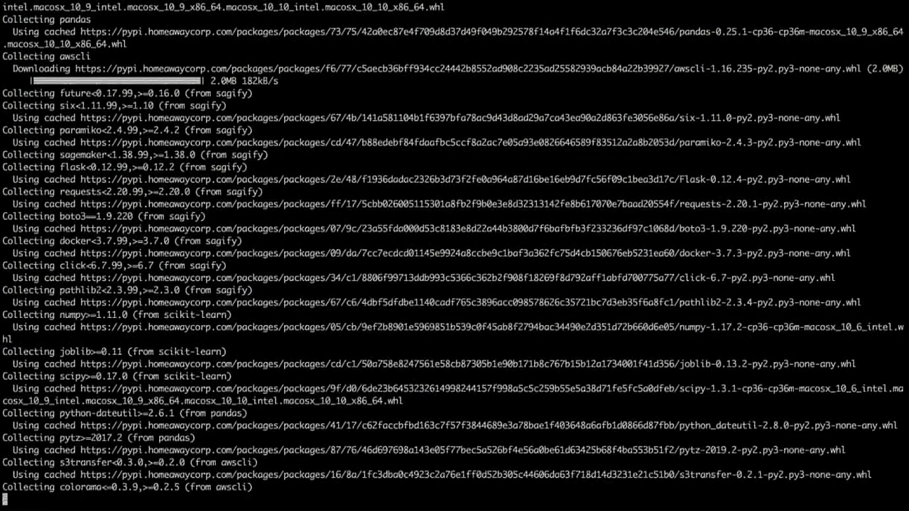
{"action": "scroll", "scroll_direction": "down", "scroll_amount": 3}
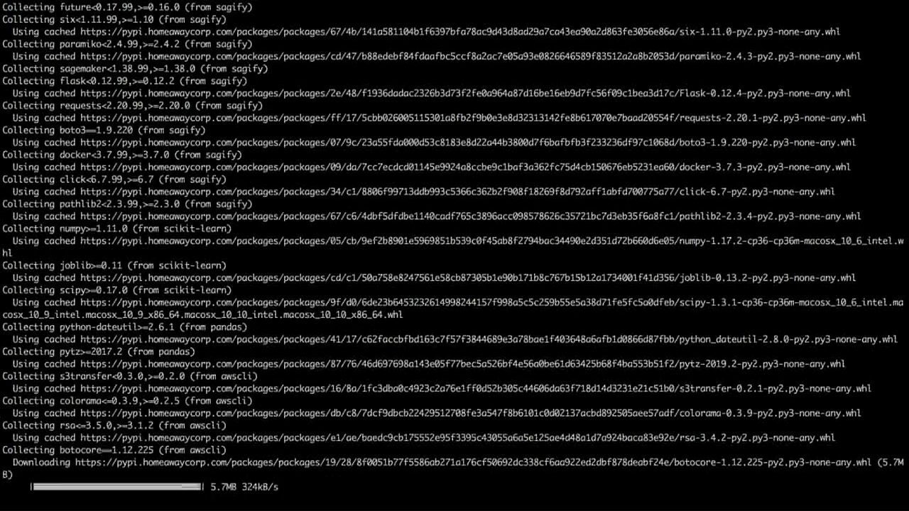
{"action": "scroll", "scroll_direction": "down", "scroll_amount": 3}
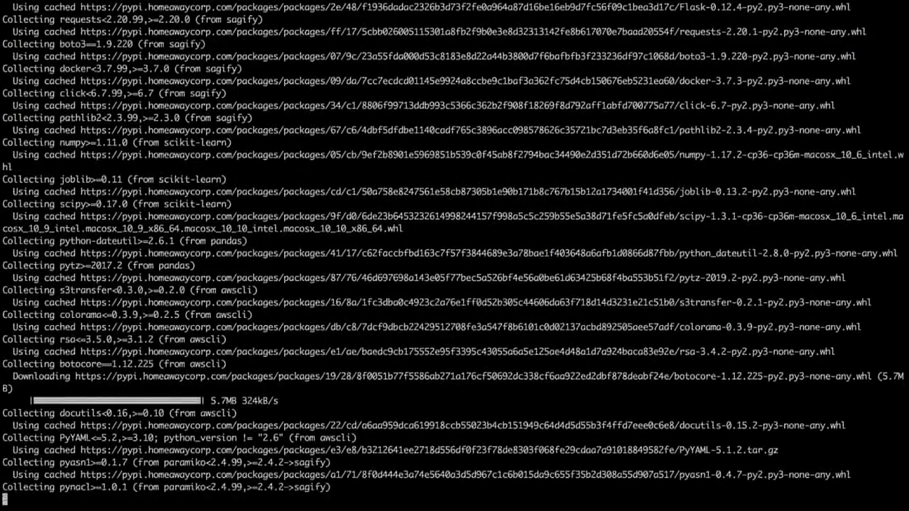
{"action": "scroll", "scroll_direction": "down", "scroll_amount": 3}
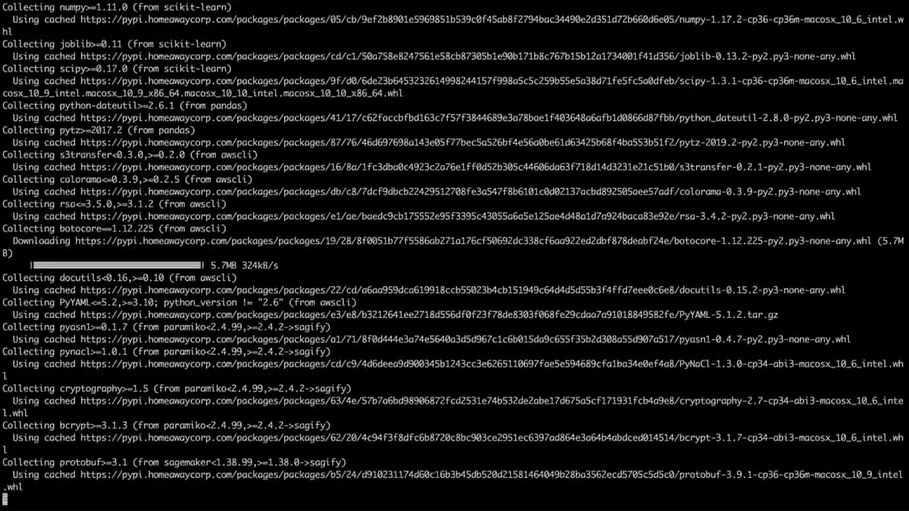
{"action": "scroll", "scroll_direction": "down", "scroll_amount": 3}
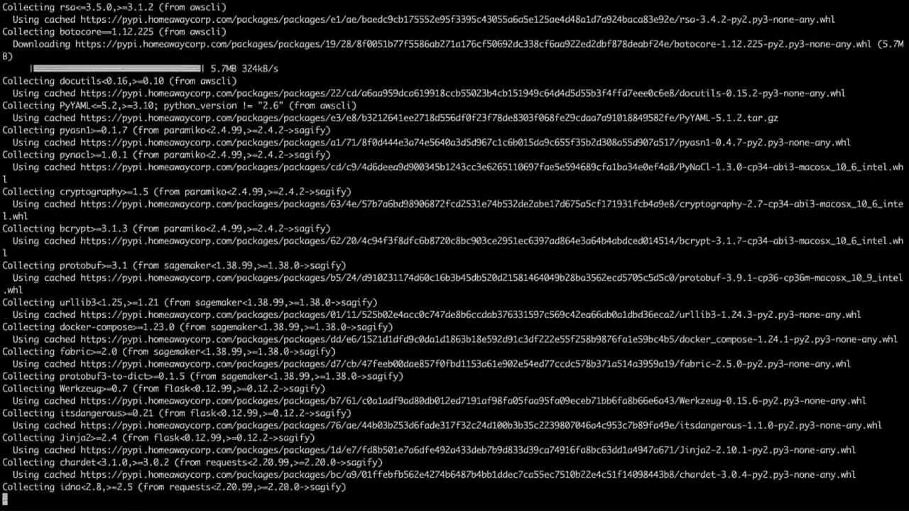
{"action": "scroll", "scroll_direction": "down", "scroll_amount": 3}
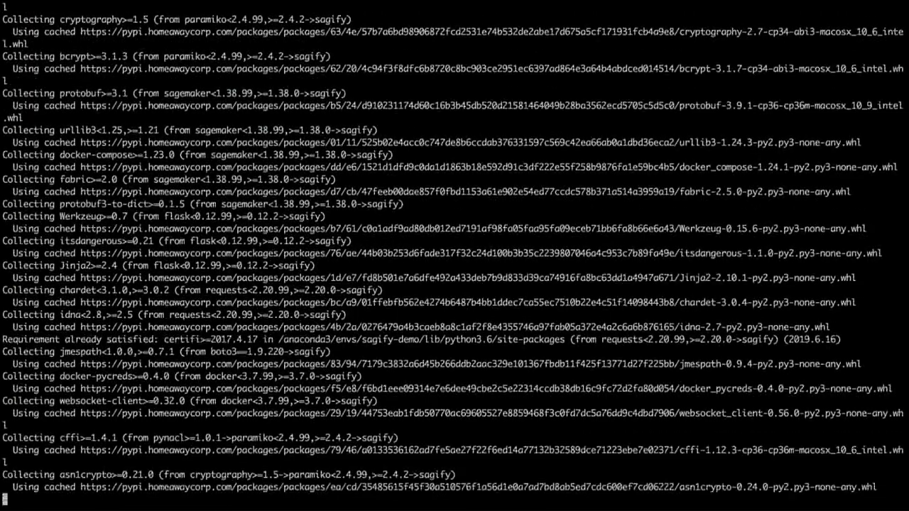
{"action": "scroll", "scroll_direction": "down", "scroll_amount": 3}
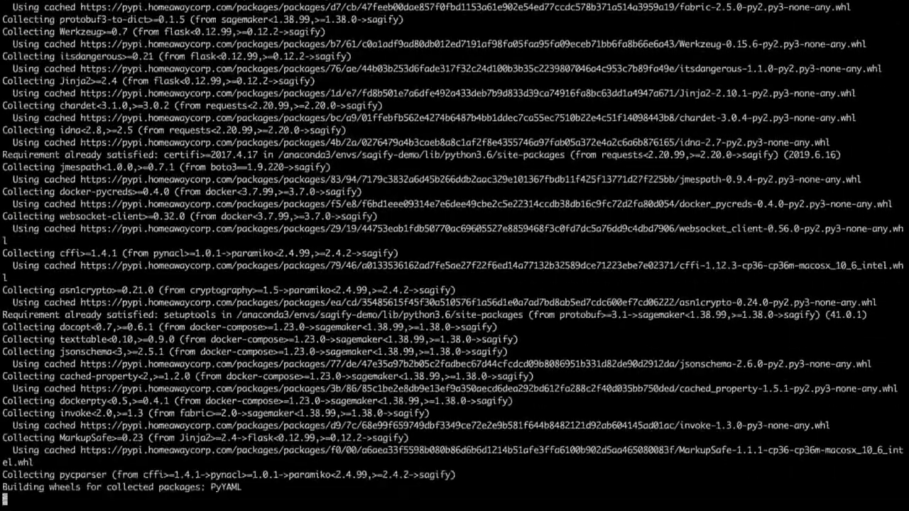
{"action": "scroll", "scroll_direction": "down", "scroll_amount": 3}
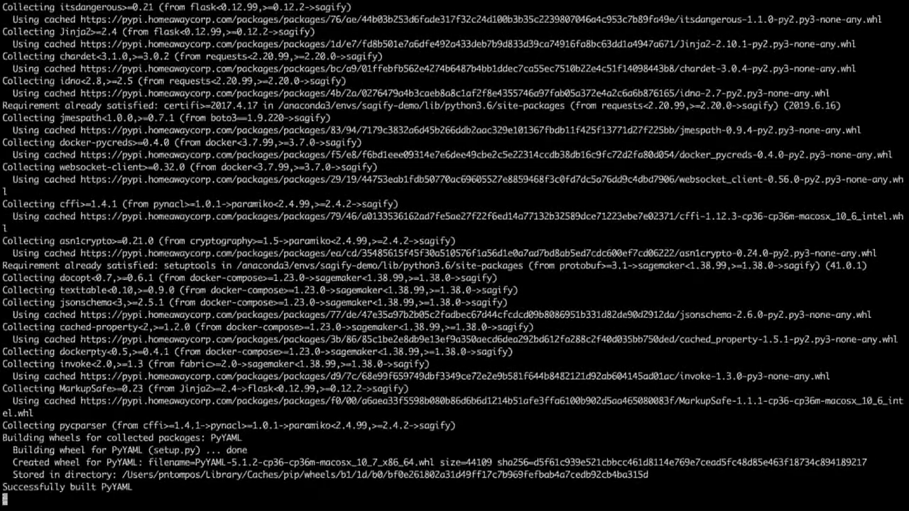
{"action": "scroll", "scroll_direction": "down", "scroll_amount": 3}
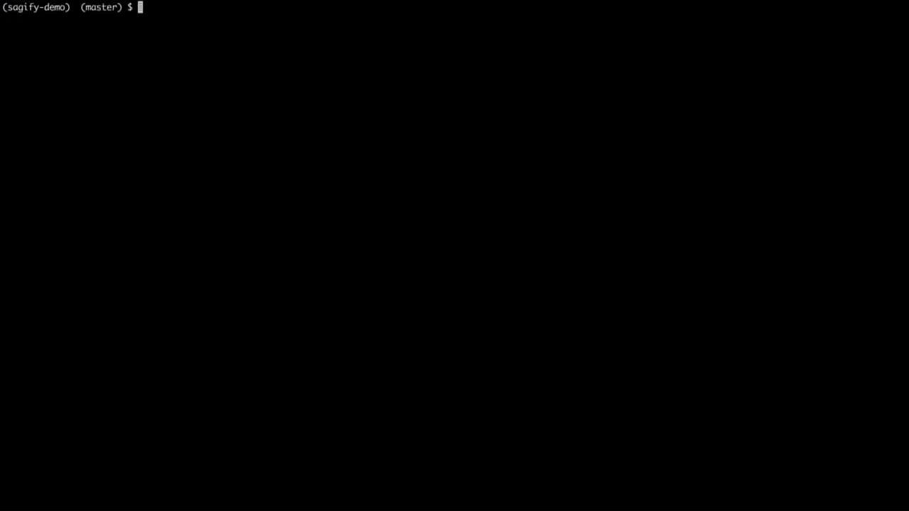
Step: Run sagify --help to list the build, cloud, configure, init, local and push commands
{"action": "type", "text": "sagify"}
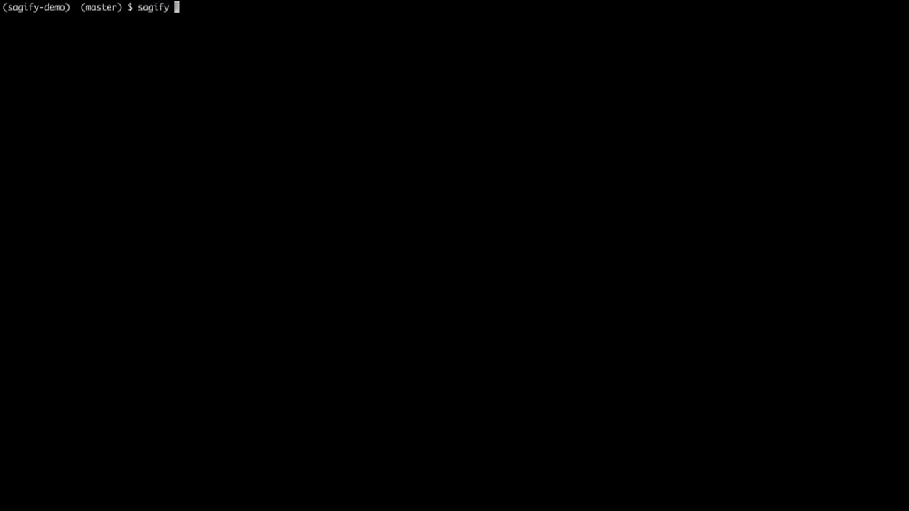
{"action": "type", "text": "--help"}
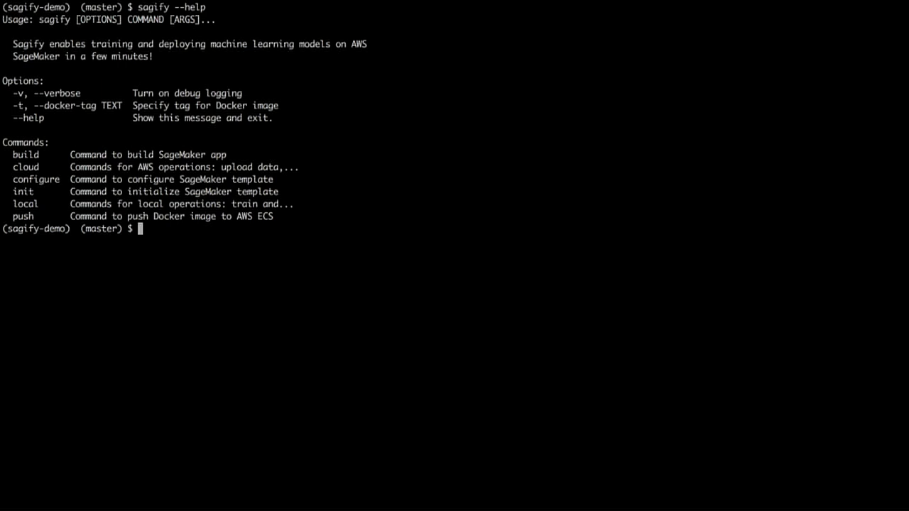
{"action": "type", "text": "sagify"}
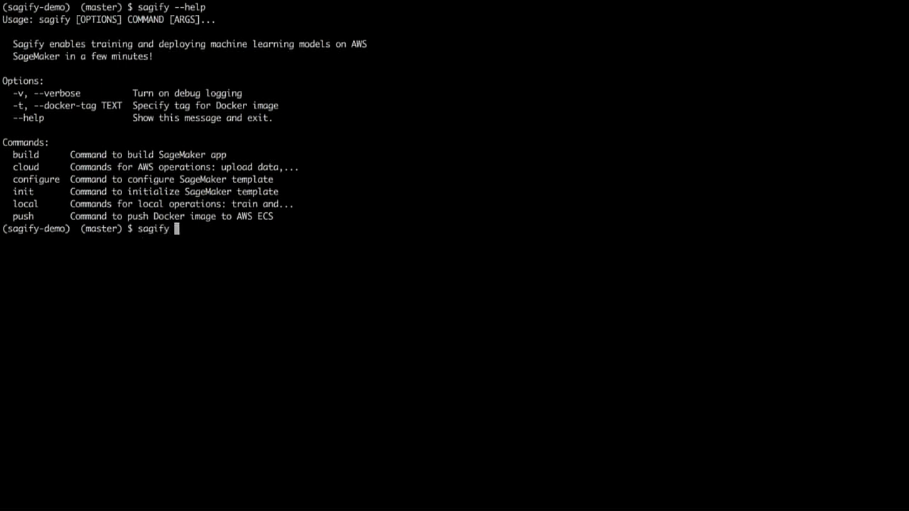
Step: Run sagify init for the sagify-demo app and confirm it is a new project
{"action": "type", "text": "init"}
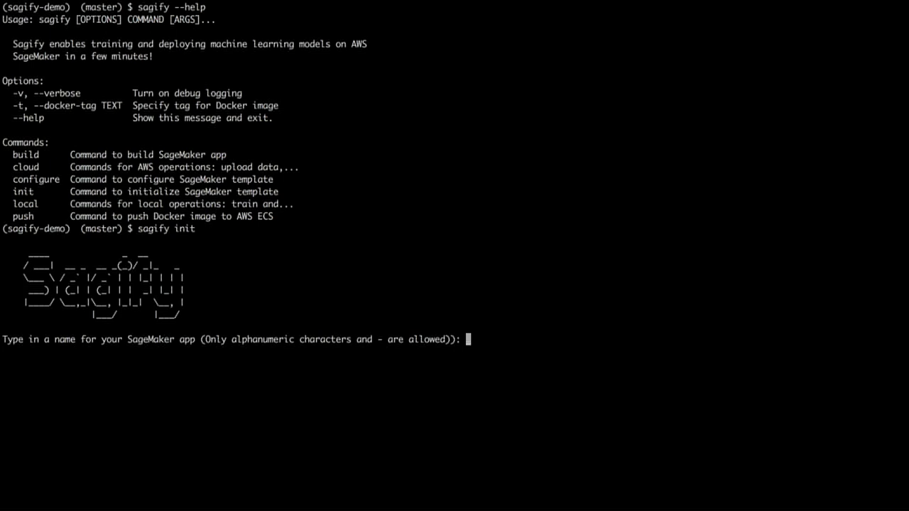
{"action": "type", "text": "sagify-demo"}
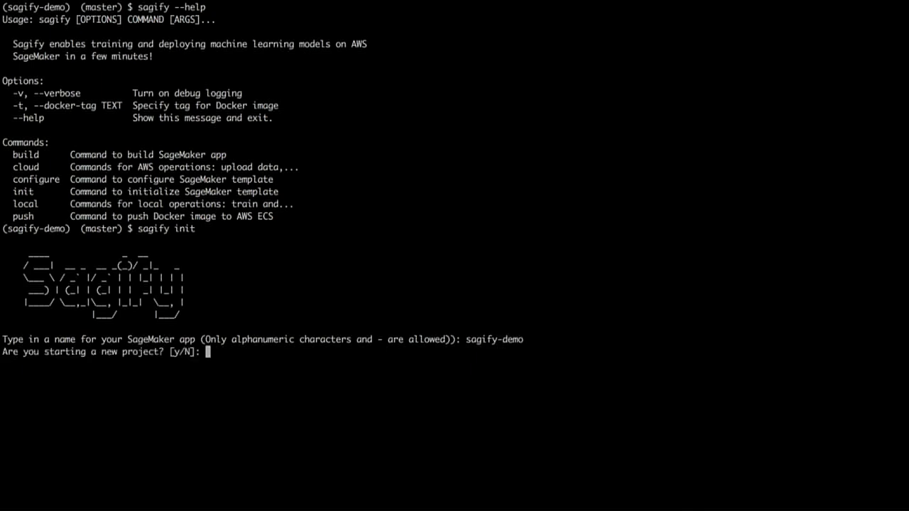
{"action": "type", "text": "y"}
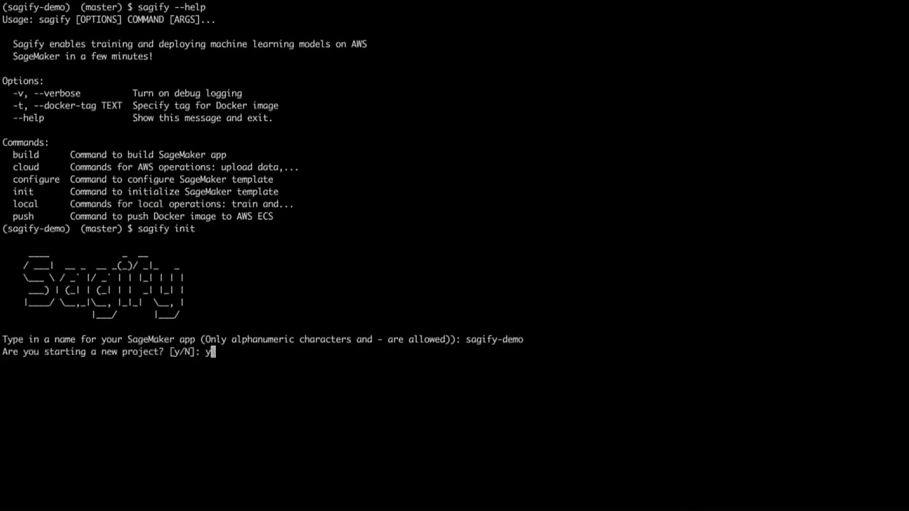
{"action": "key", "text": "enter"}
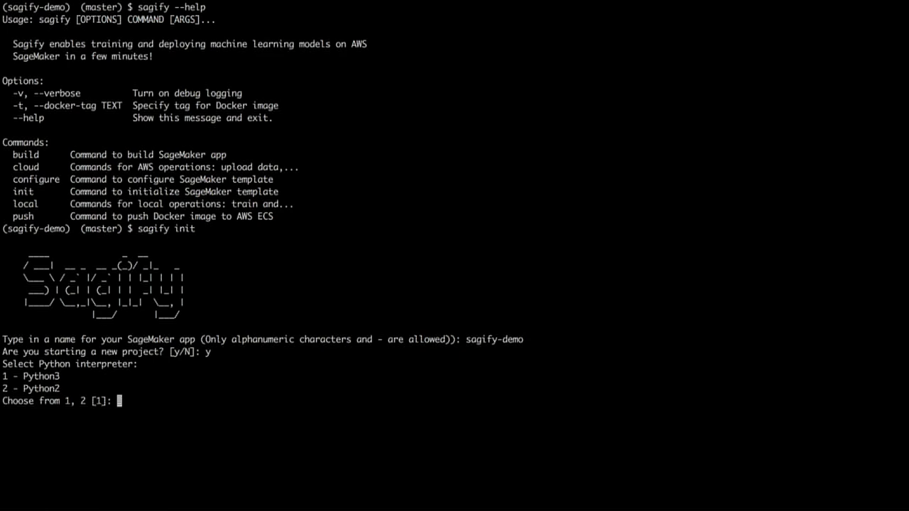
Step: Choose Python 3, ml-hero profile (8), default us-east-1 region, and requirements.txt
{"action": "type", "text": "1"}
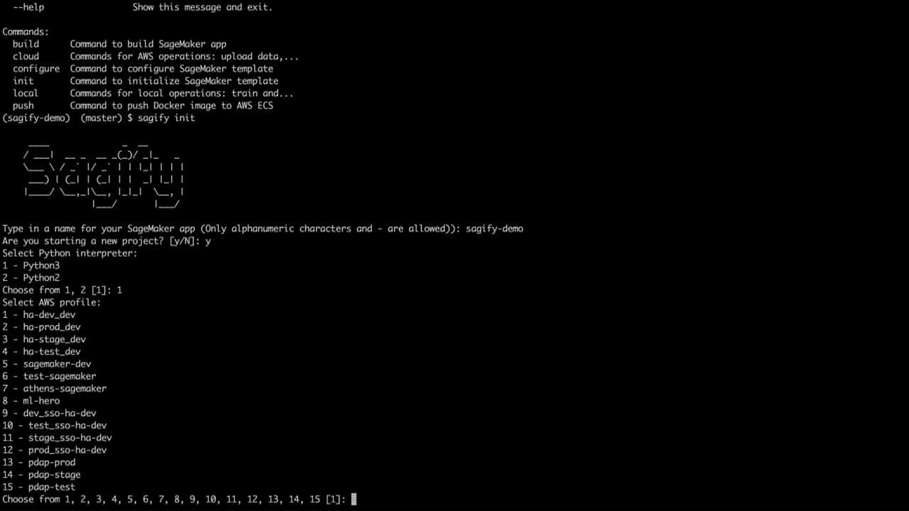
{"action": "type", "text": "8"}
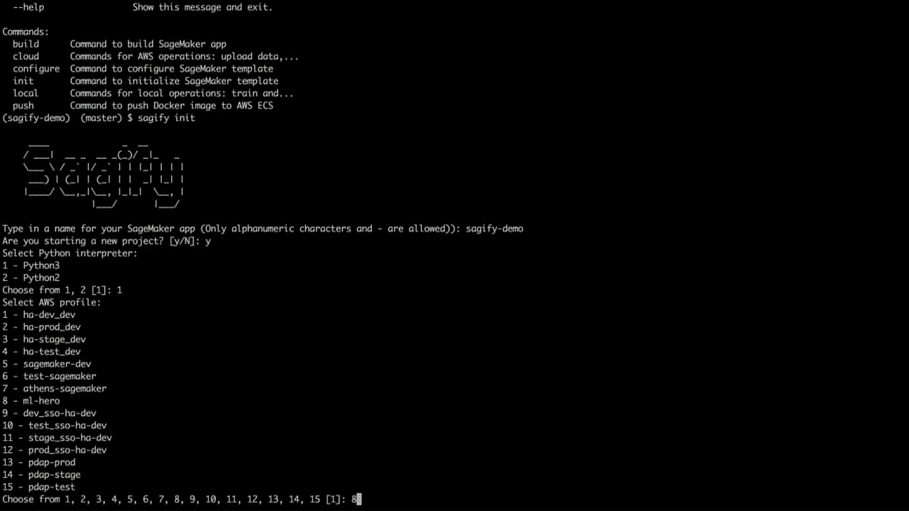
{"action": "key", "text": "Enter"}
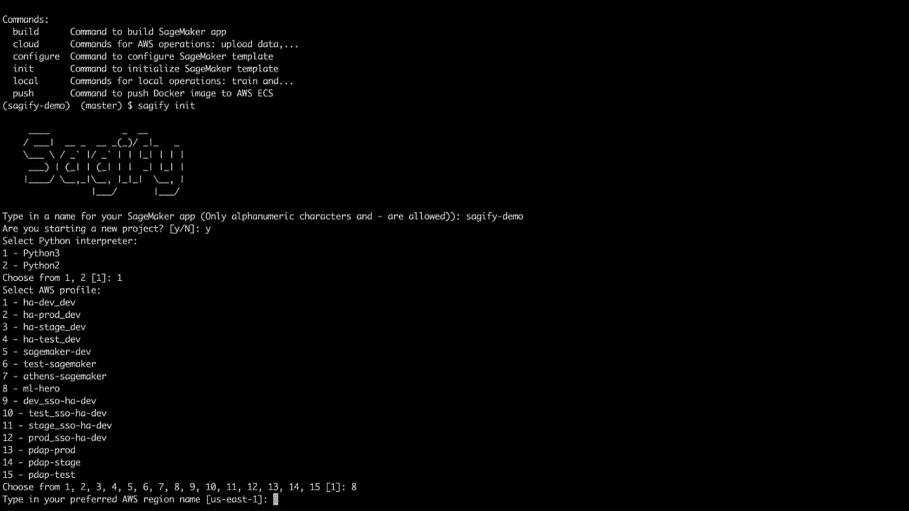
{"action": "key", "text": "enter"}
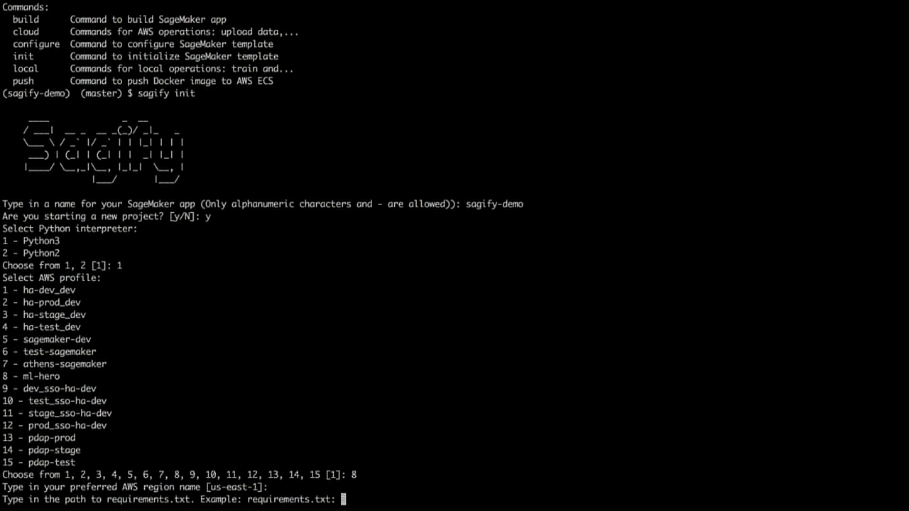
{"action": "type", "text": "requirements.txt"}
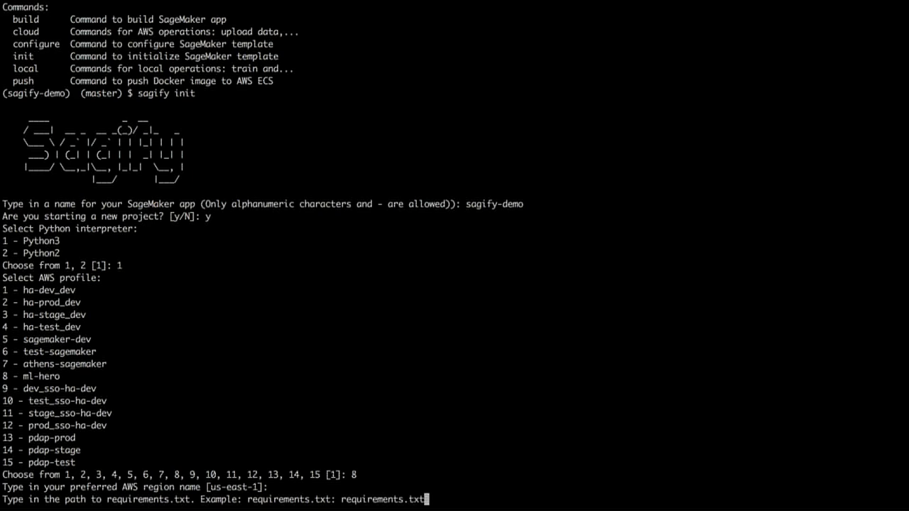
{"action": "key", "text": "enter"}
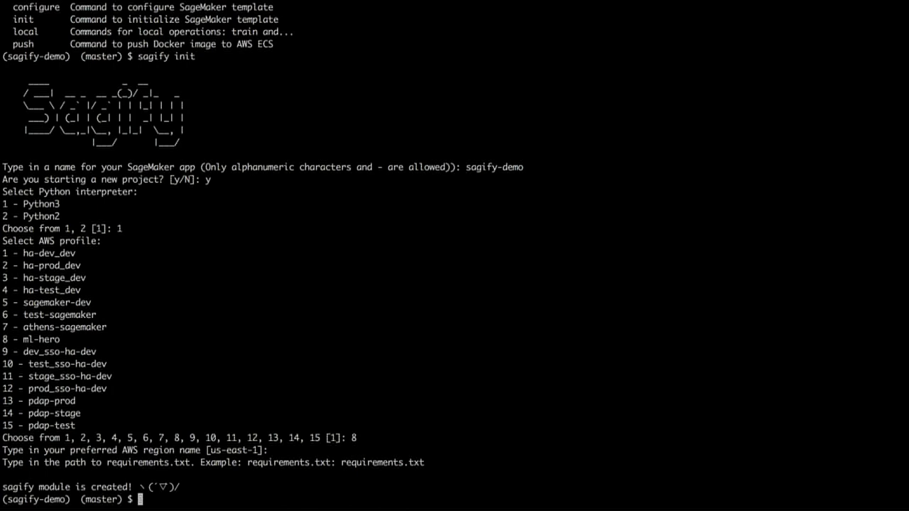
Step: Run pip freeze > requirements.txt to record the installed packages
{"action": "type", "text": "pip freeze"}
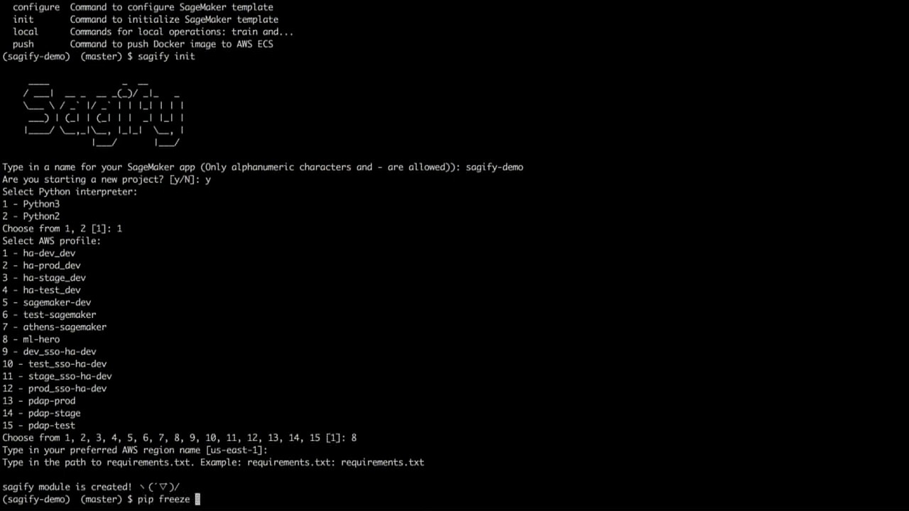
{"action": "type", "text": "> requirements."}
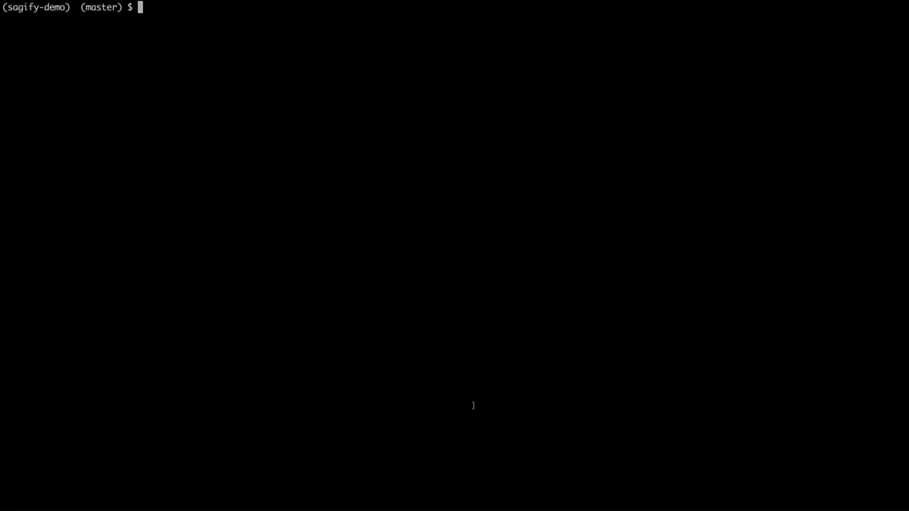
{"action": "mouse_move", "coordinate": [472, 356]}
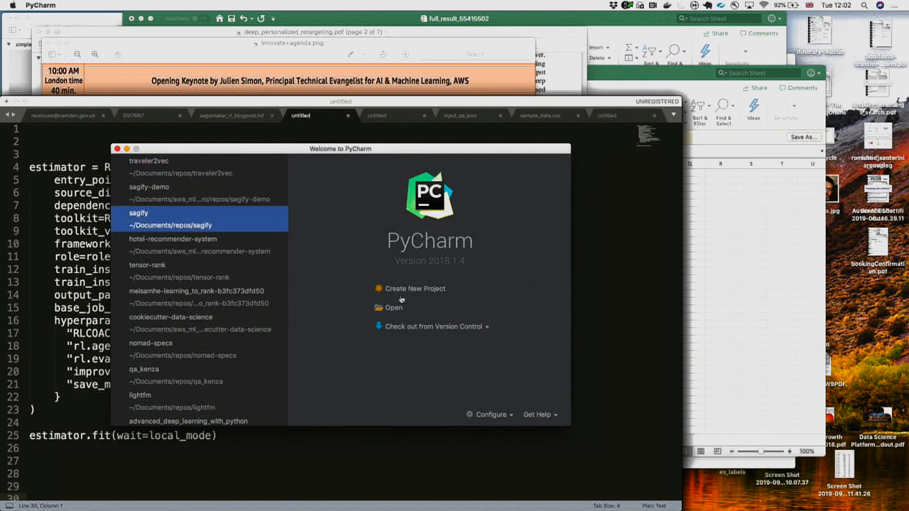
Step: Open the sagify-demo folder from aws_ml_hero/repos as a PyCharm project
{"action": "left_click", "coordinate": [393, 308]}
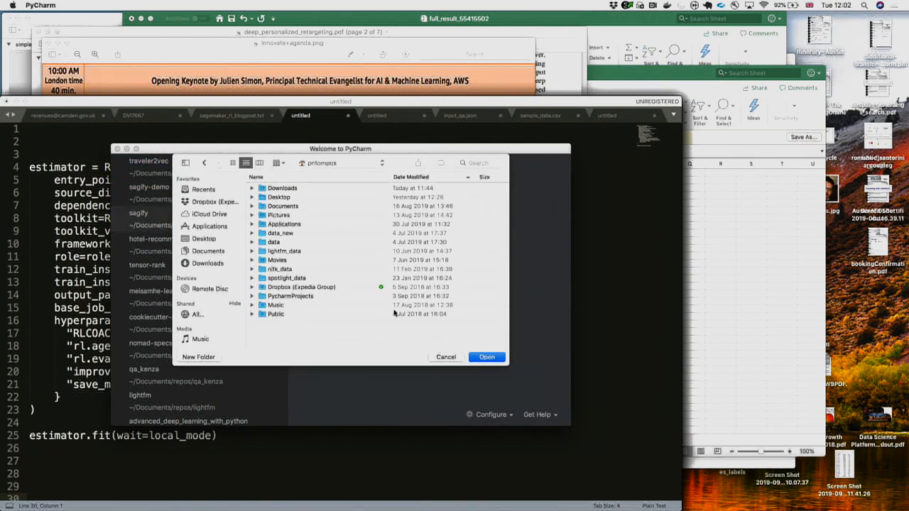
{"action": "left_click", "coordinate": [208, 251]}
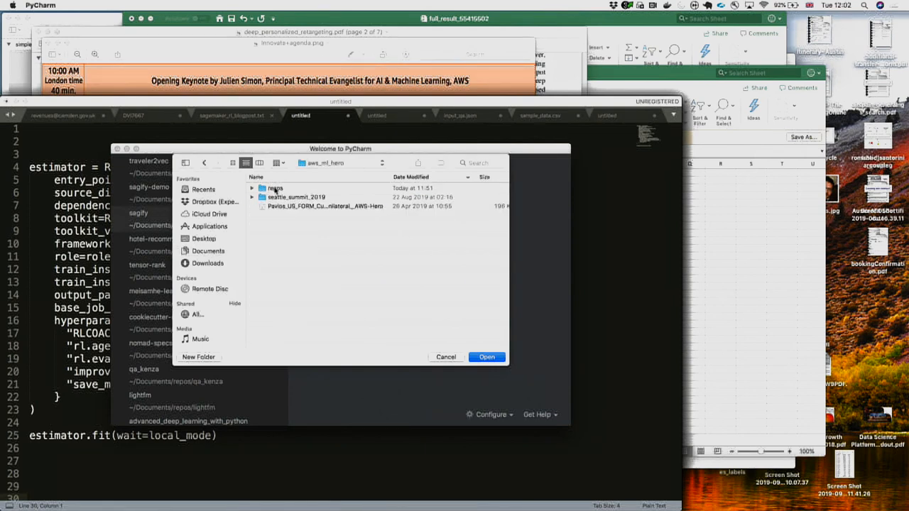
{"action": "double_click", "coordinate": [275, 188]}
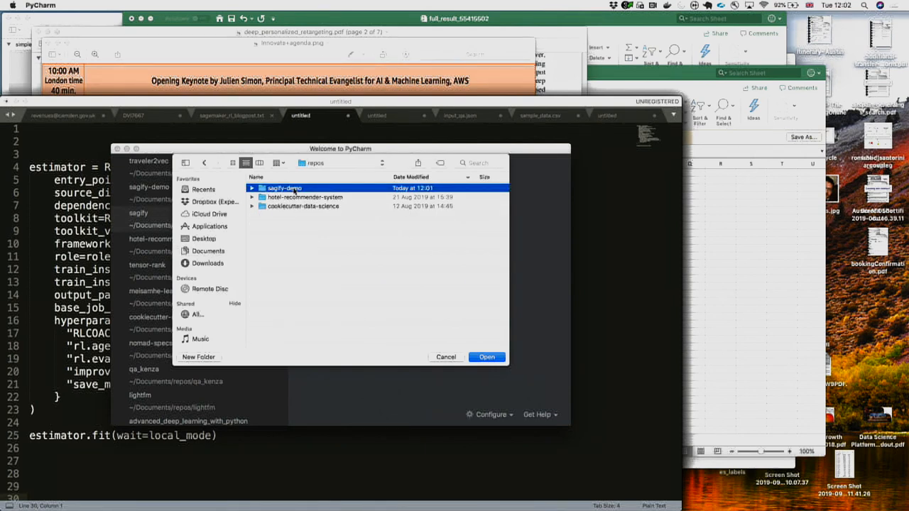
{"action": "left_click", "coordinate": [487, 357]}
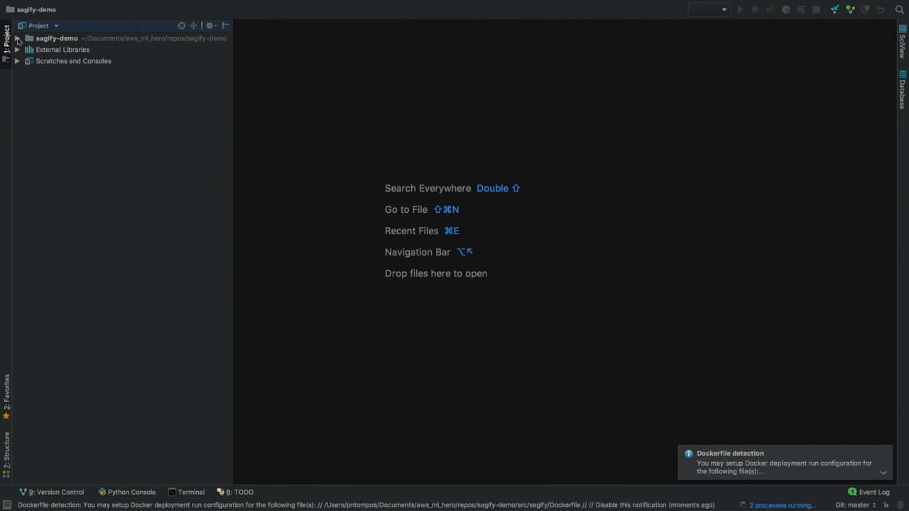
Step: Expand sagify-demo > src > sagify > training and open the train script
{"action": "left_click", "coordinate": [17, 38]}
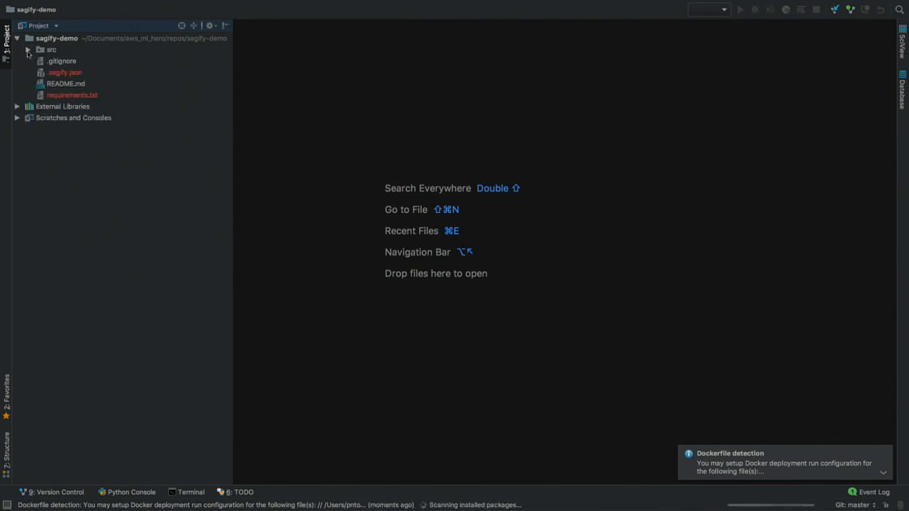
{"action": "left_click", "coordinate": [40, 49]}
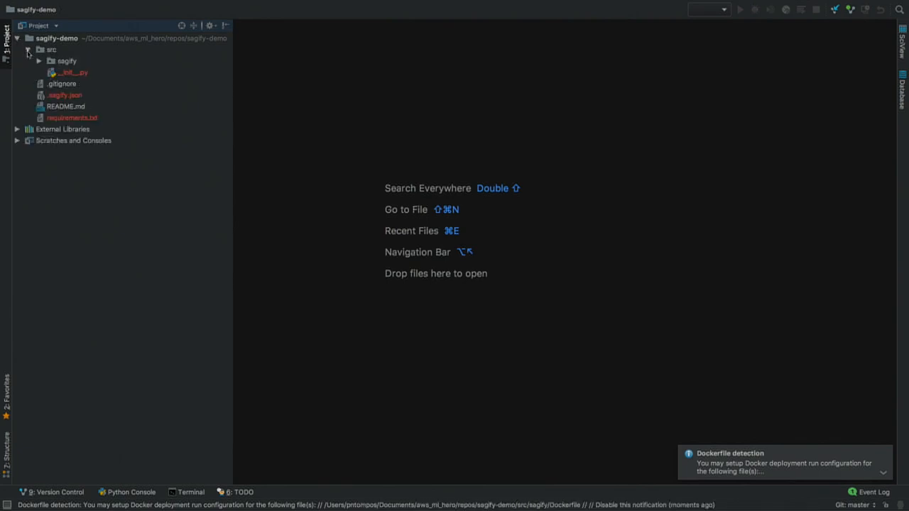
{"action": "left_click", "coordinate": [40, 61]}
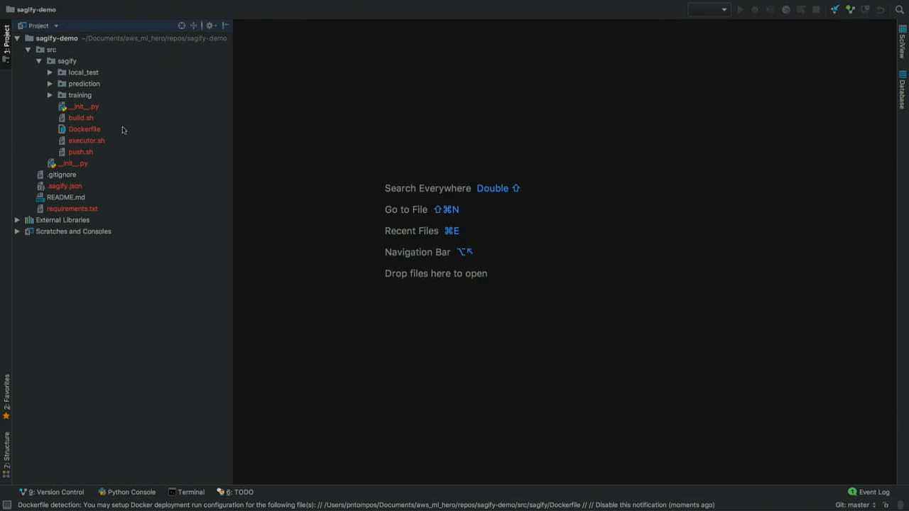
{"action": "left_click", "coordinate": [50, 94]}
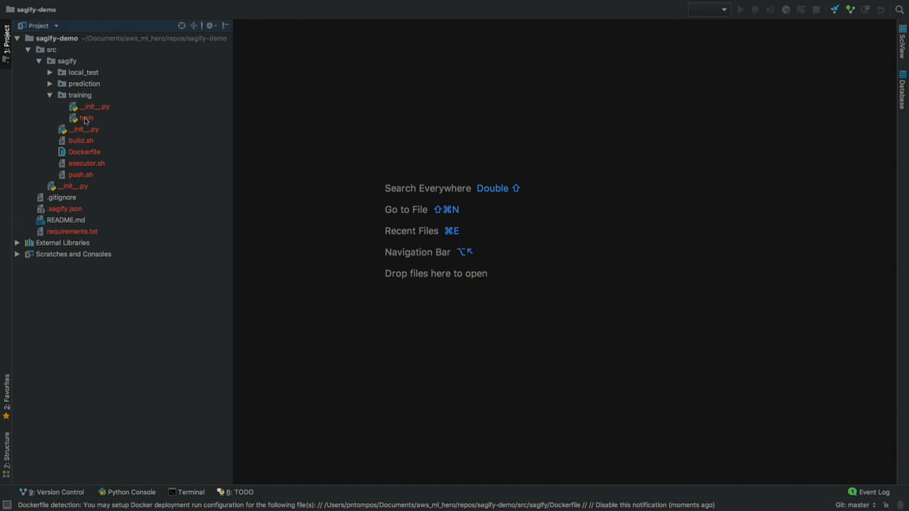
{"action": "double_click", "coordinate": [85, 118]}
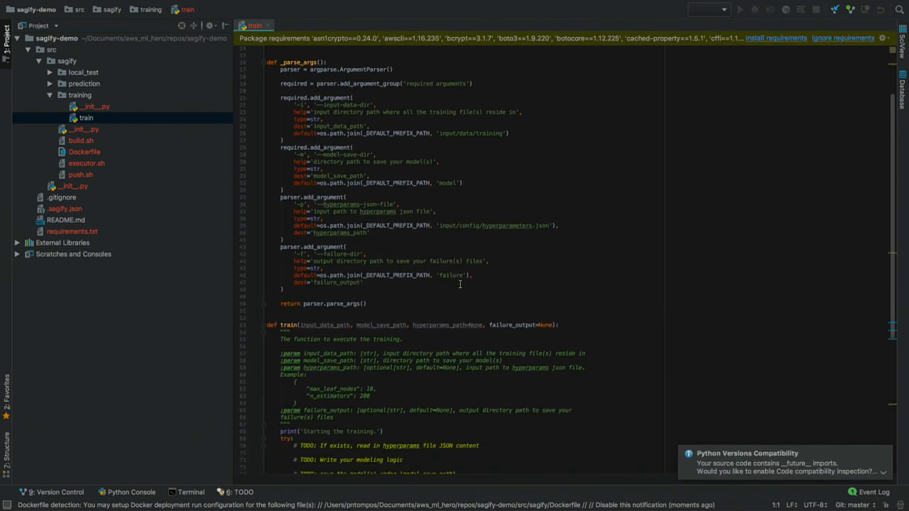
Step: Enter presentation mode and delete the three TODO comments in the train try block
{"action": "scroll", "scroll_direction": "down", "scroll_amount": 3}
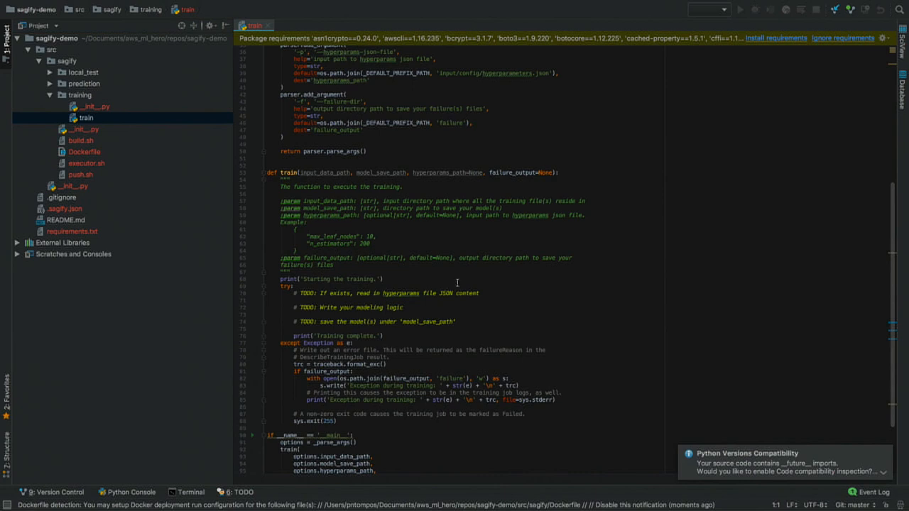
{"action": "left_click", "coordinate": [111, 5]}
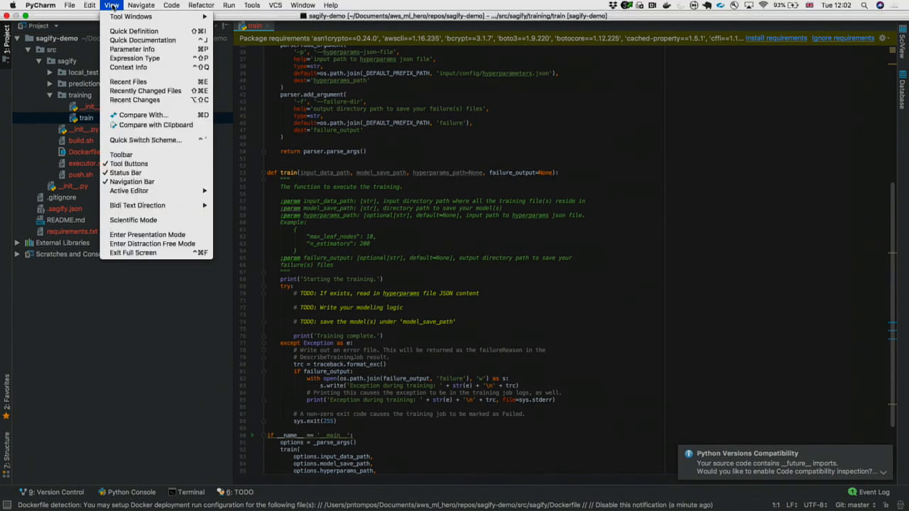
{"action": "mouse_move", "coordinate": [147, 234]}
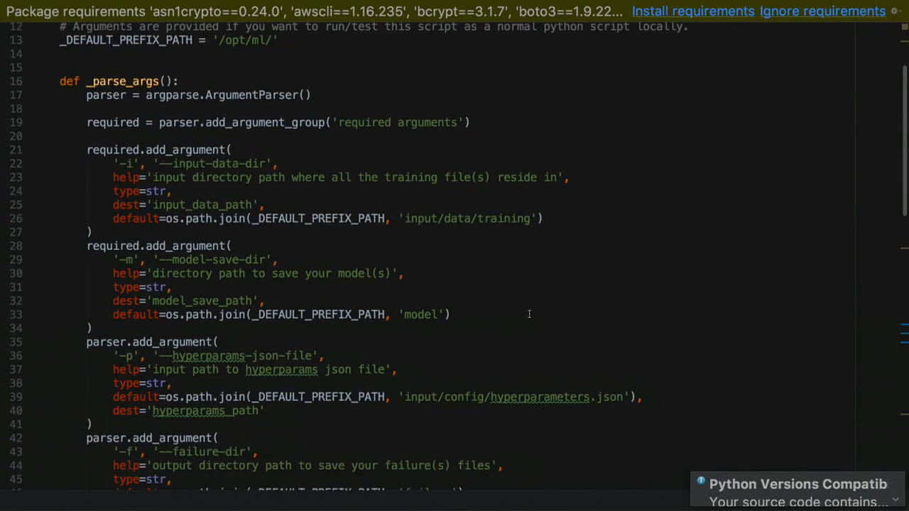
{"action": "scroll", "scroll_direction": "down", "scroll_amount": 3}
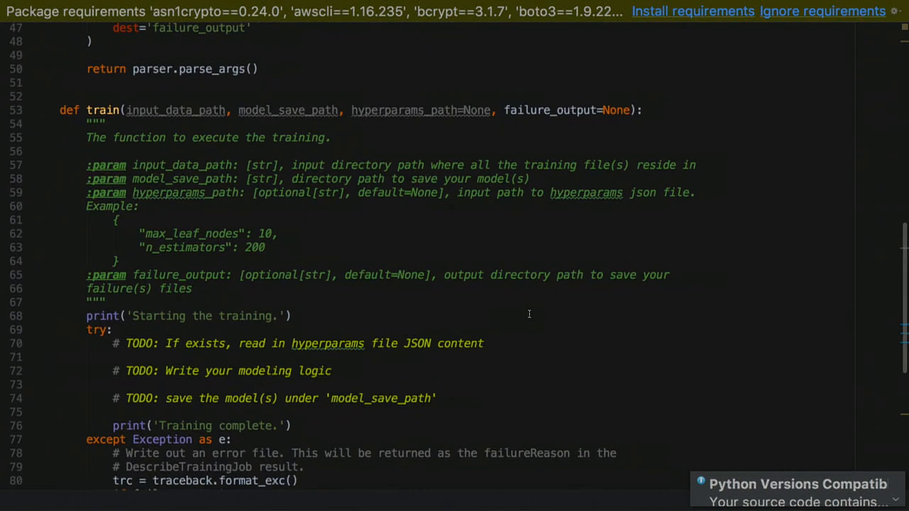
{"action": "double_click", "coordinate": [176, 110]}
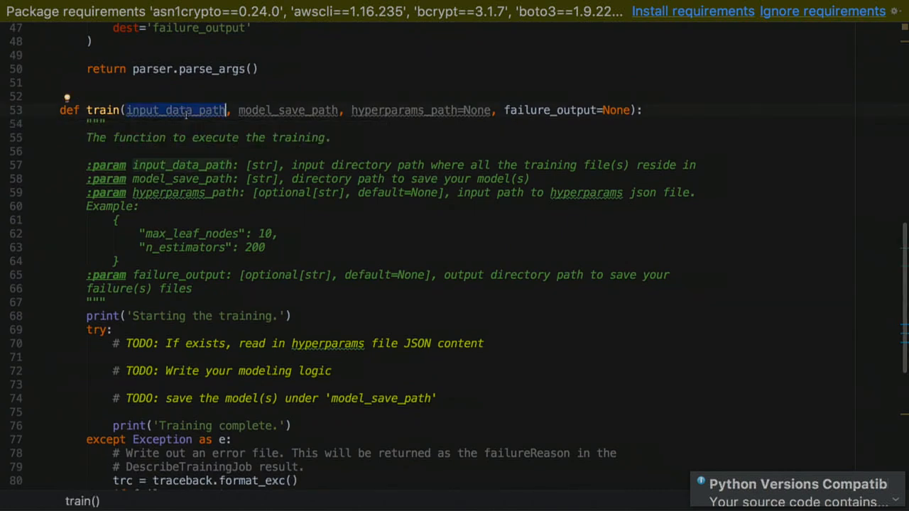
{"action": "mouse_move", "coordinate": [300, 260]}
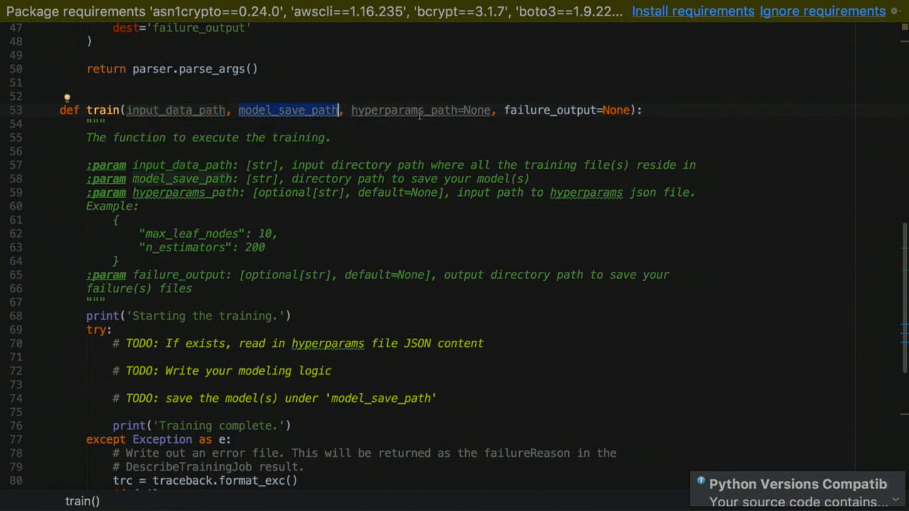
{"action": "double_click", "coordinate": [405, 110]}
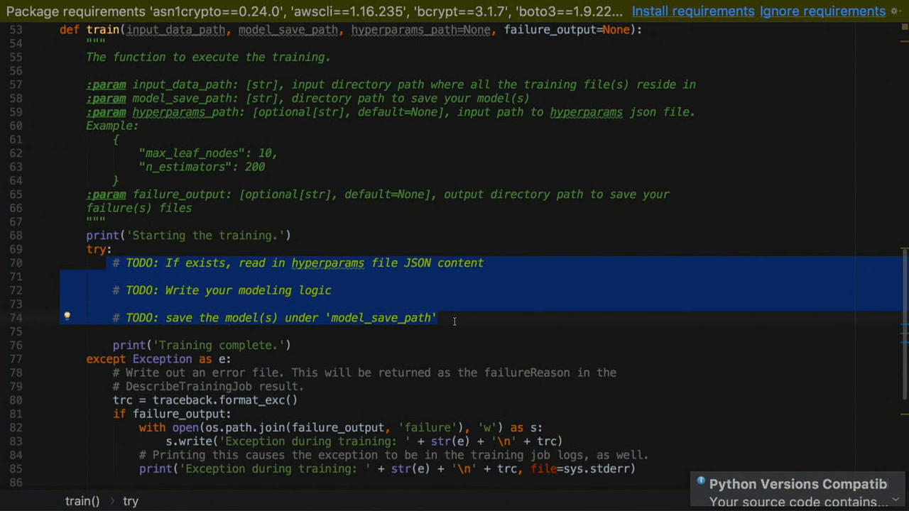
{"action": "key", "text": "Delete"}
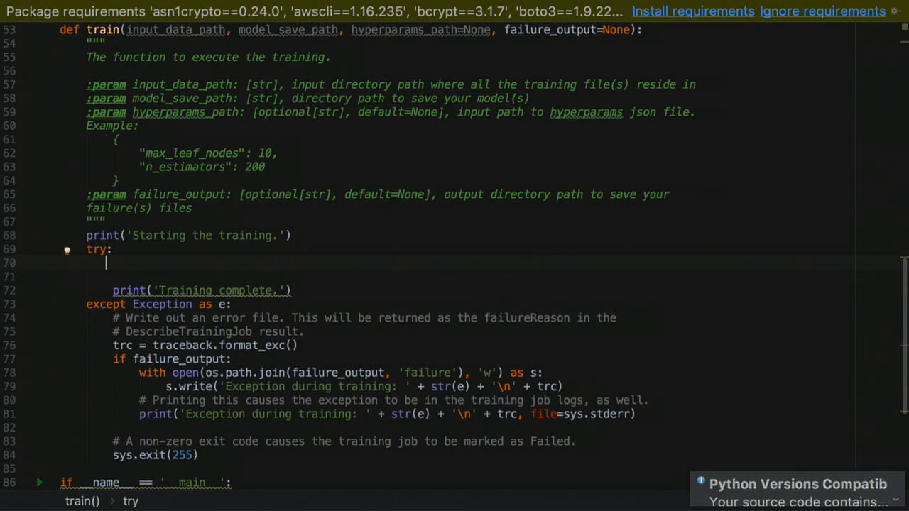
Step: Import pandas and start df = pd.read_csv with an os.path file path
{"action": "type", "text": "import pandas as p"}
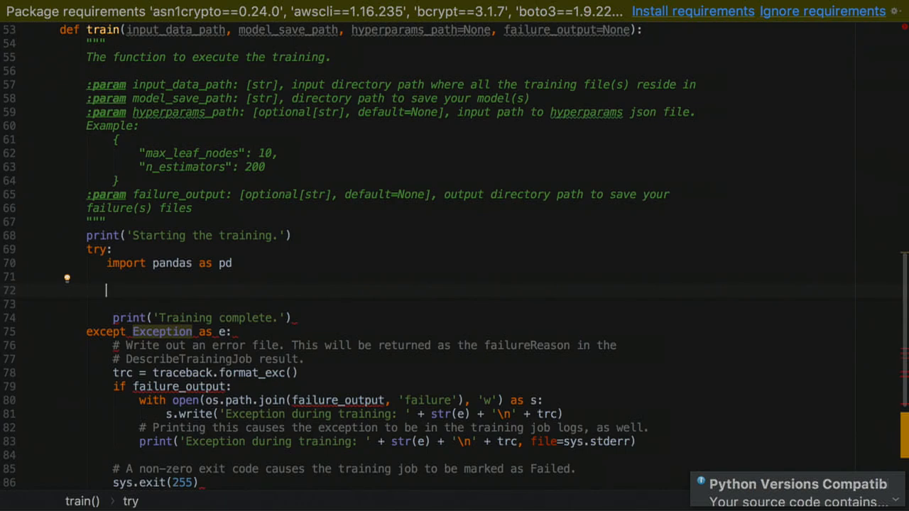
{"action": "type", "text": "df ="}
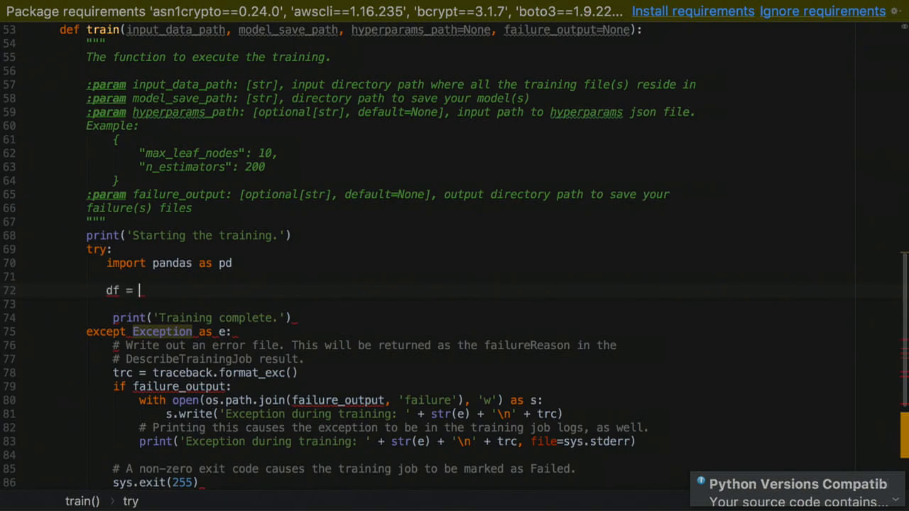
{"action": "type", "text": "pd.read_csv("}
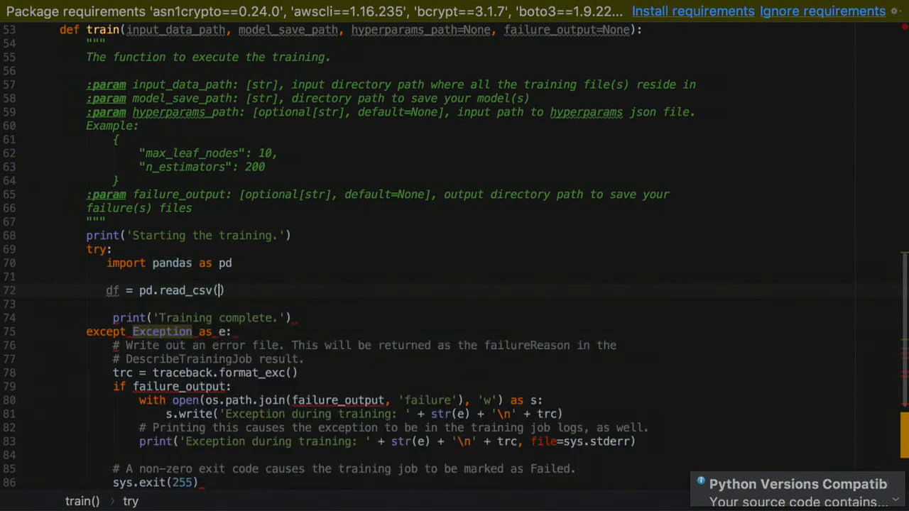
{"action": "key", "text": "enter"}
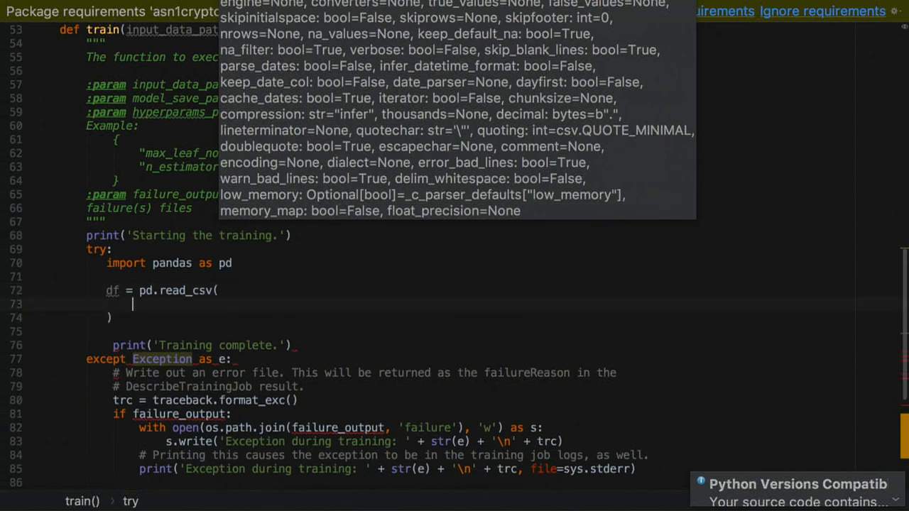
{"action": "type", "text": "os.path.join(input_data_path, '"}
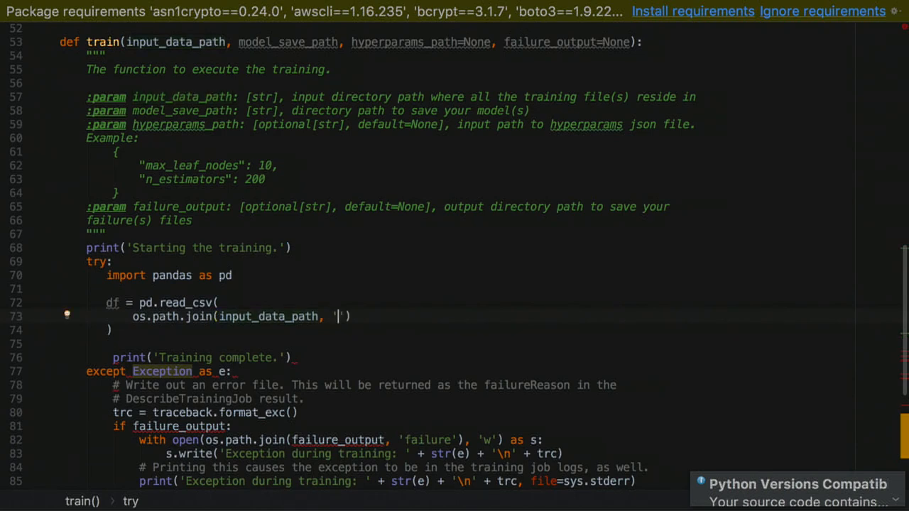
Step: Read 'iris.data' with header=None and column names feat1–feat4 and label
{"action": "type", "text": "iris.data"}
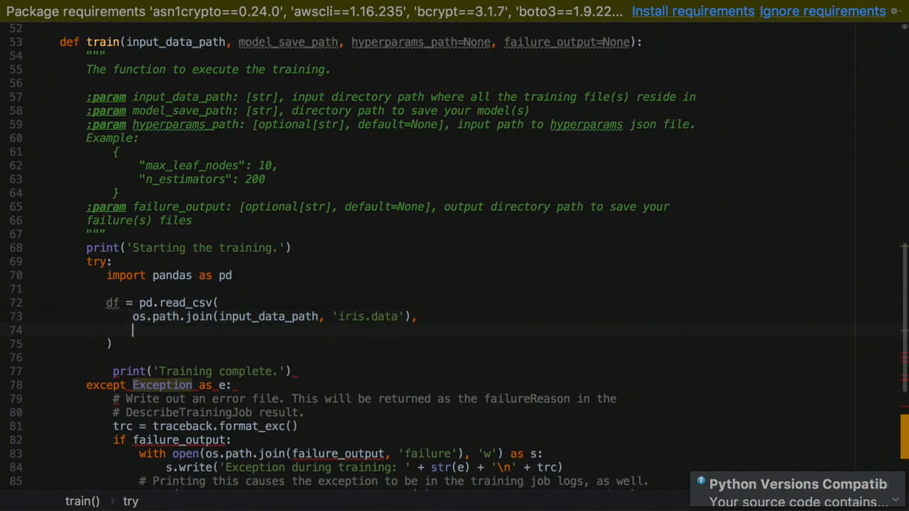
{"action": "type", "text": "h"}
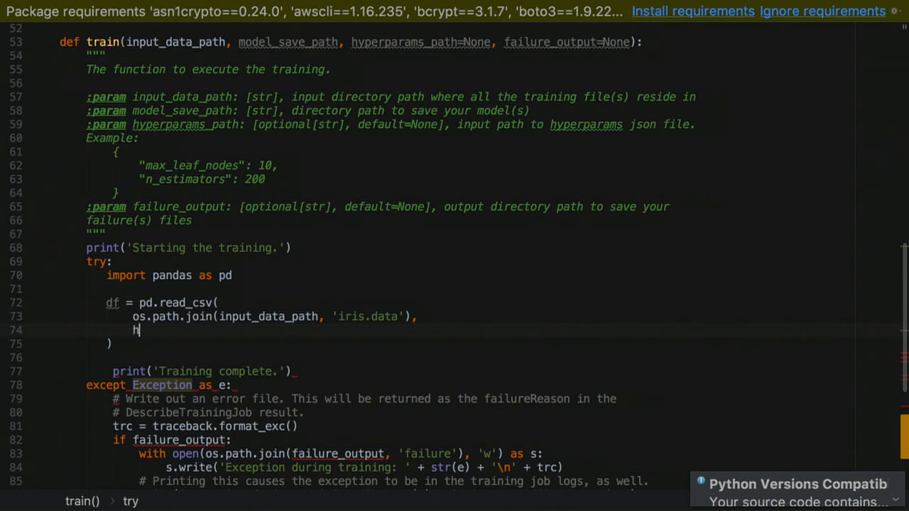
{"action": "type", "text": "eader=None"}
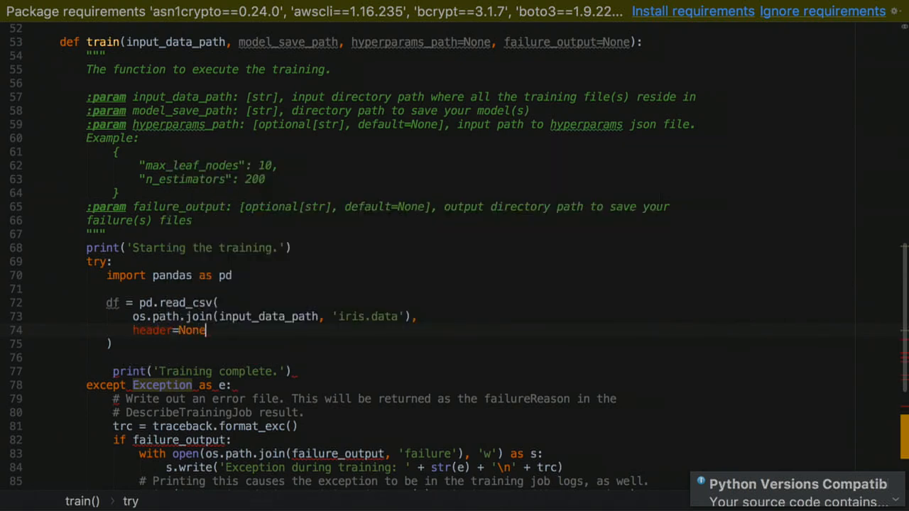
{"action": "type", "text": ","}
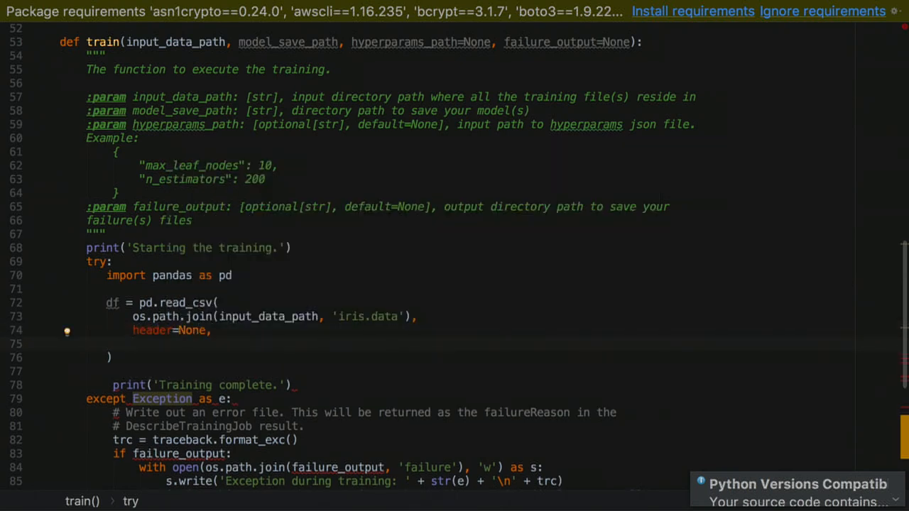
{"action": "type", "text": "names"}
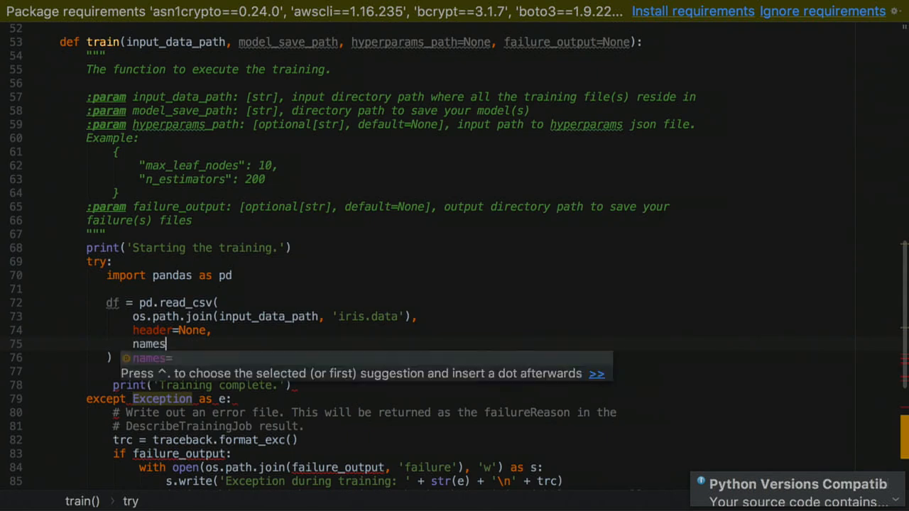
{"action": "type", "text": "=[]"}
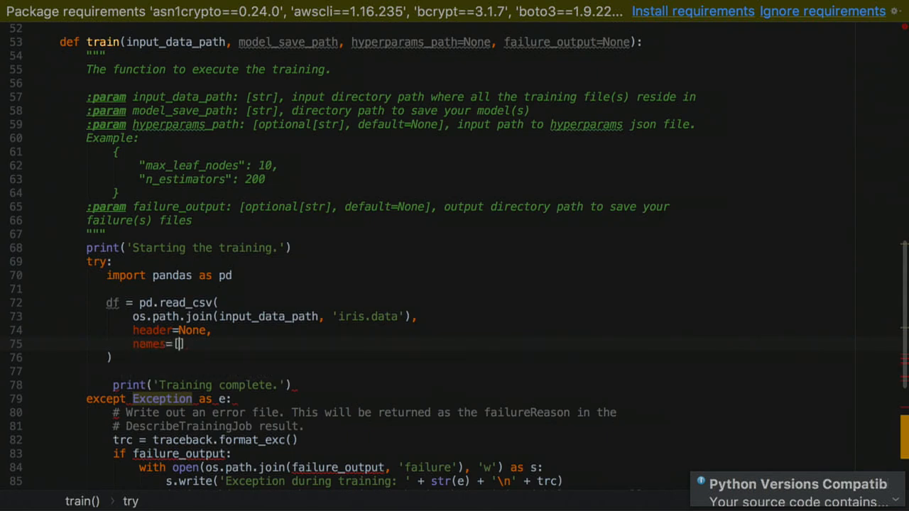
{"action": "type", "text": "'feat1', 'feat"}
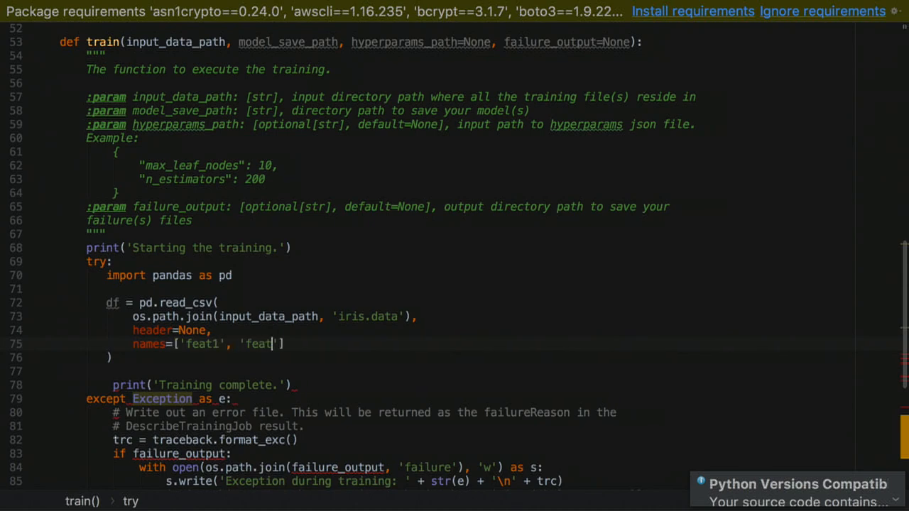
{"action": "type", "text": "2', 'feat3', 'feat4"}
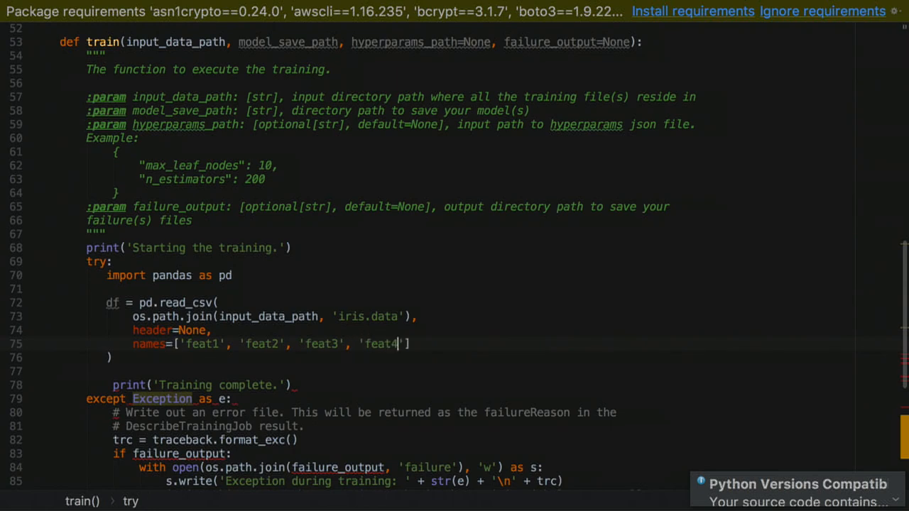
{"action": "type", "text": ", '"}
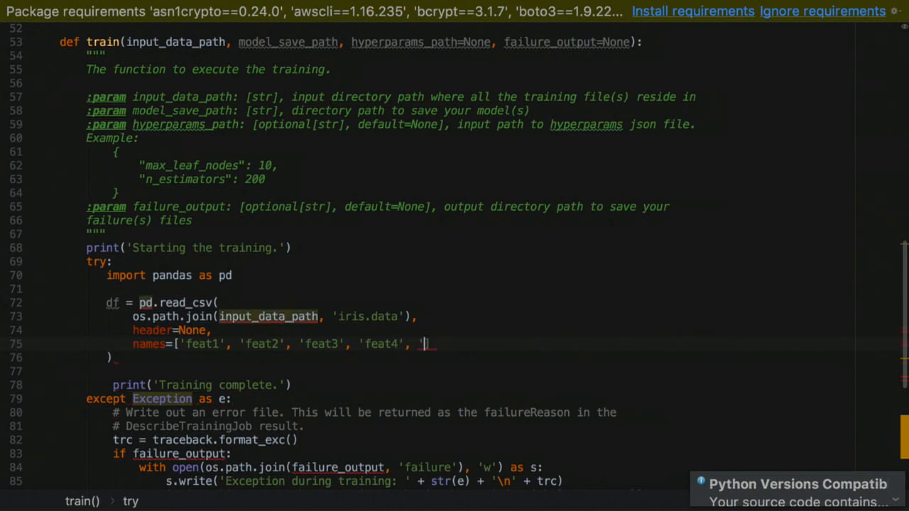
{"action": "type", "text": "label']"}
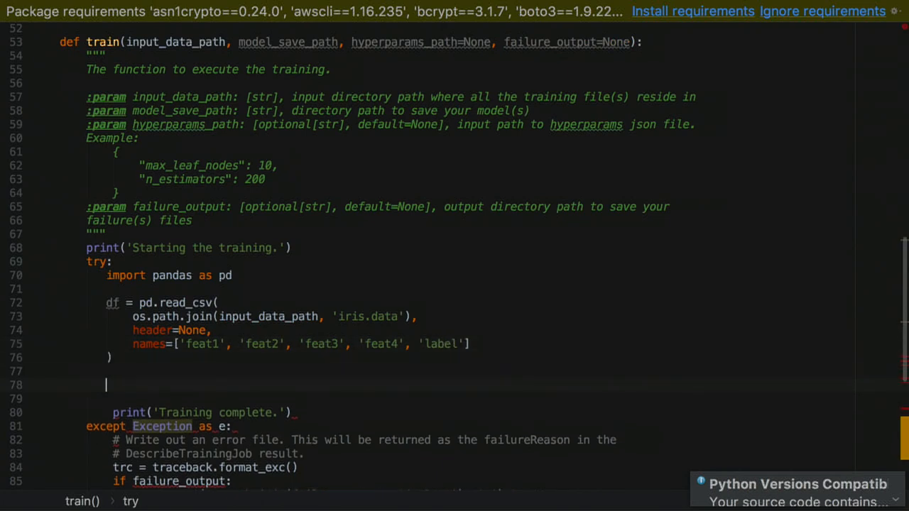
Step: Set X = df[['feat1','feat2','feat3','feat4']].values and y = df['label'].values
{"action": "type", "text": "X ="}
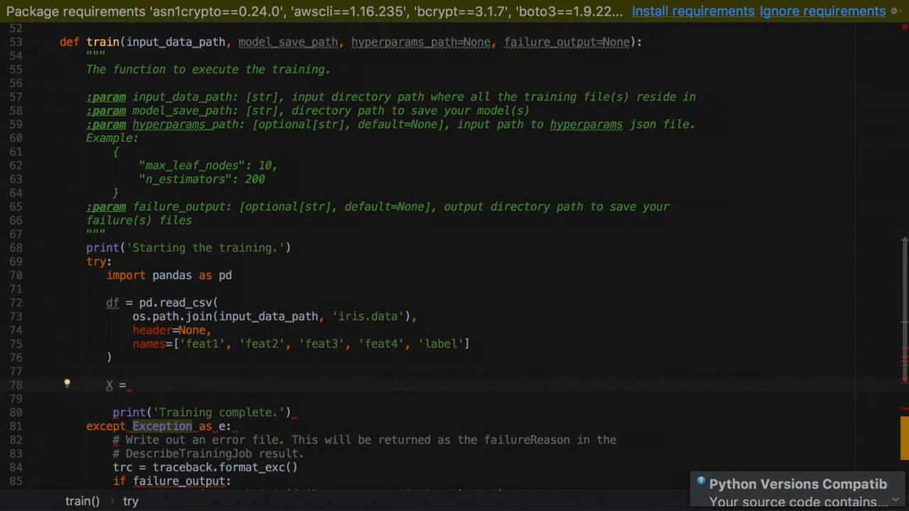
{"action": "type", "text": "df[]"}
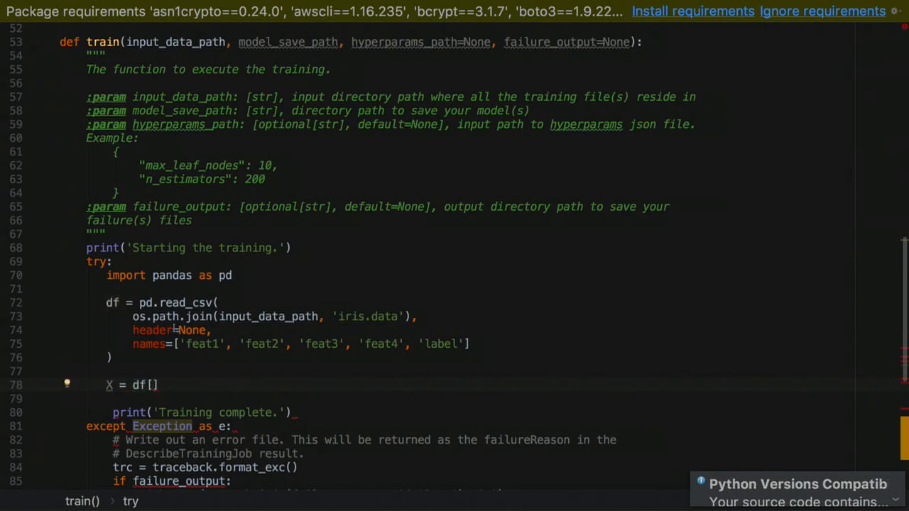
{"action": "left_click_drag", "start_coordinate": [182, 344], "coordinate": [405, 344]}
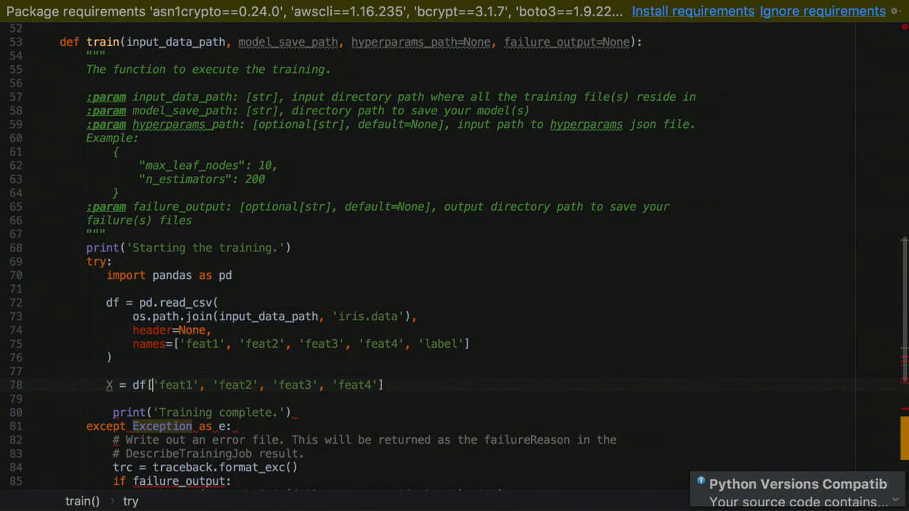
{"action": "type", "text": "["}
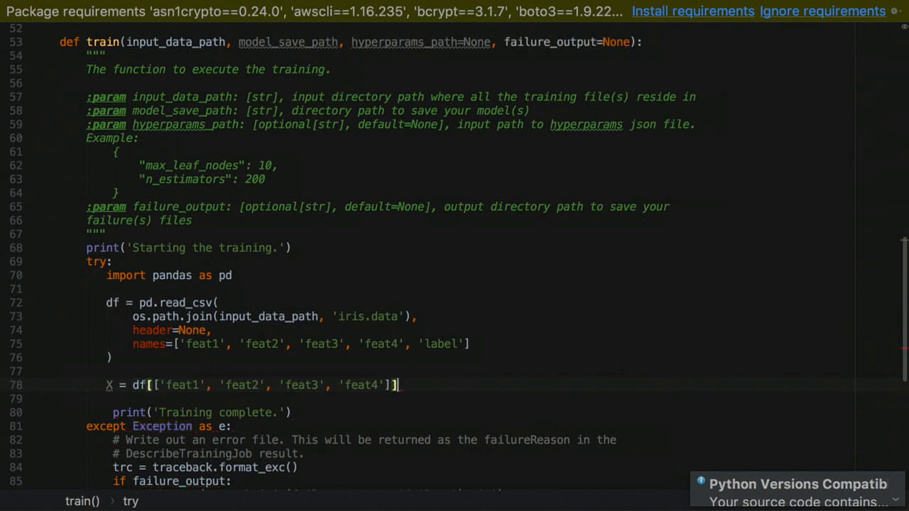
{"action": "type", "text": "y ="}
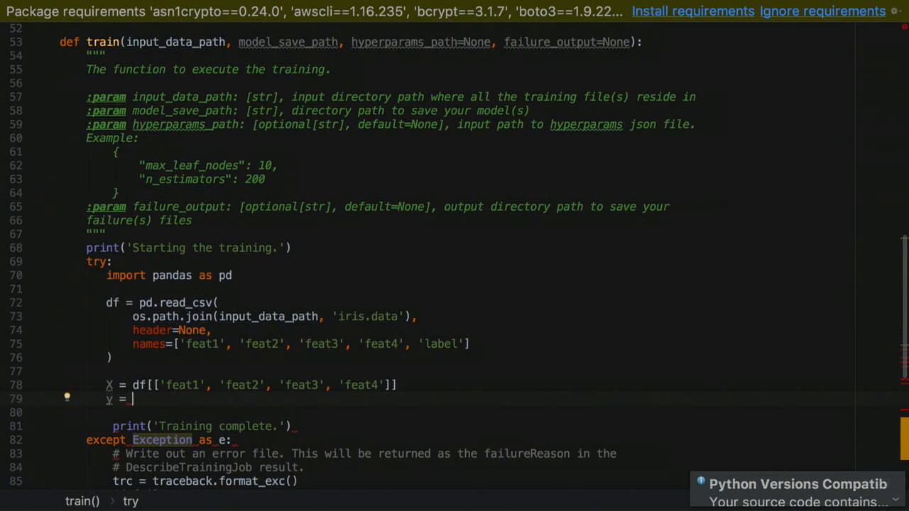
{"action": "type", "text": "df['']"}
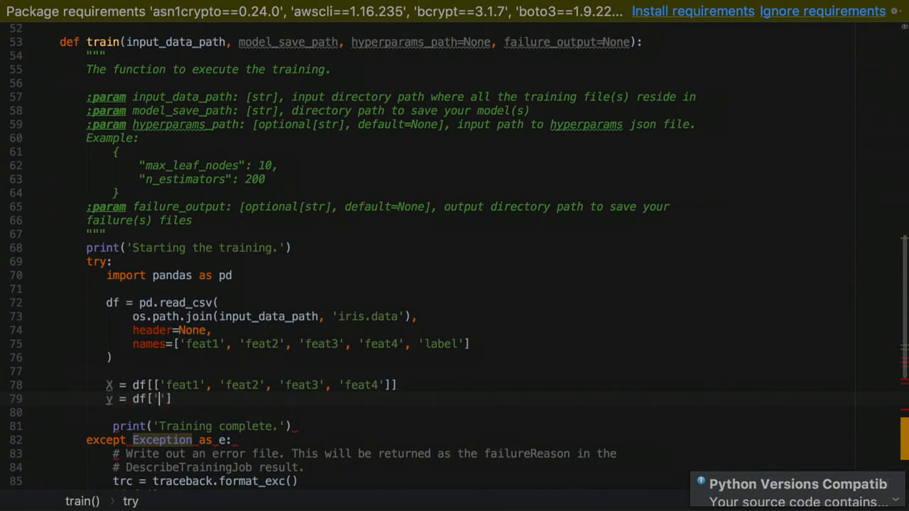
{"action": "type", "text": "label"}
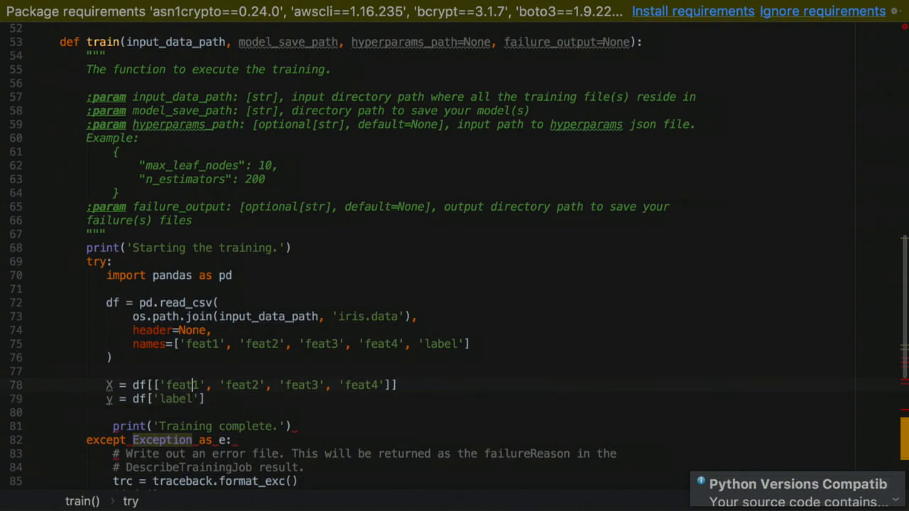
{"action": "type", "text": ".va"}
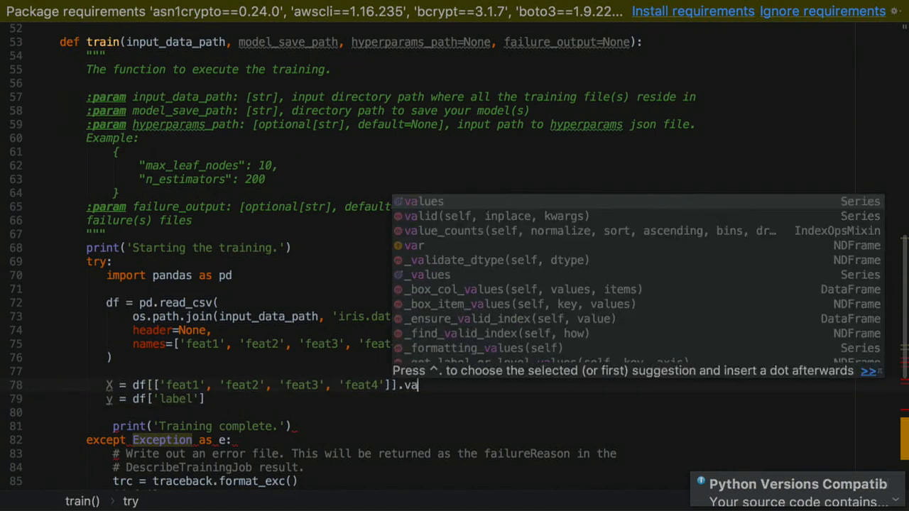
{"action": "type", "text": "lue"}
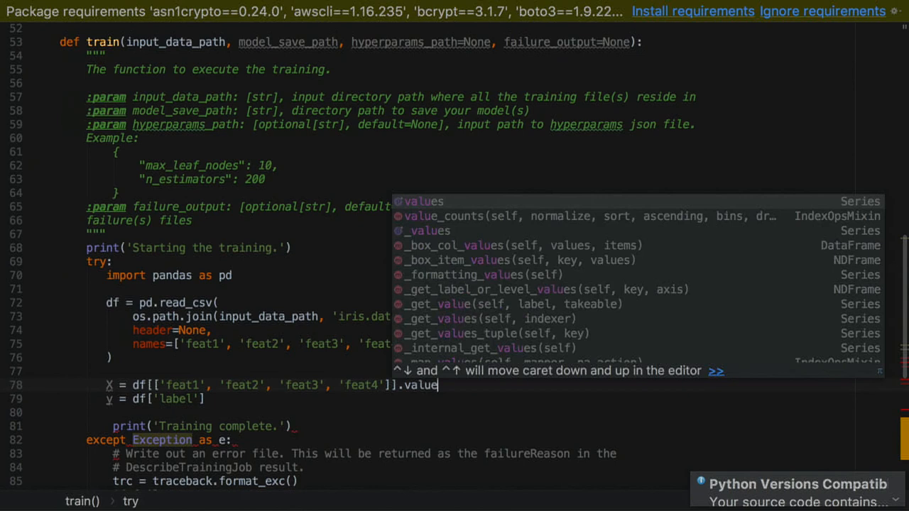
{"action": "type", "text": "s"}
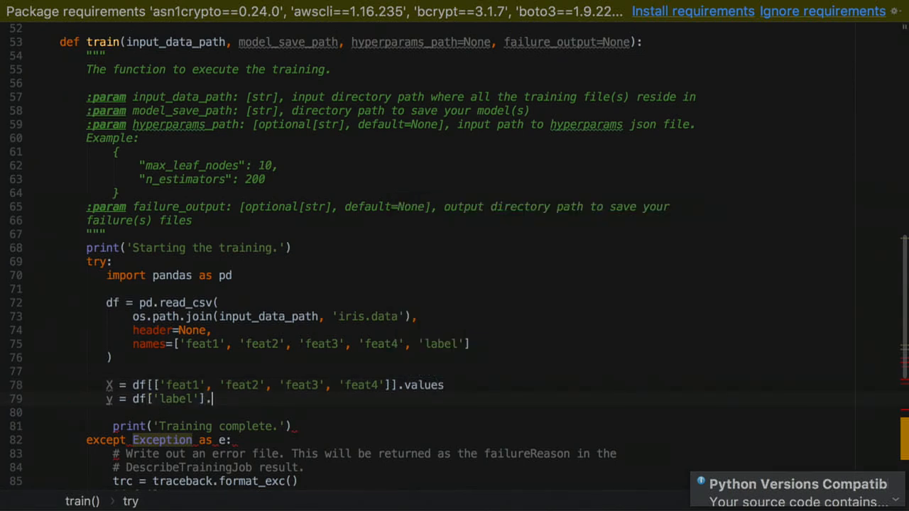
{"action": "type", "text": "values"}
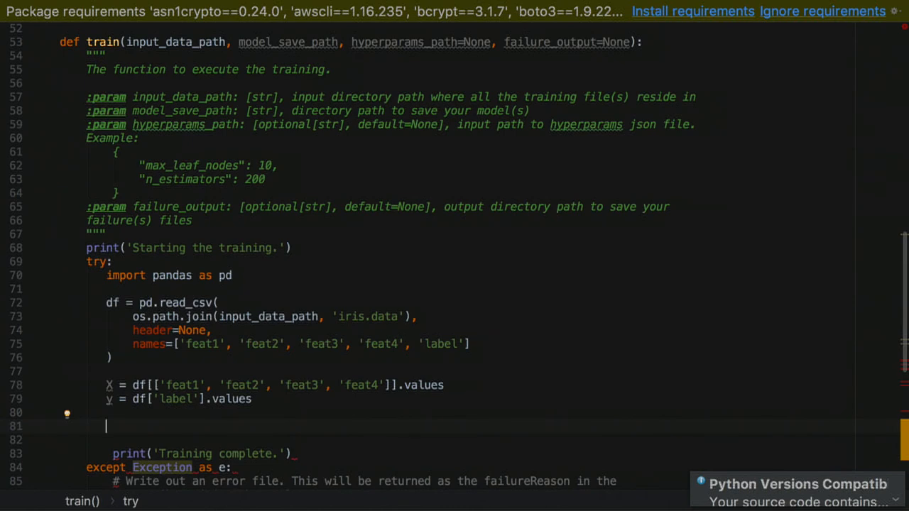
Step: Import train_test_split from sklearn
{"action": "type", "text": "from s"}
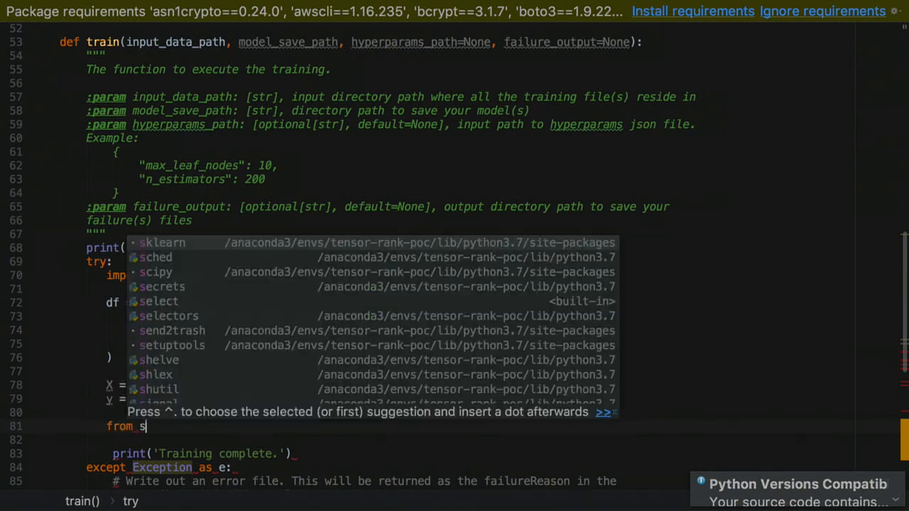
{"action": "type", "text": "klearn.model_selection"}
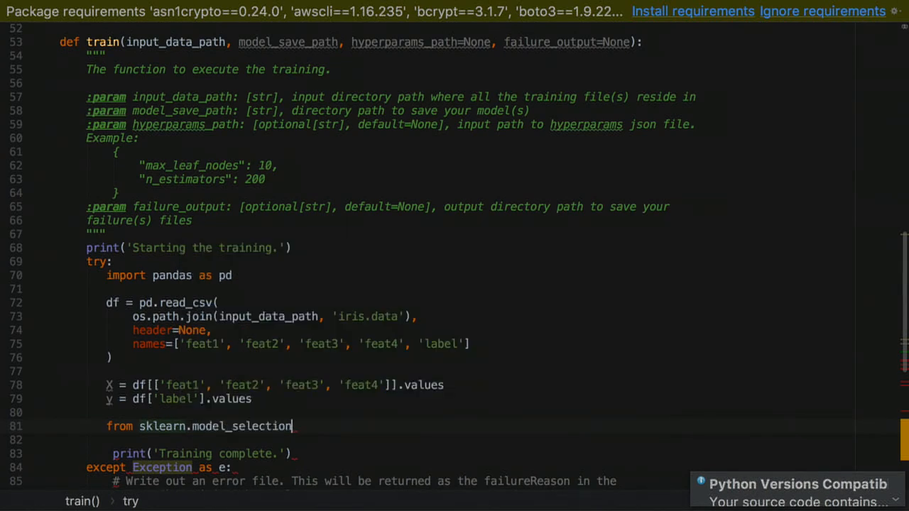
{"action": "type", "text": "import train_test_split"}
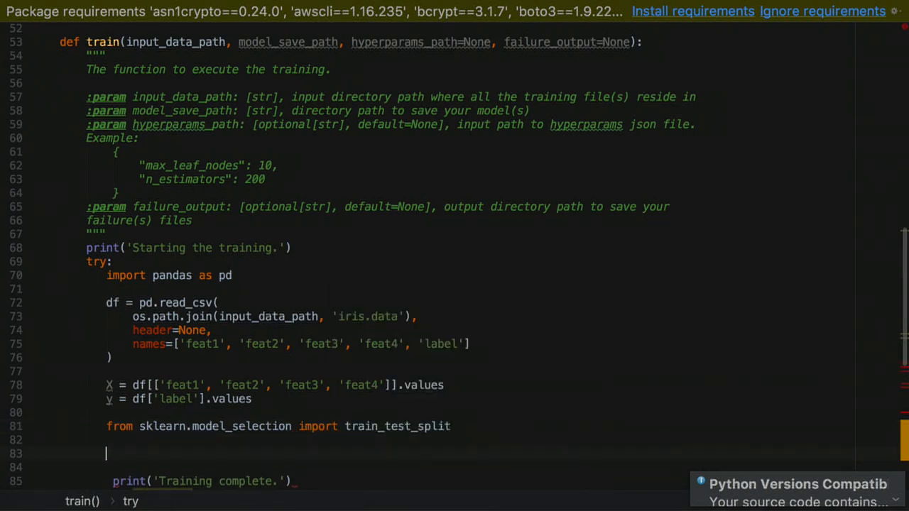
{"action": "type", "text": "from"}
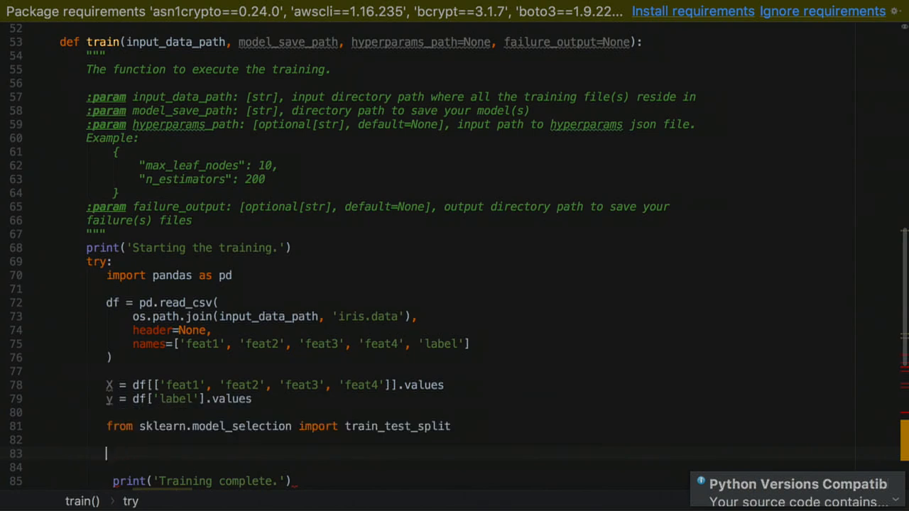
Step: Split X and y into X_train, X_test, y_train, y_test with test_size 0.3
{"action": "type", "text": "X_tr"}
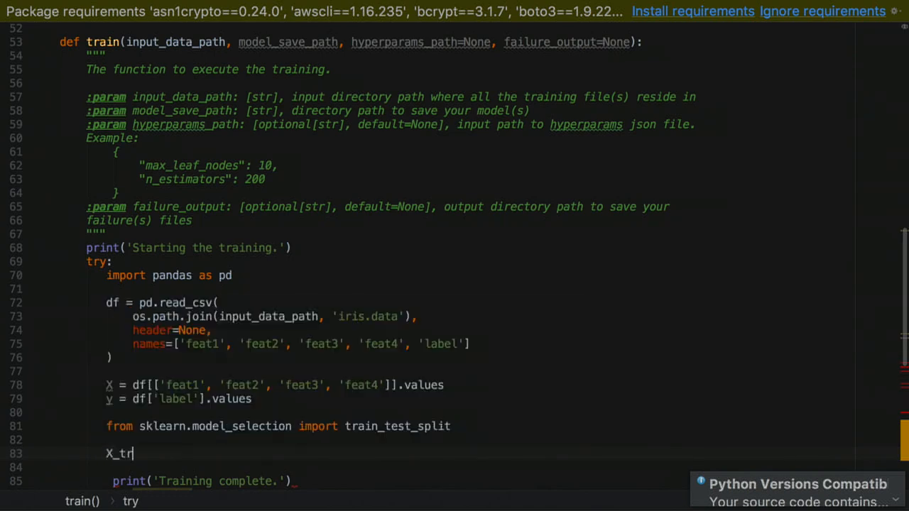
{"action": "type", "text": "ain,"}
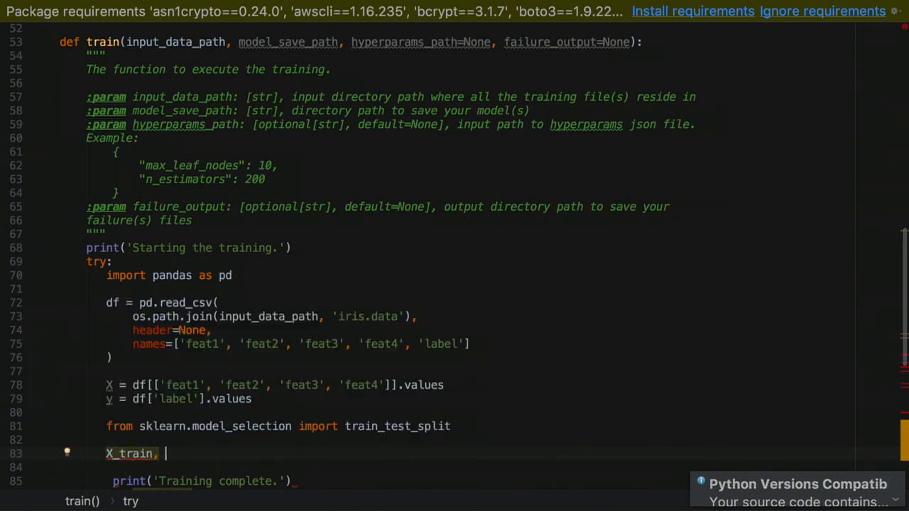
{"action": "type", "text": "X_test, y_train, y_test = train_test_split("}
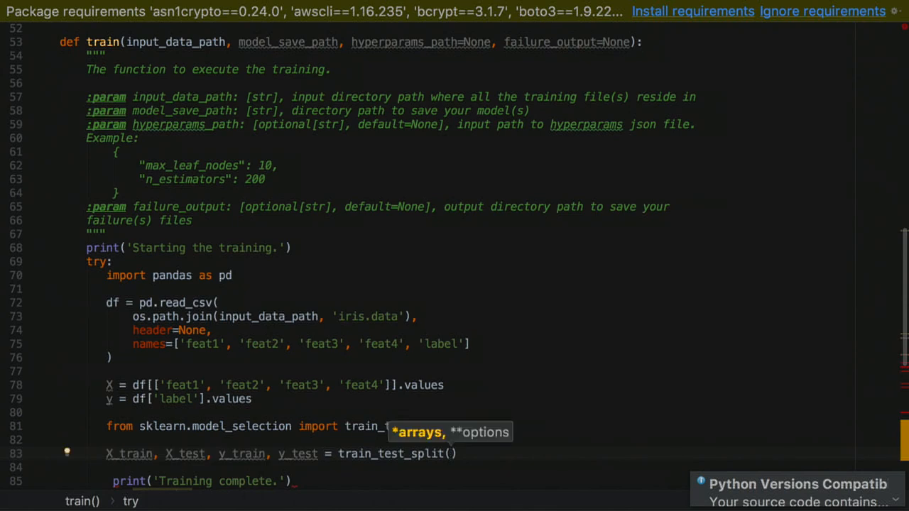
{"action": "type", "text": "X, y,"}
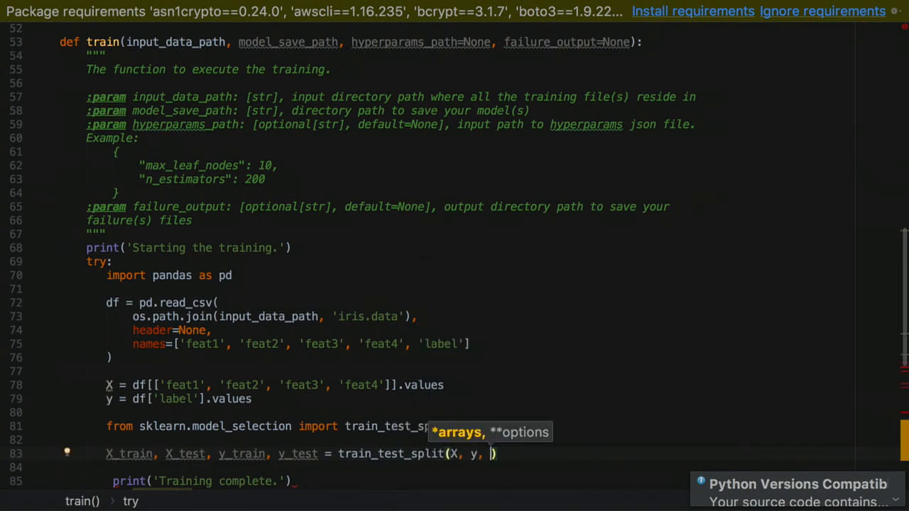
{"action": "type", "text": "test_size="}
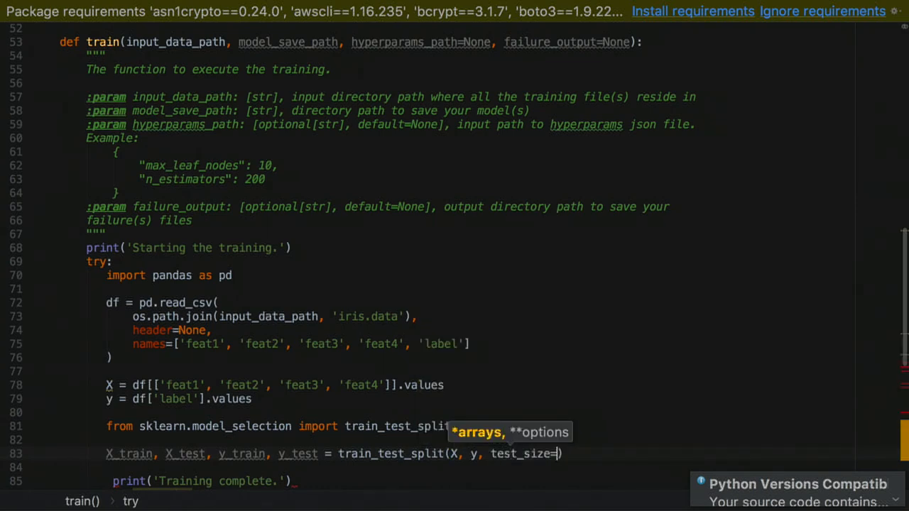
{"action": "type", "text": "0.3"}
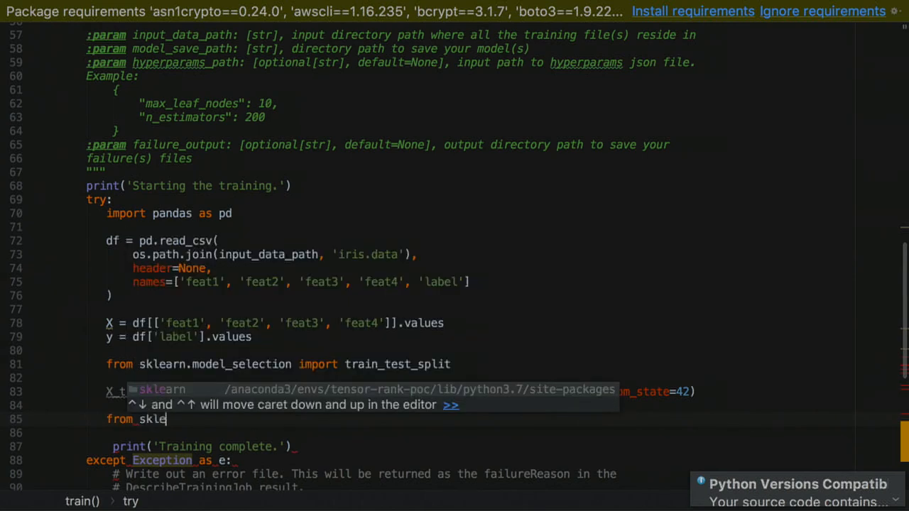
Step: Import SVC, create clf = SVC() and fit it on X_train and y_train
{"action": "type", "text": ".svm import"}
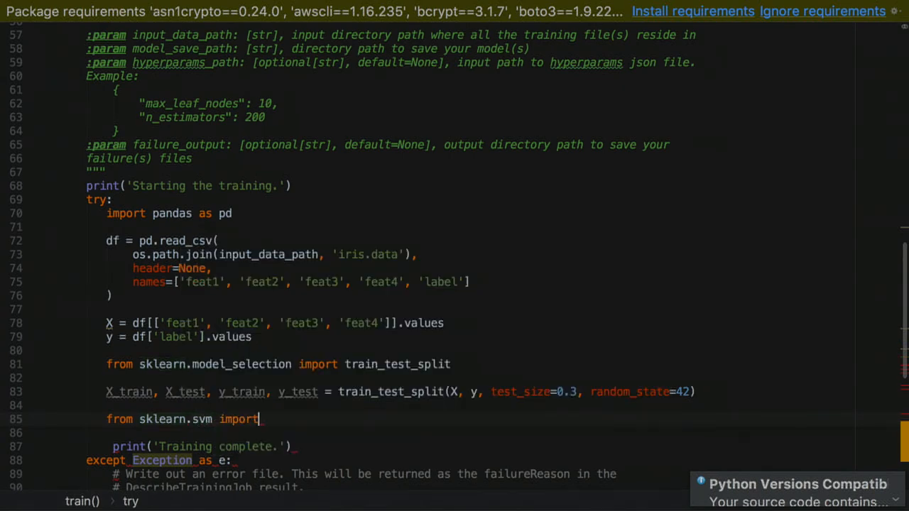
{"action": "type", "text": "SVC"}
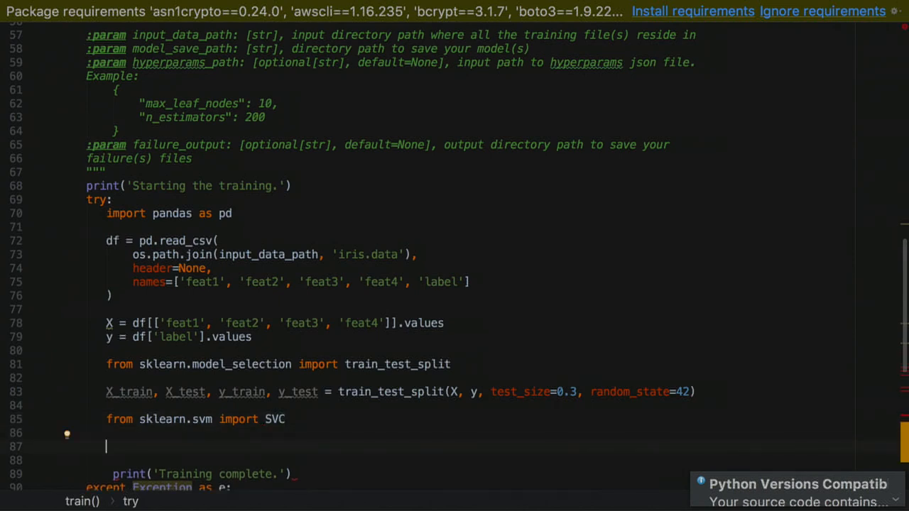
{"action": "type", "text": "clf ="}
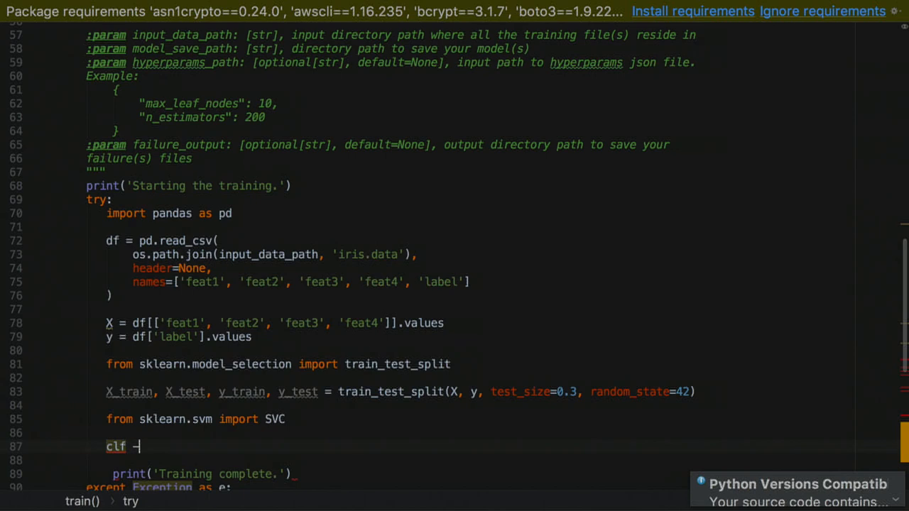
{"action": "type", "text": "="}
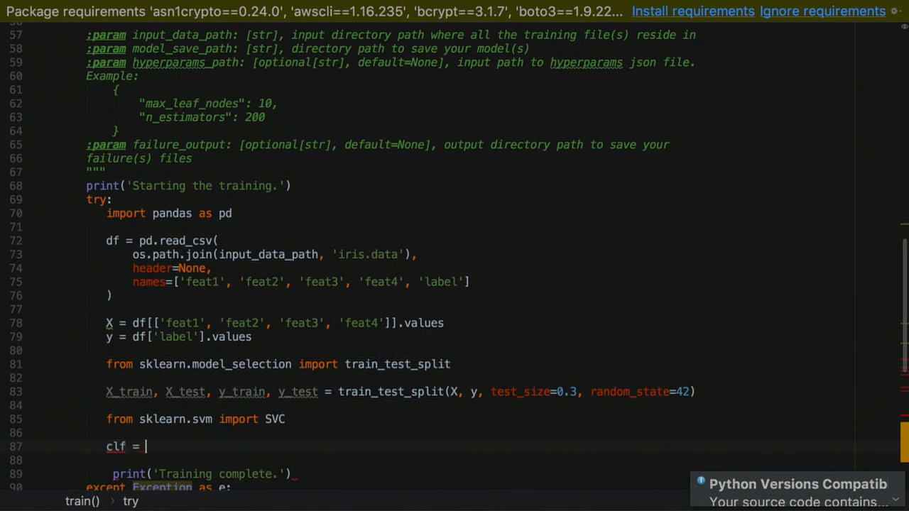
{"action": "type", "text": "SC"}
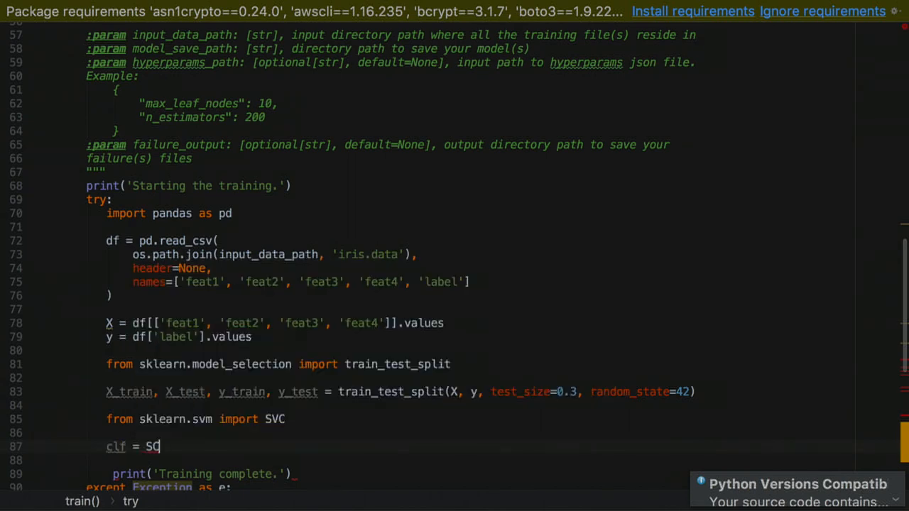
{"action": "type", "text": "VC()"}
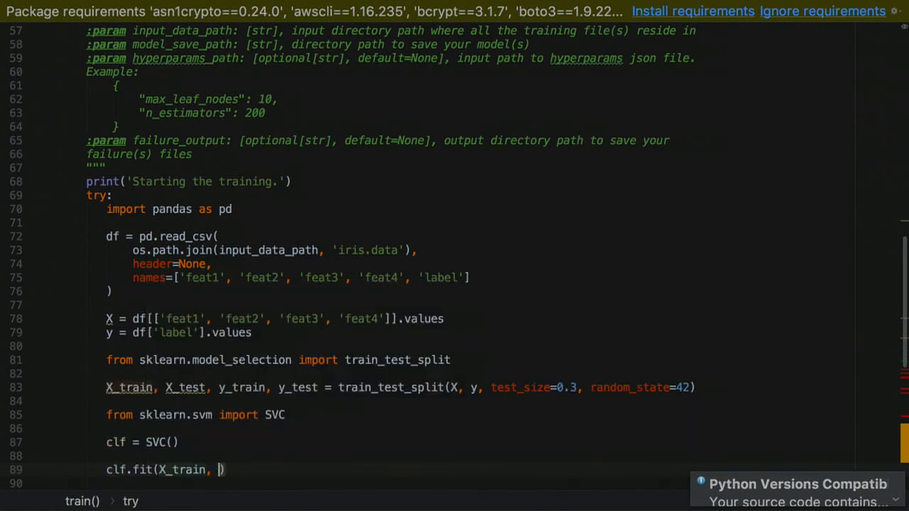
{"action": "type", "text": "y_"}
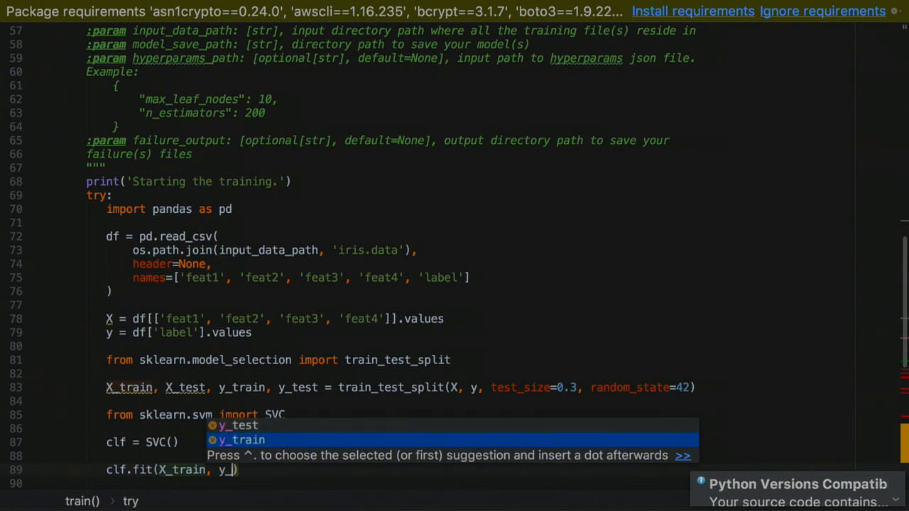
{"action": "key", "text": "Tab"}
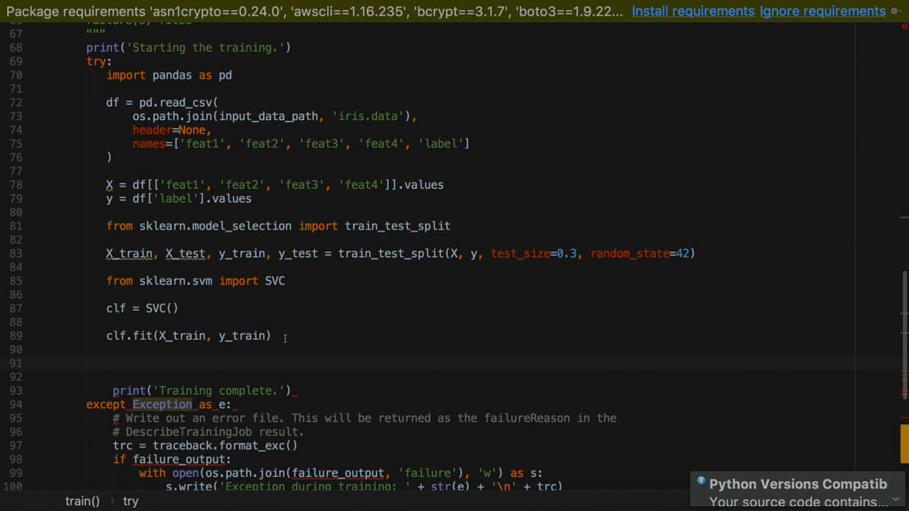
{"action": "left_click", "coordinate": [107, 363]}
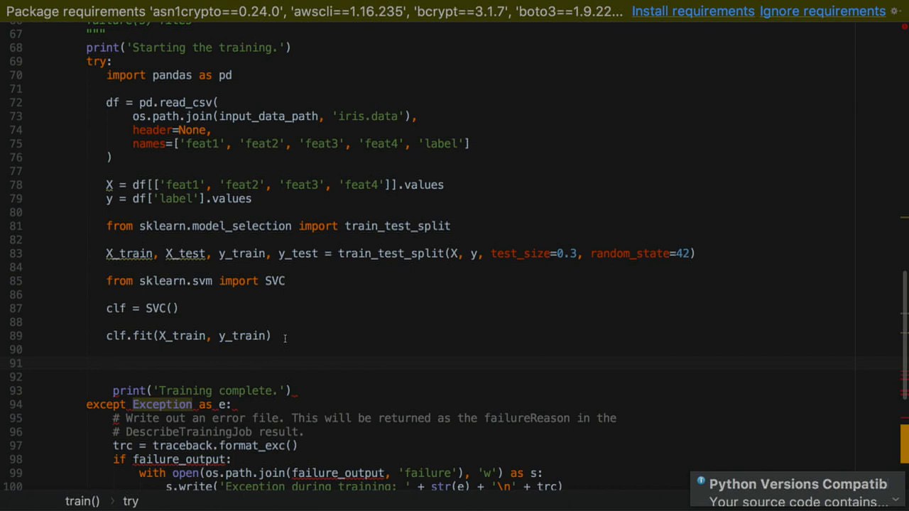
{"action": "left_click", "coordinate": [106, 363]}
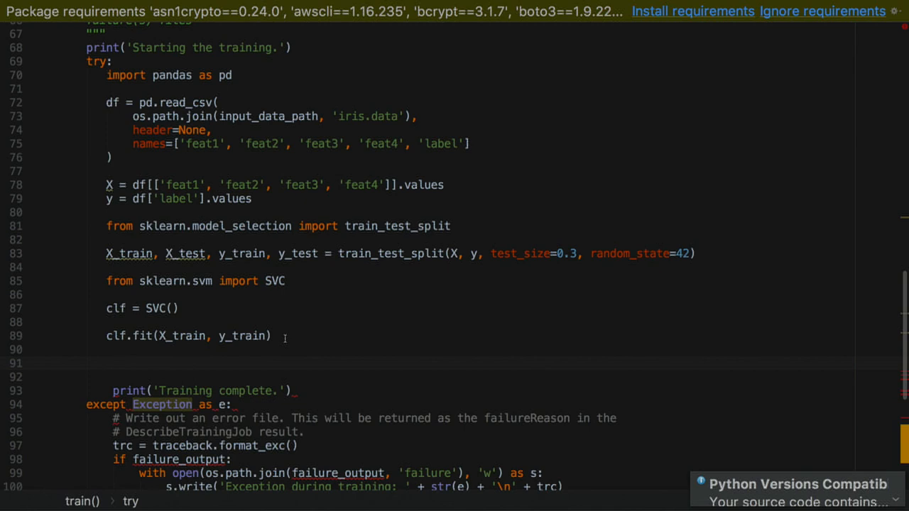
{"action": "left_click", "coordinate": [107, 363]}
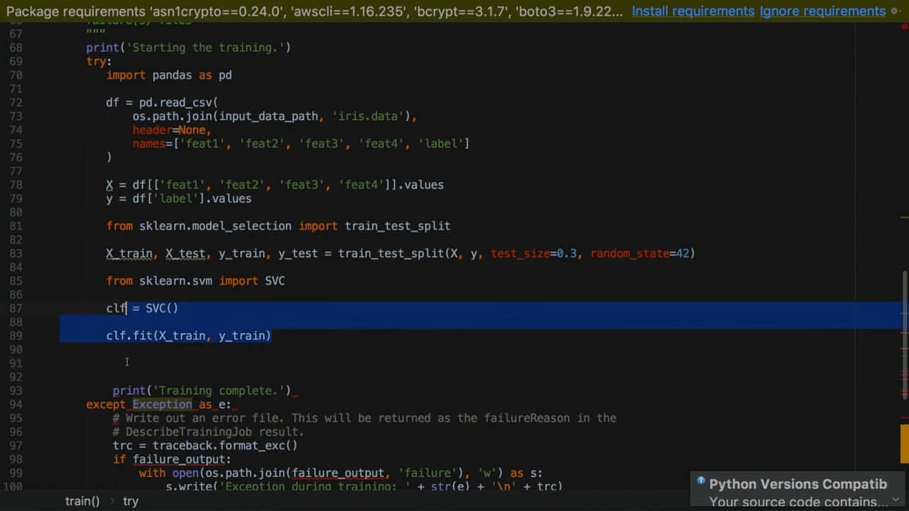
{"action": "left_click", "coordinate": [127, 362]}
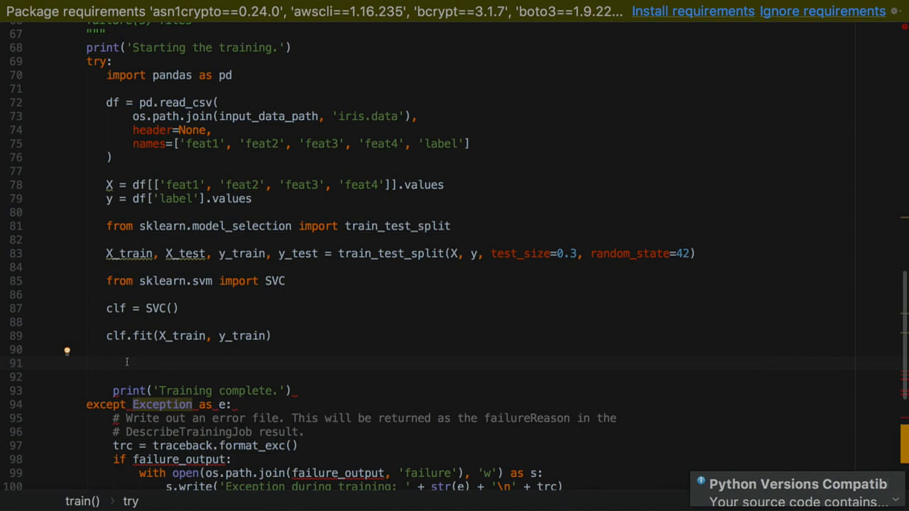
{"action": "type", "text": "y_predi"}
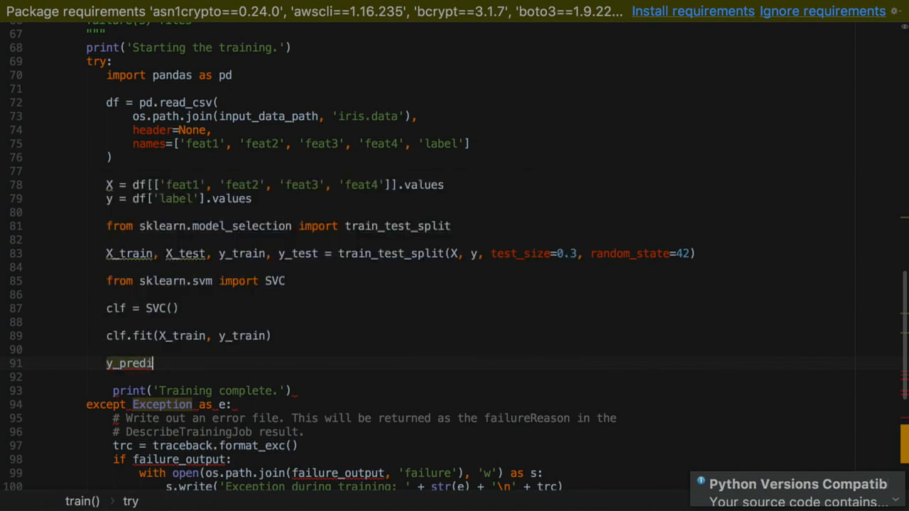
Step: Assign y_predictions = clf.predict(X_test)
{"action": "type", "text": "ctions"}
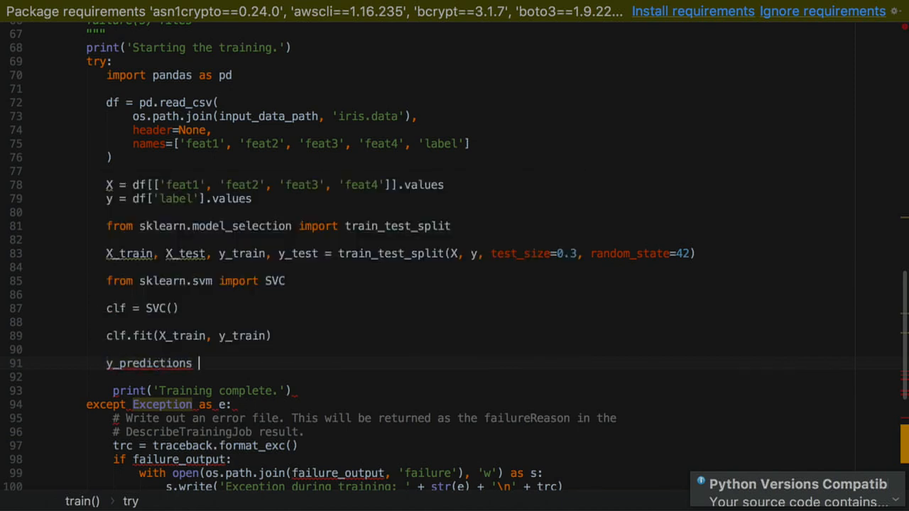
{"action": "type", "text": "="}
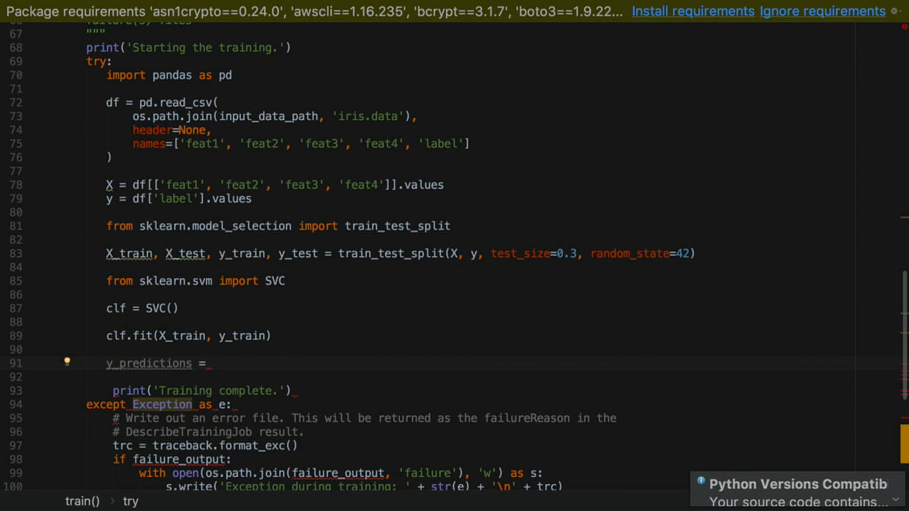
{"action": "type", "text": "clf."}
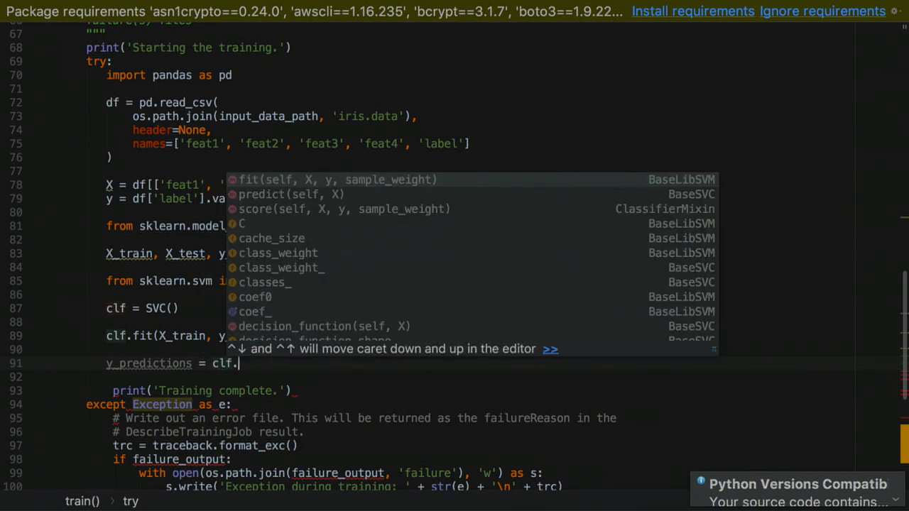
{"action": "type", "text": "predict("}
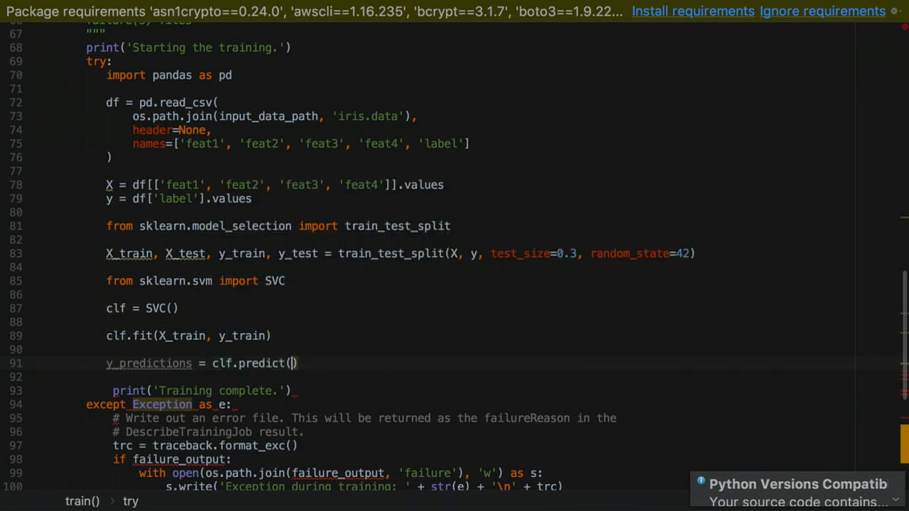
{"action": "type", "text": "X_test"}
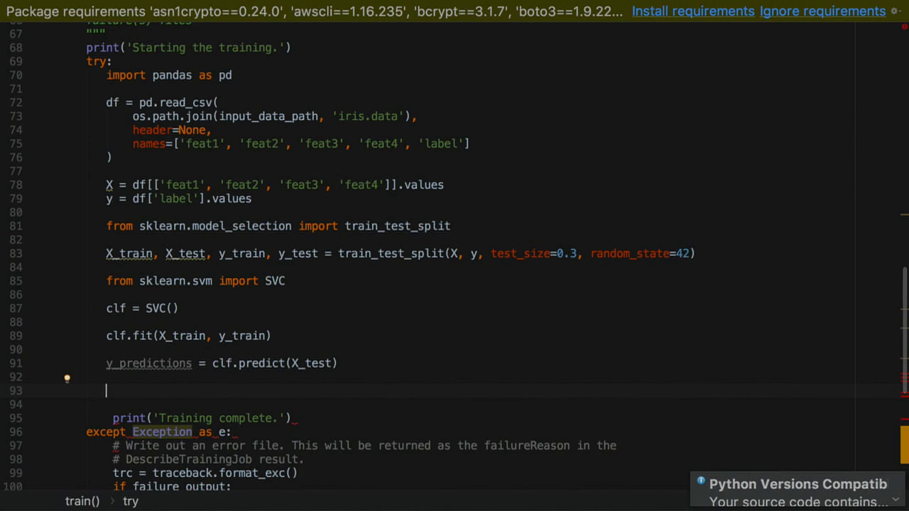
{"action": "type", "text": "from s"}
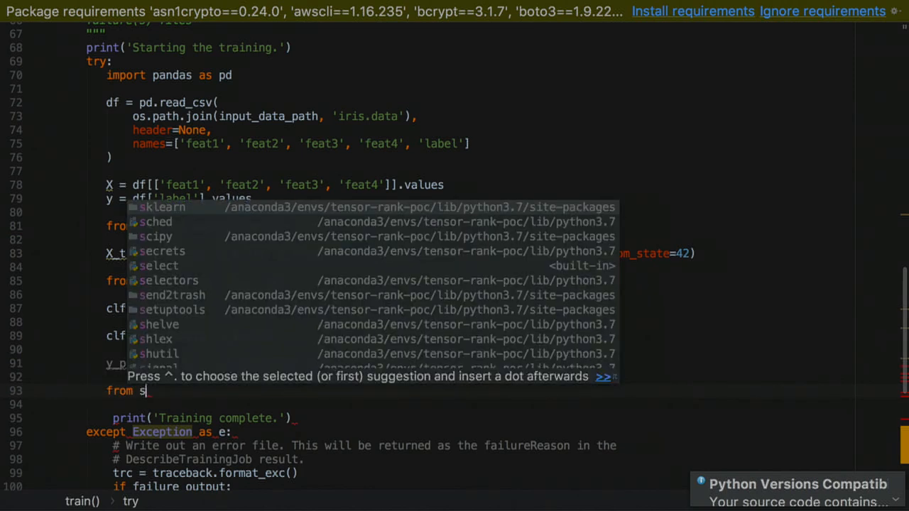
Step: Import accuracy_score from sklearn.metrics and compute accuracy from y_test and y_predictions
{"action": "type", "text": "klearn."}
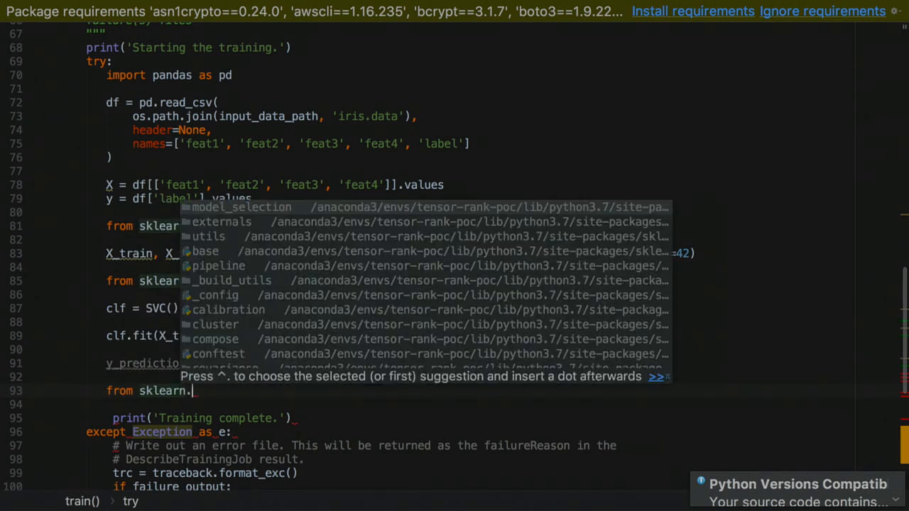
{"action": "type", "text": "metrics"}
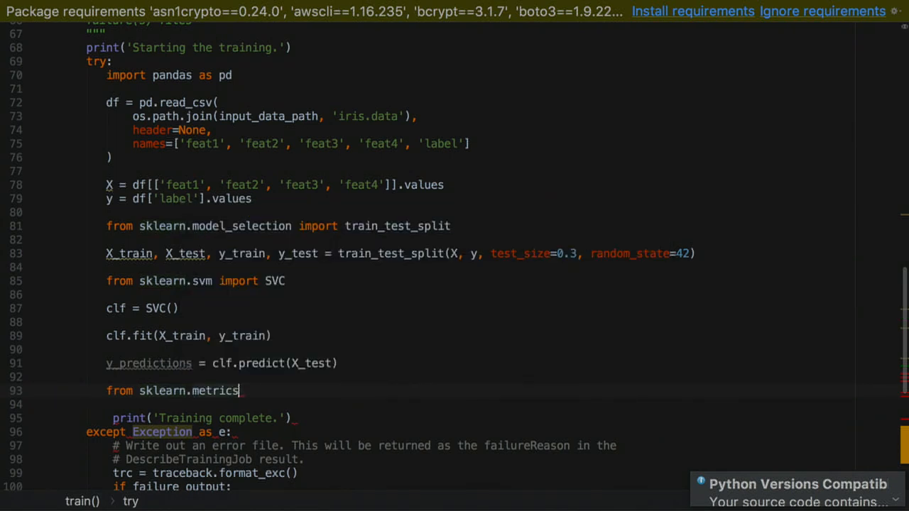
{"action": "type", "text": "import acc"}
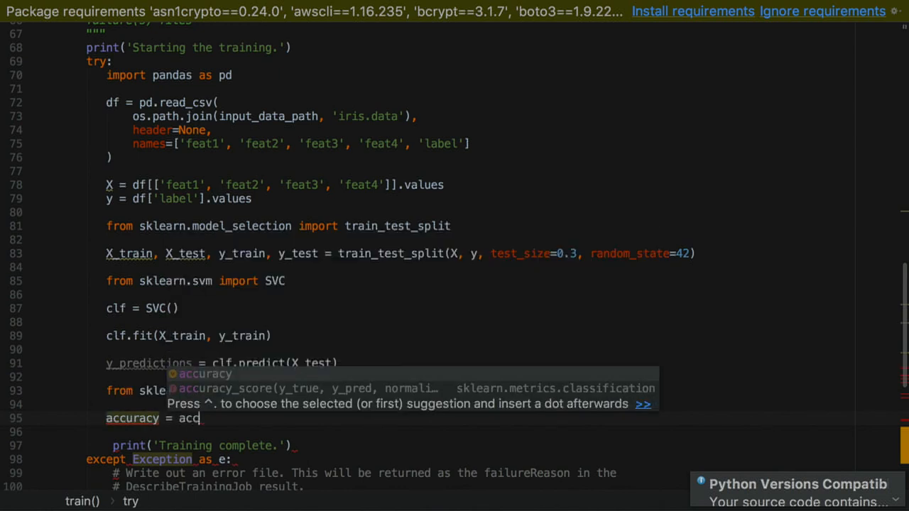
{"action": "key", "text": "Tab"}
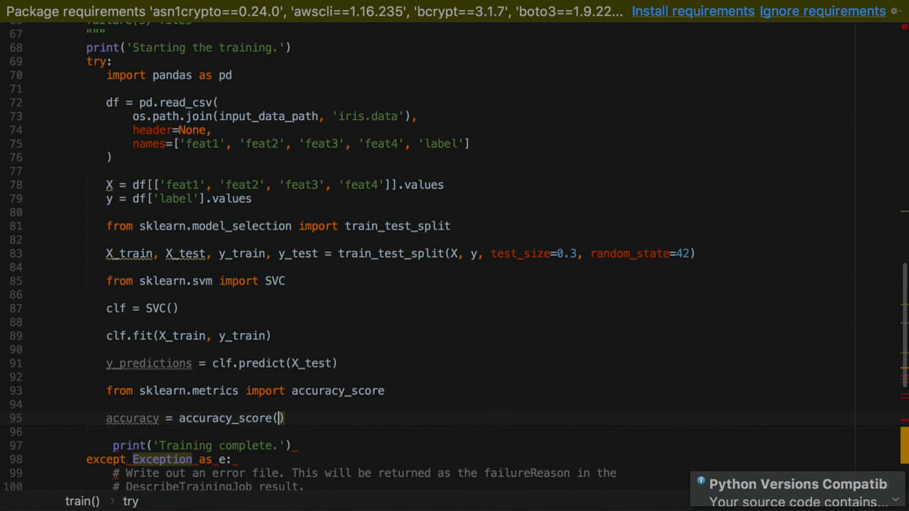
{"action": "type", "text": "y_test"}
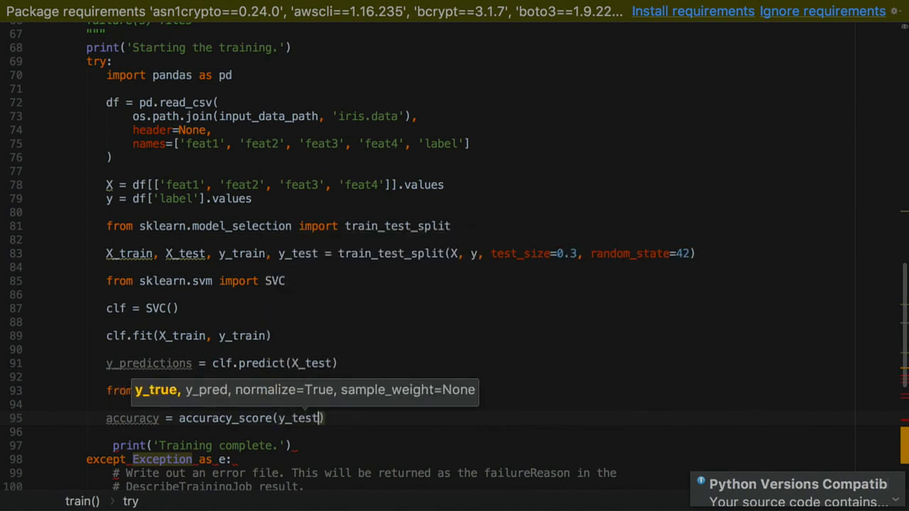
{"action": "type", "text": "y_predictions"}
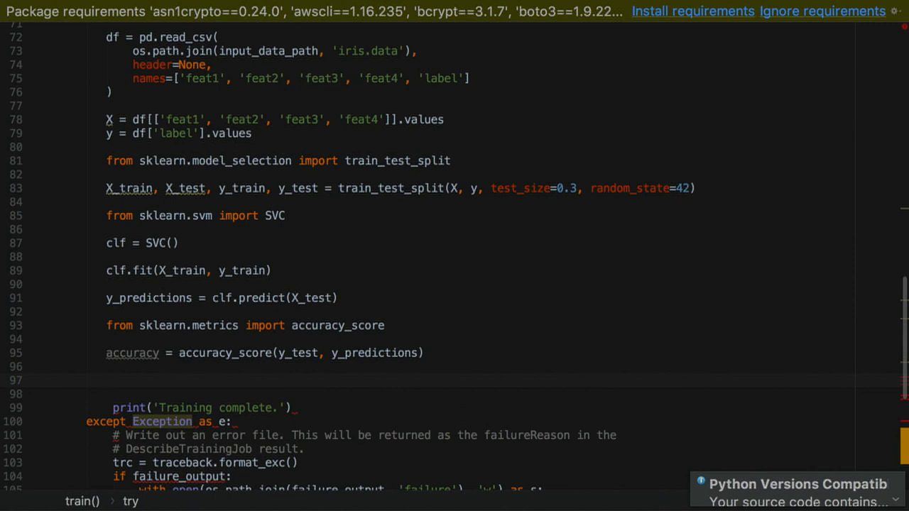
Step: Import joblib from sklearn.externals and set model_path to model.pkl in model_save_path
{"action": "type", "text": "from sklearn.externals"}
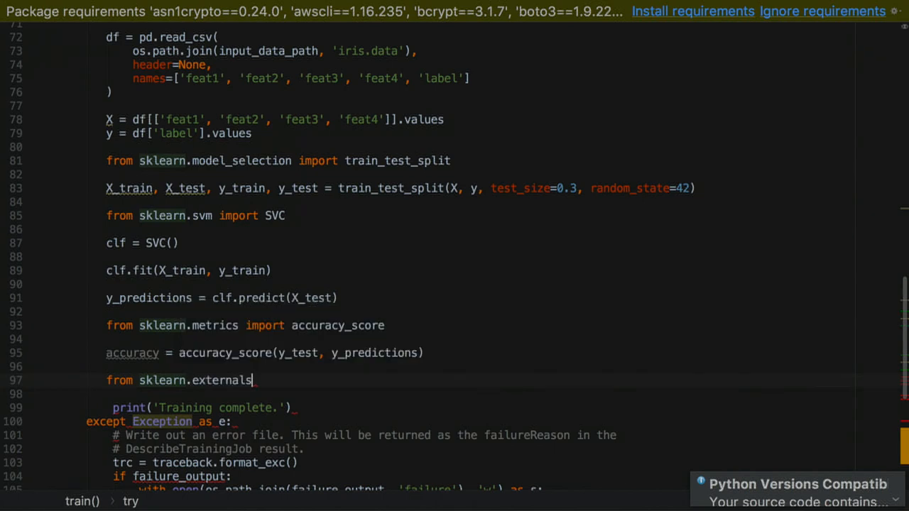
{"action": "type", "text": "import joblib"}
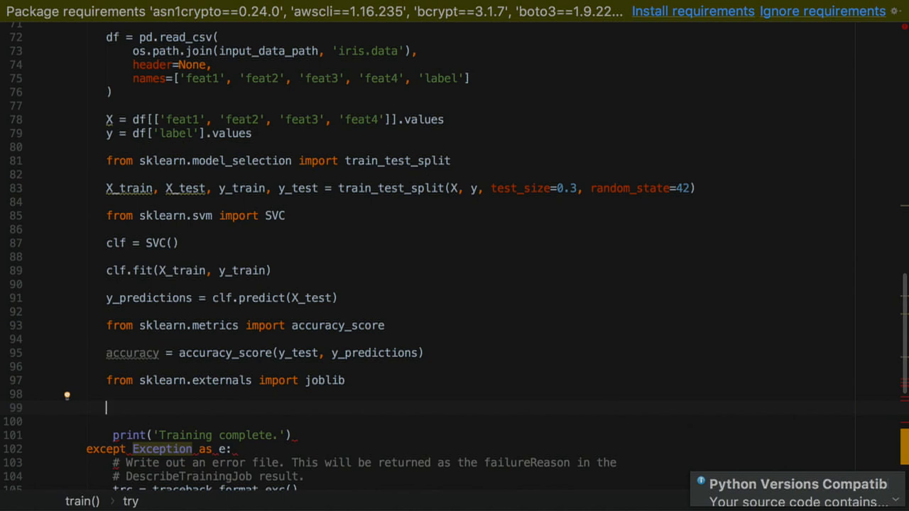
{"action": "type", "text": "model_path = os.path.join(model_save_path,"}
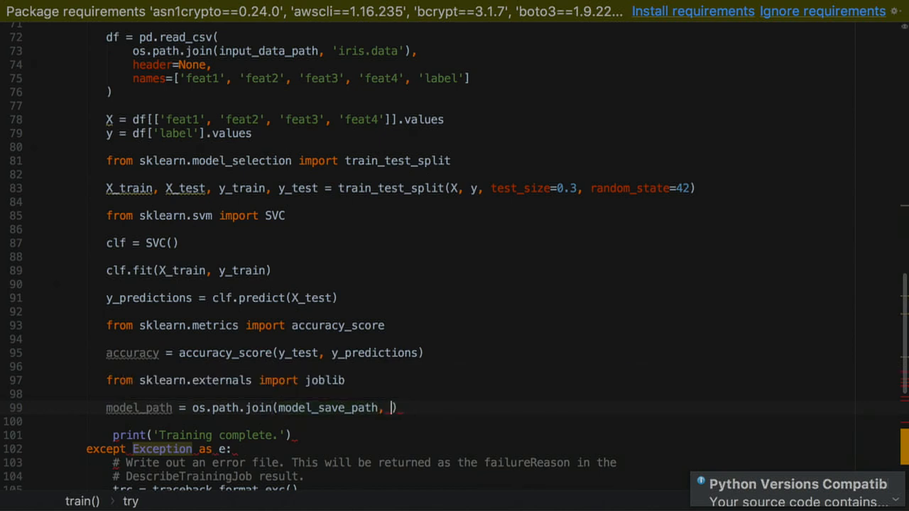
{"action": "type", "text": "'model."}
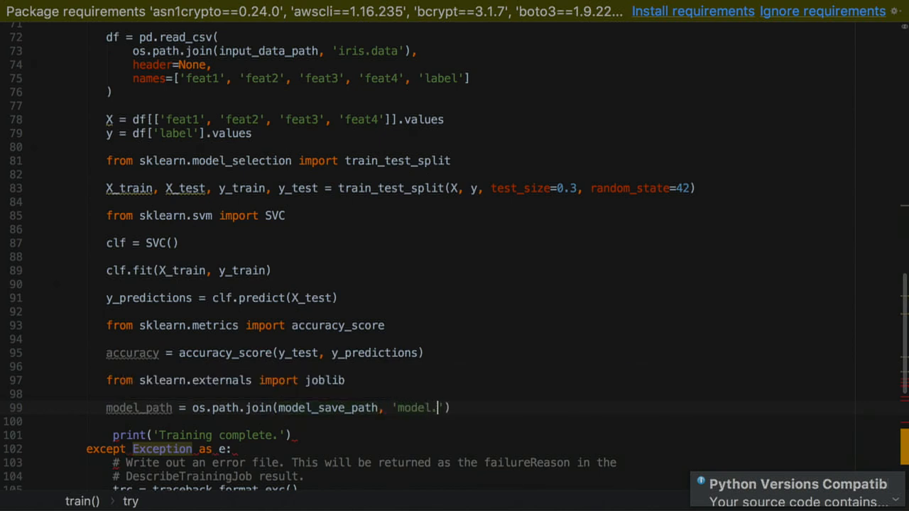
{"action": "type", "text": "pkl"}
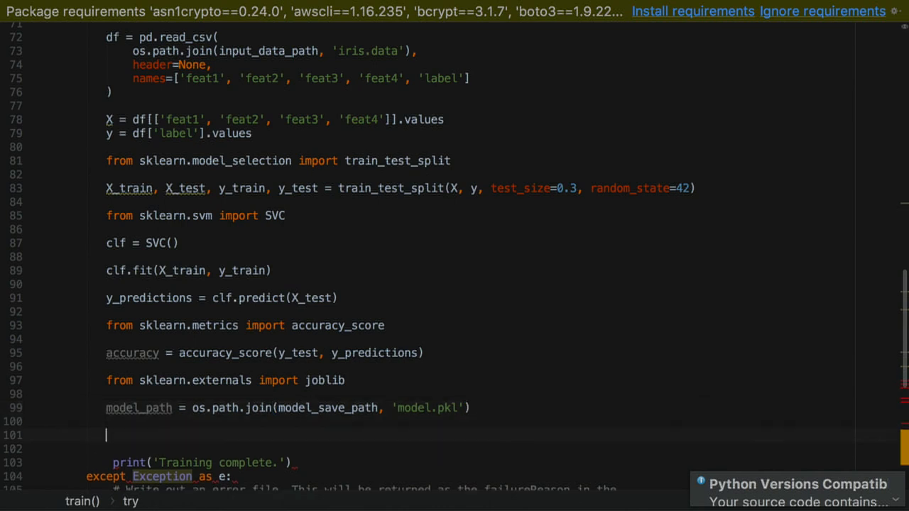
{"action": "scroll", "scroll_direction": "down", "scroll_amount": 3}
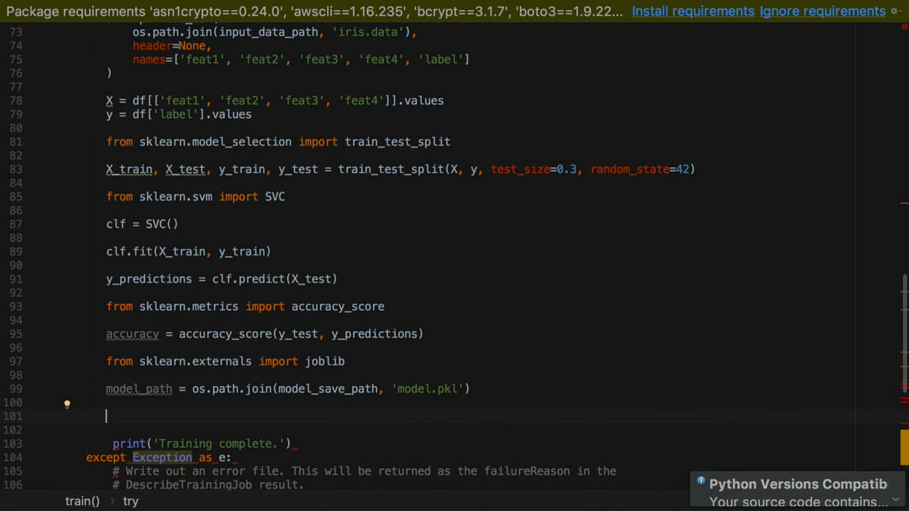
Step: Add joblib.dump(clf, model_path) to the train function, followed by an empty line
{"action": "type", "text": "joblib"}
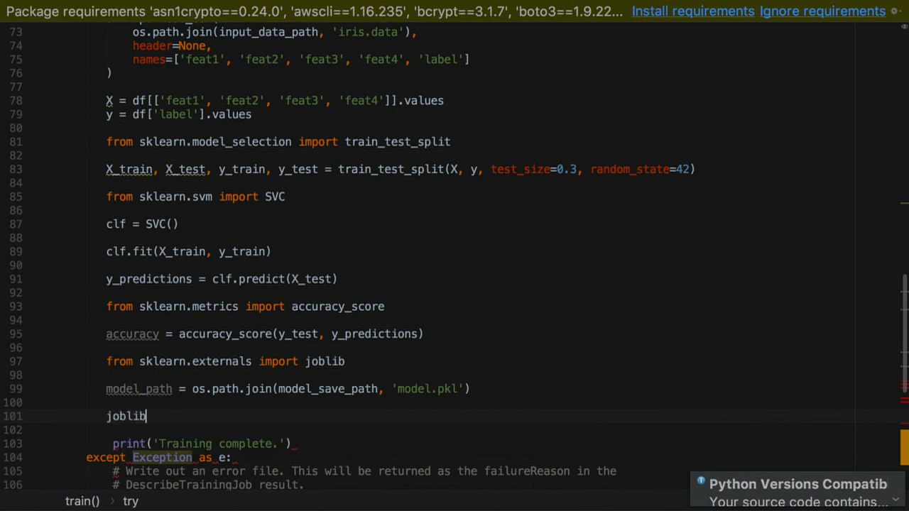
{"action": "type", "text": ".dump("}
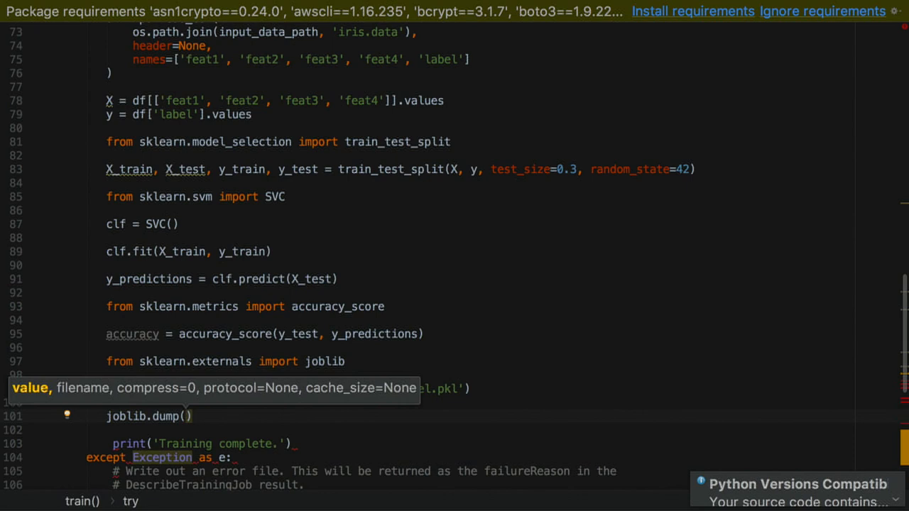
{"action": "type", "text": "clf, model_path"}
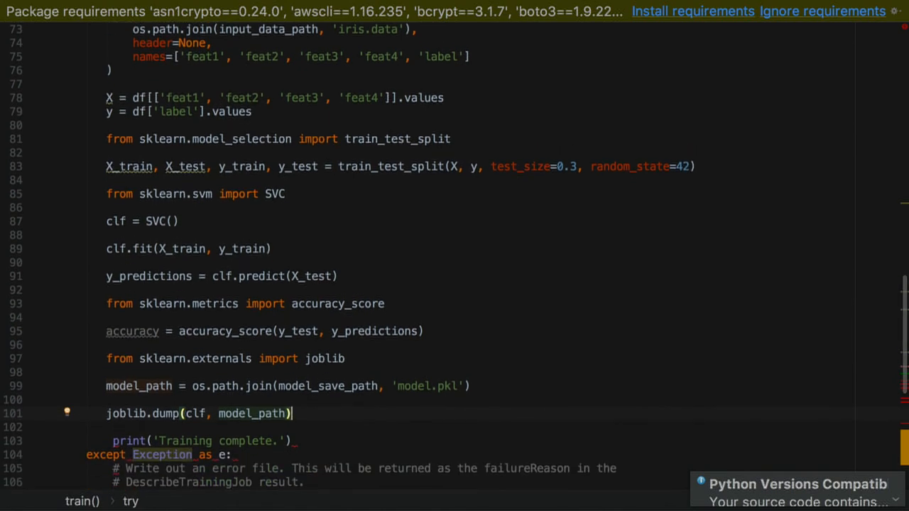
{"action": "scroll", "scroll_direction": "down", "scroll_amount": 3}
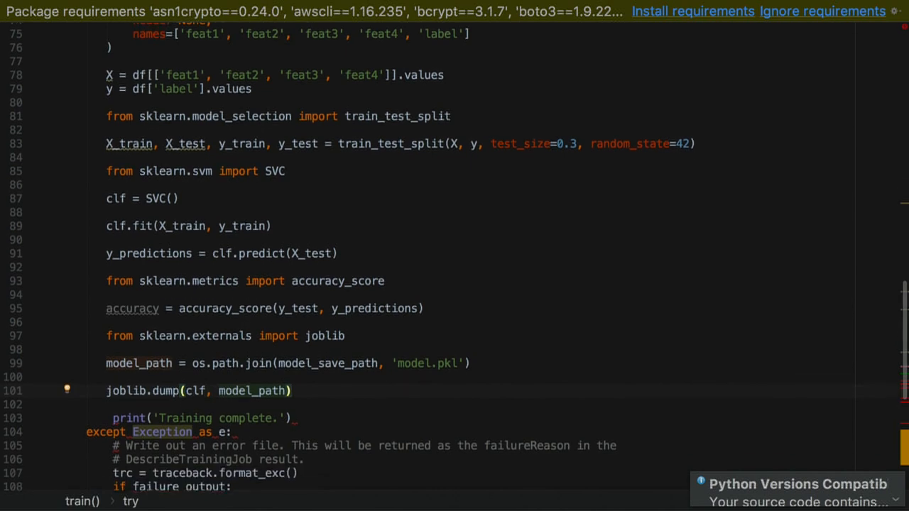
{"action": "scroll", "scroll_direction": "down", "scroll_amount": 3}
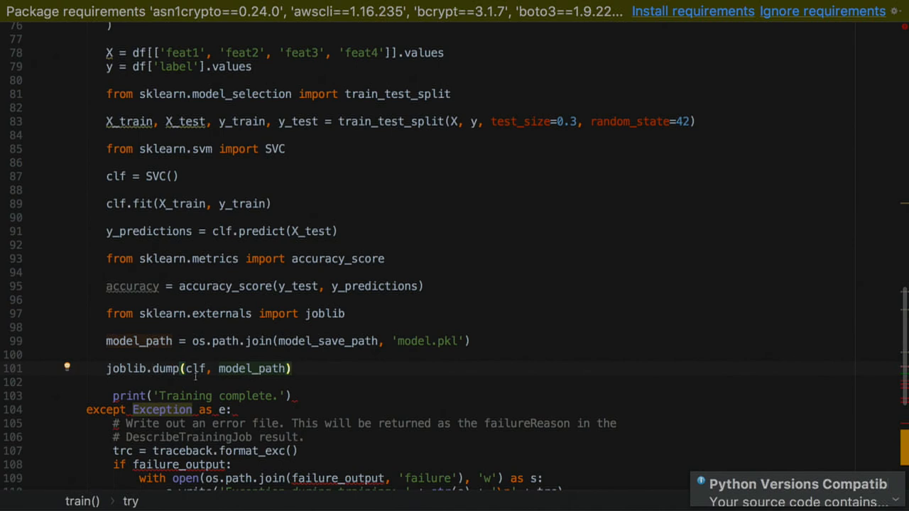
{"action": "double_click", "coordinate": [195, 368]}
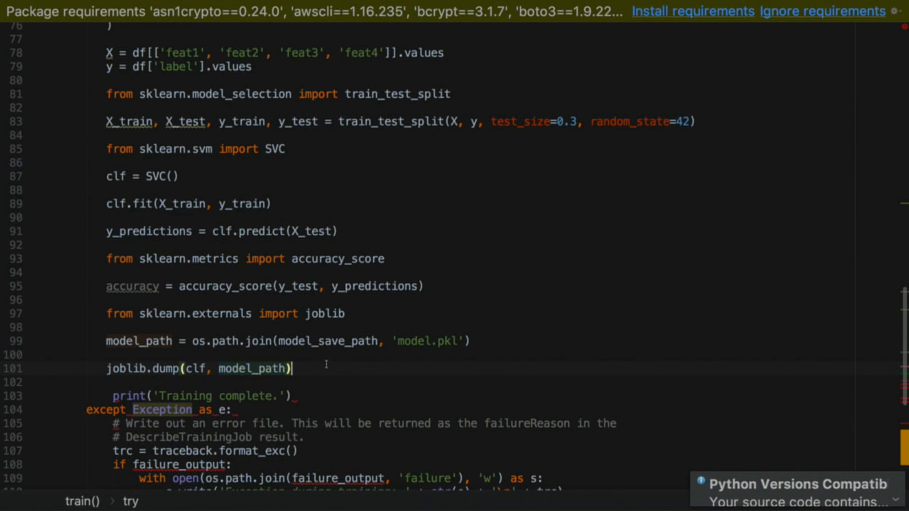
{"action": "key", "text": "enter"}
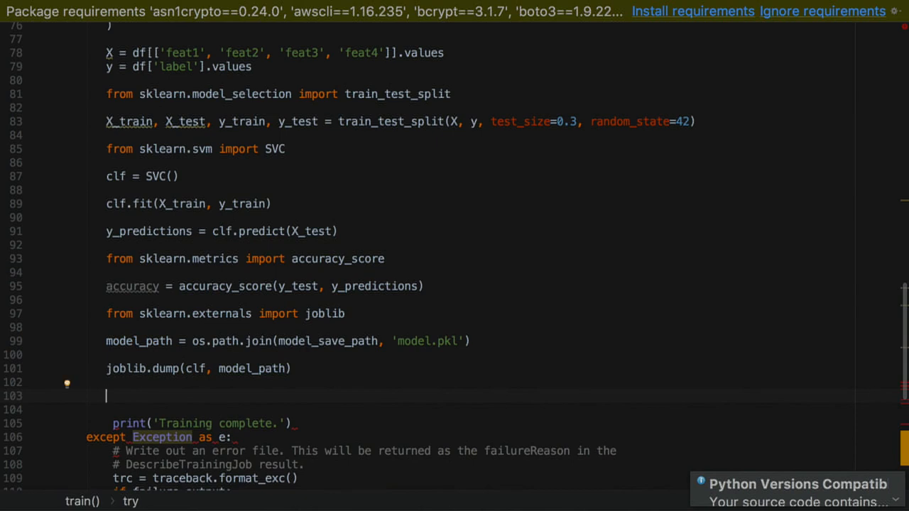
Step: Define report_path as os.path.join(model_save_path, 'report.txt')
{"action": "type", "text": "report_pa"}
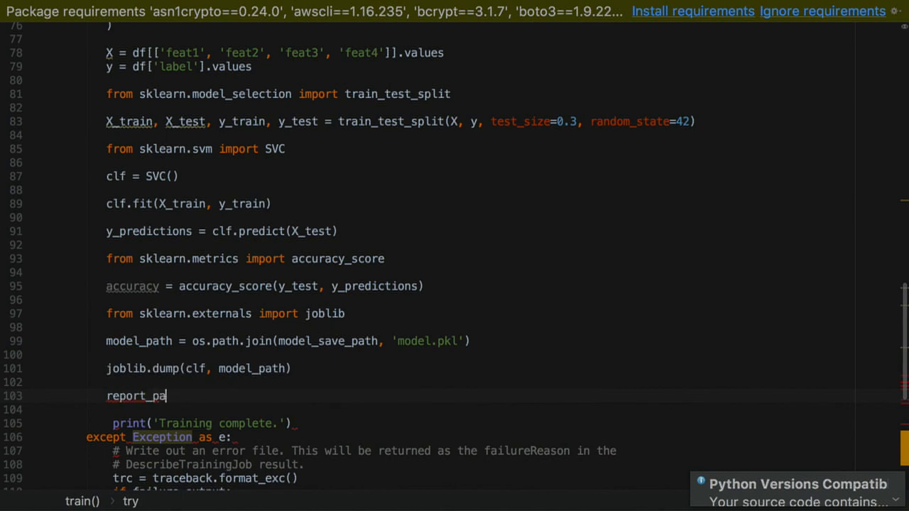
{"action": "type", "text": "th ="}
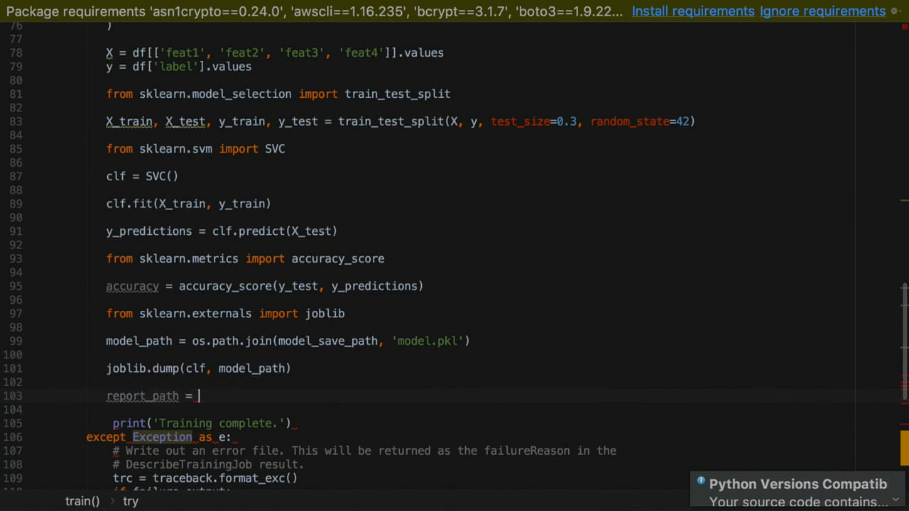
{"action": "type", "text": "os.path."}
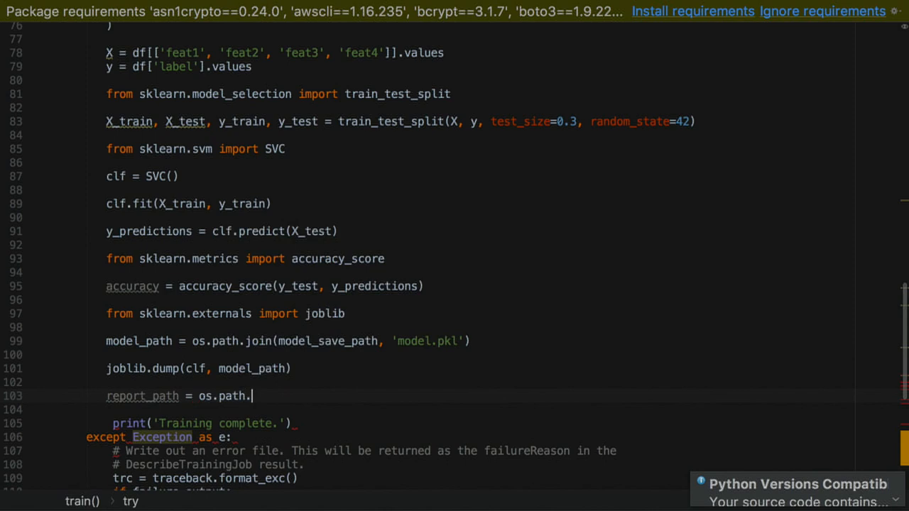
{"action": "type", "text": "join()"}
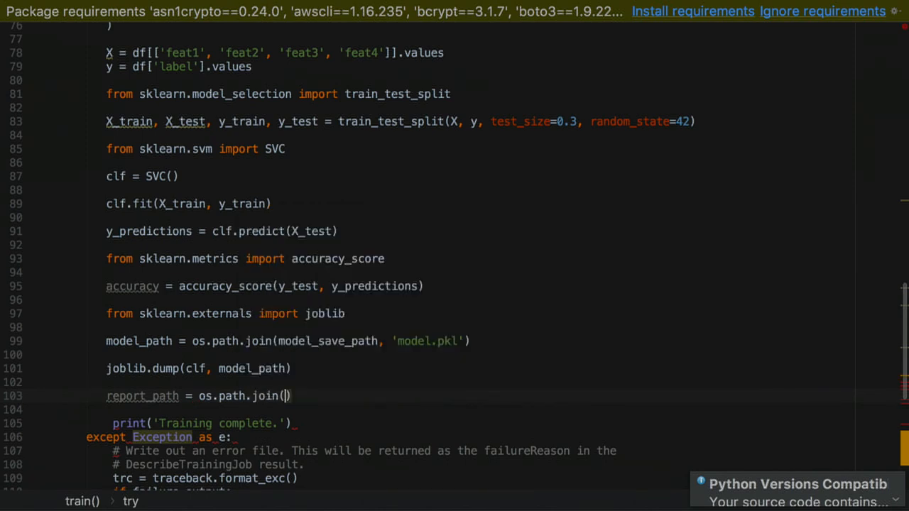
{"action": "type", "text": "model_save_path,"}
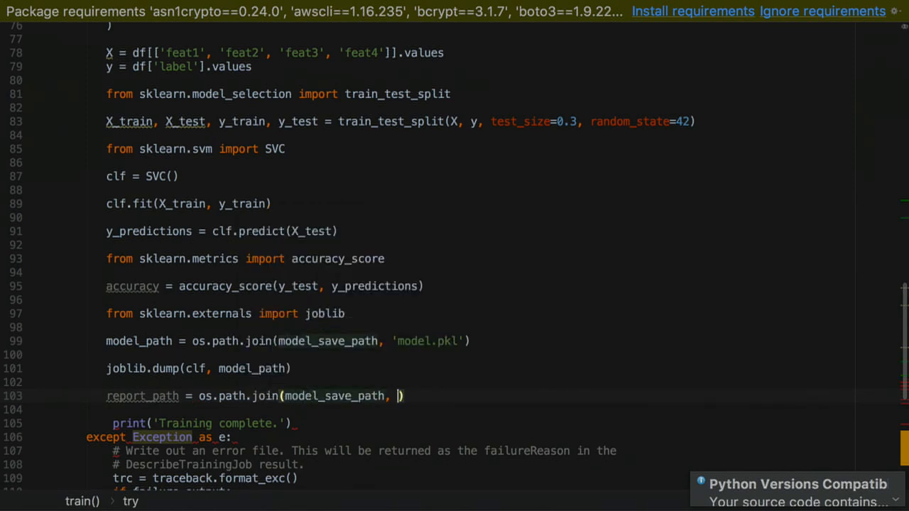
{"action": "type", "text": "'report.txt"}
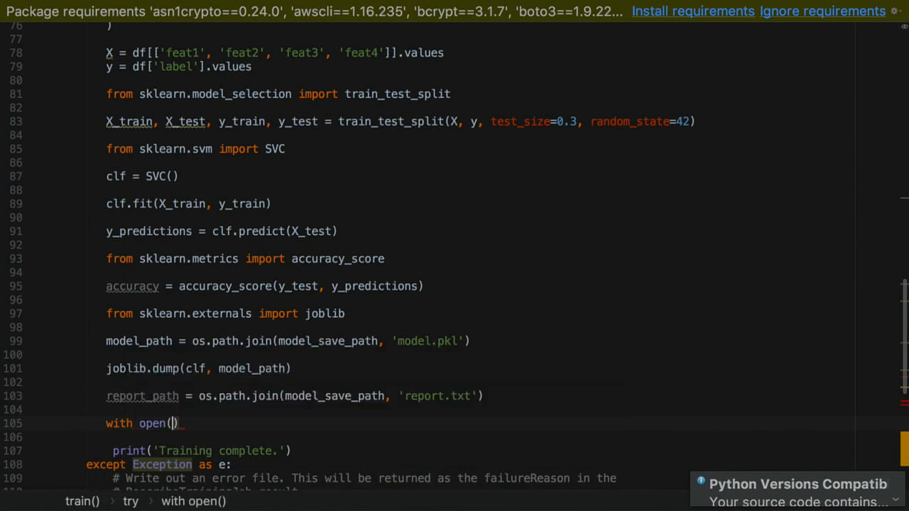
Step: Open report_path for writing as f and write str(accuracy) into it
{"action": "type", "text": "report_path, ''"}
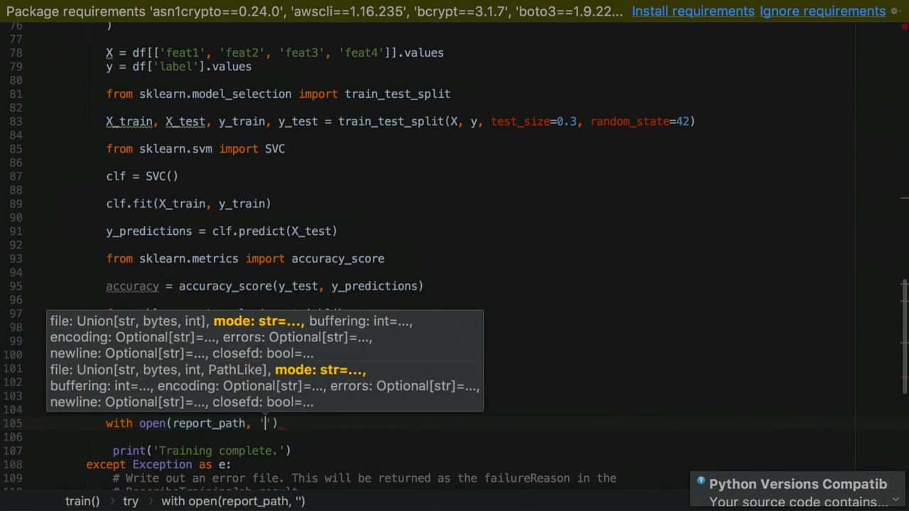
{"action": "type", "text": "w"}
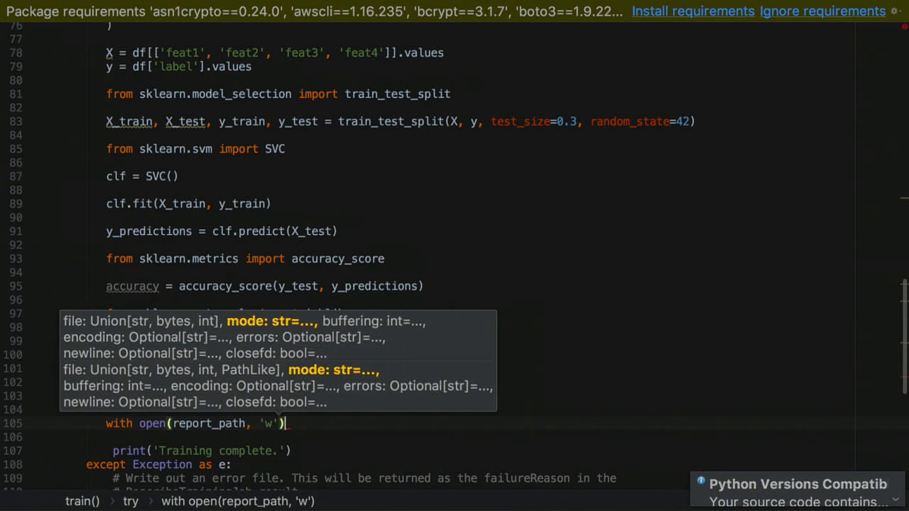
{"action": "type", "text": "as f:"}
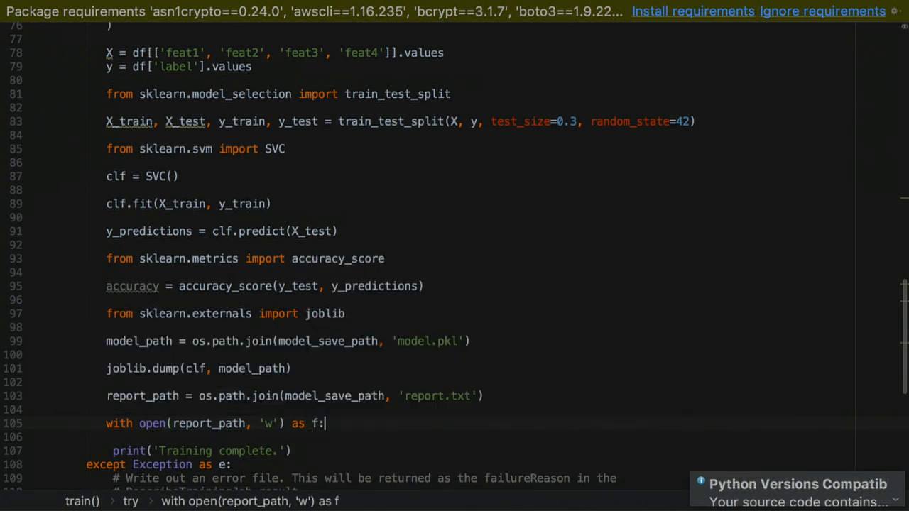
{"action": "type", "text": "f.write("}
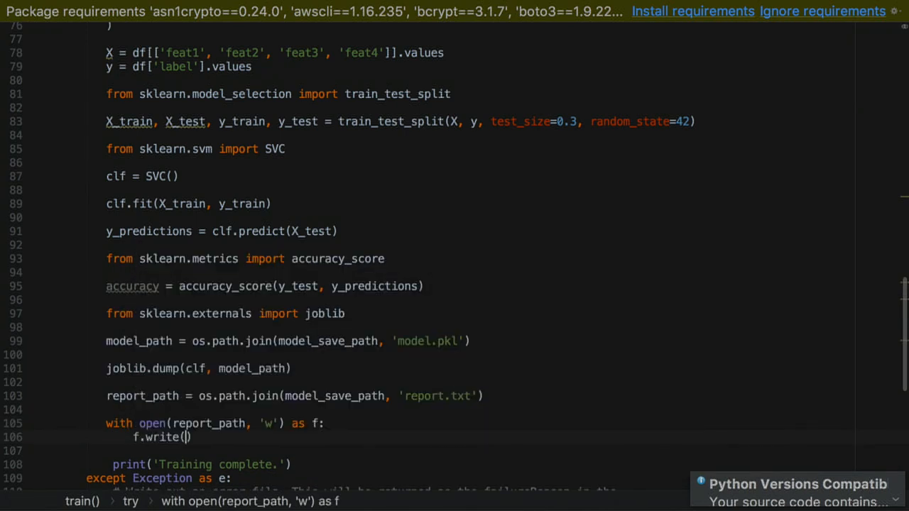
{"action": "type", "text": "str("}
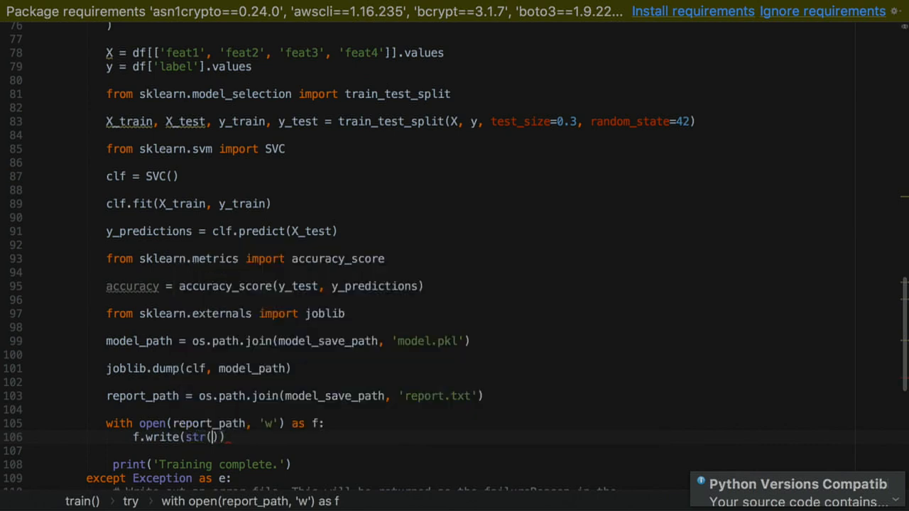
{"action": "type", "text": "accuracy"}
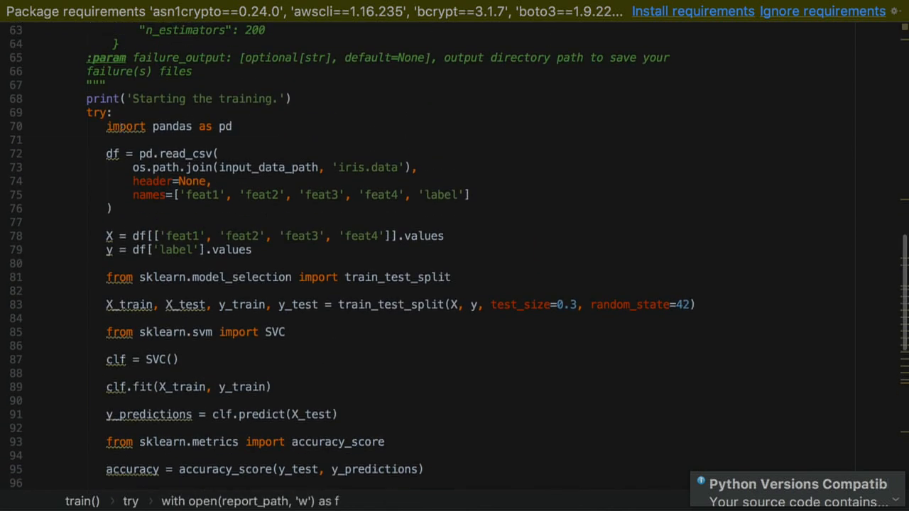
Step: Fix the try block's indentation and add a blank line after f.write(str(accuracy))
{"action": "left_click", "coordinate": [118, 127]}
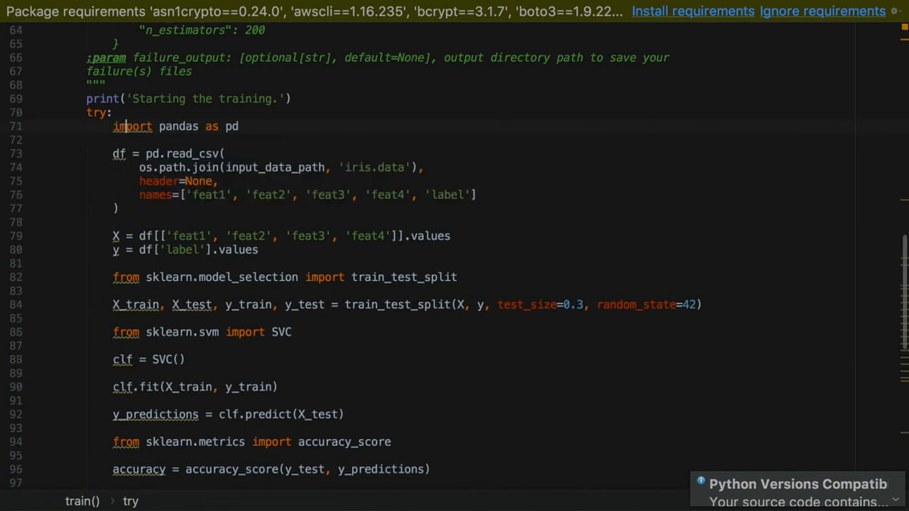
{"action": "scroll", "scroll_direction": "down", "scroll_amount": 3}
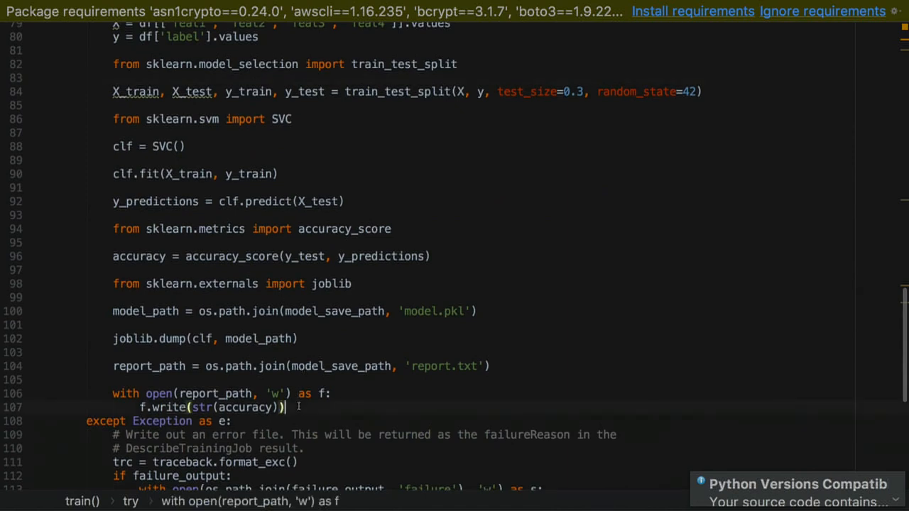
{"action": "key", "text": "enter"}
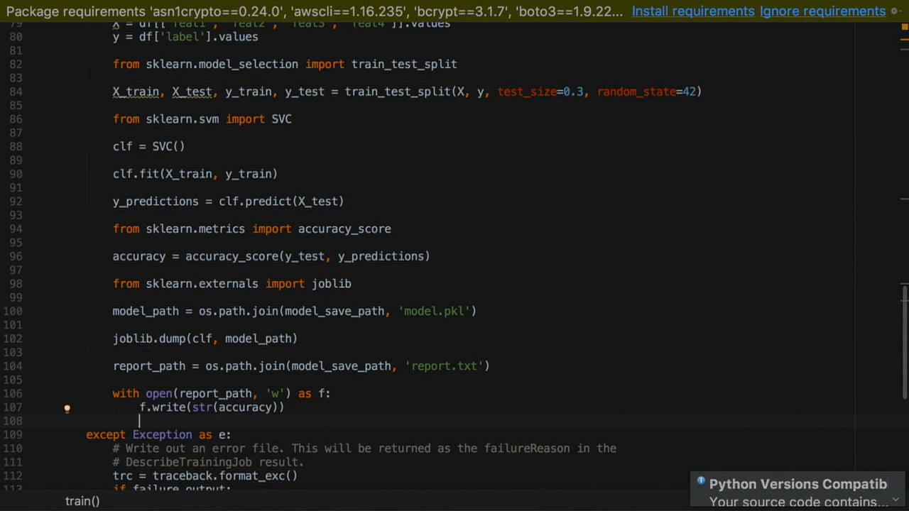
{"action": "mouse_move", "coordinate": [360, 401]}
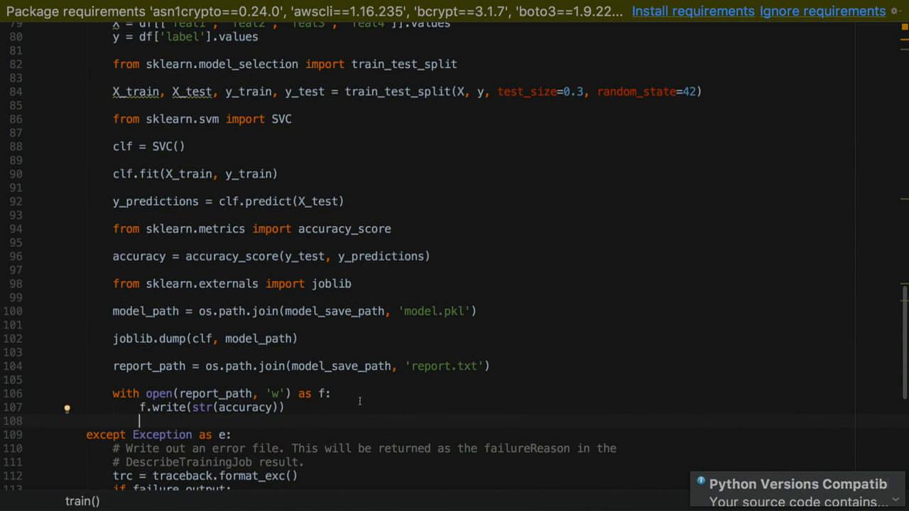
{"action": "mouse_move", "coordinate": [414, 319]}
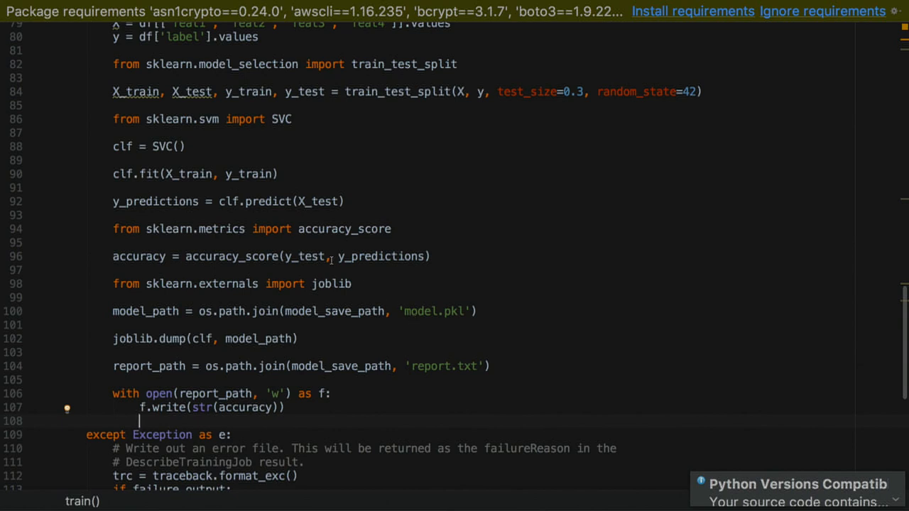
{"action": "mouse_move", "coordinate": [178, 163]}
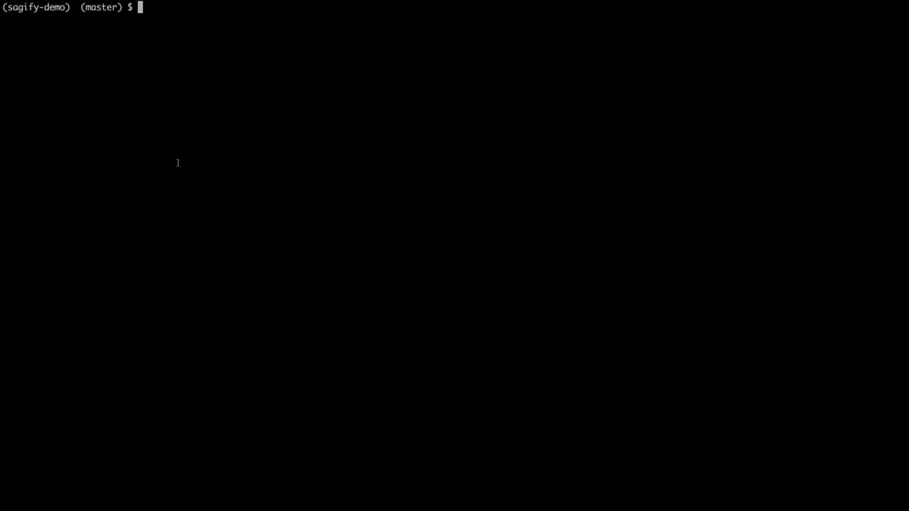
Step: Run sagify build to create the sagify-demo SageMaker Docker image
{"action": "type", "text": "sagify"}
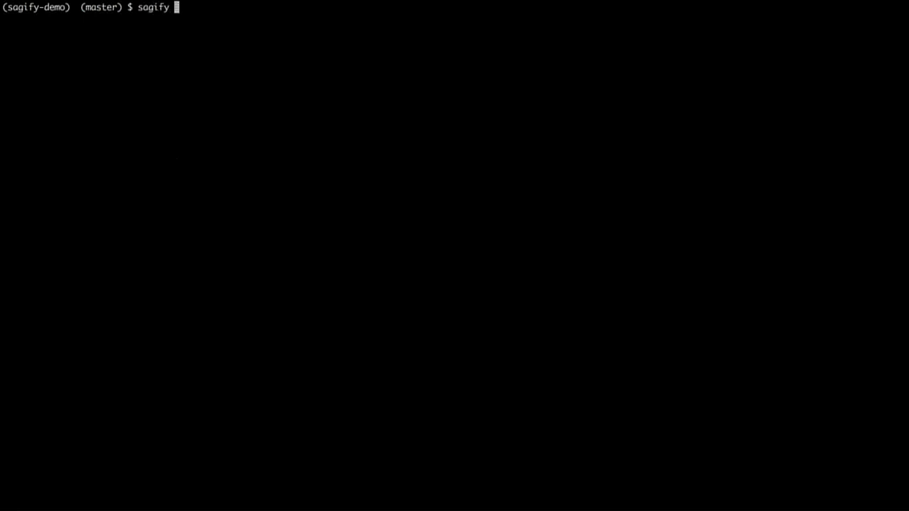
{"action": "type", "text": "build"}
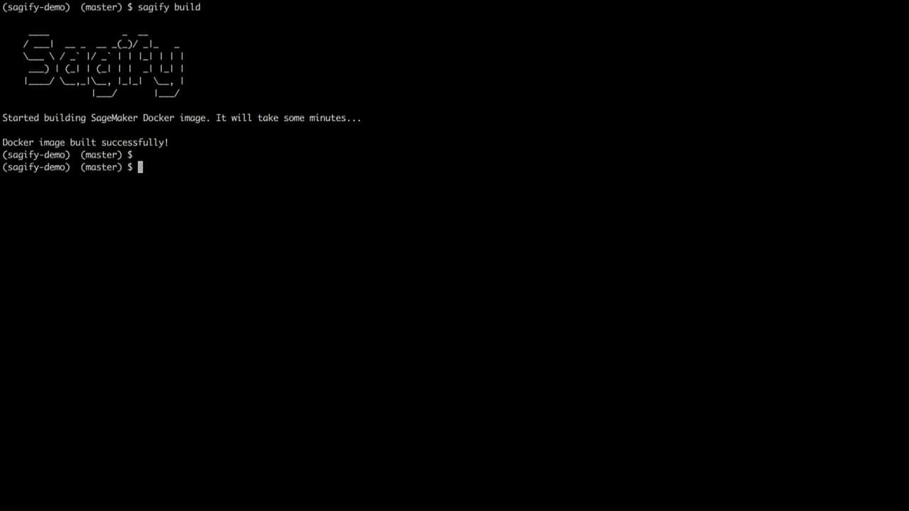
Step: Start a sagify cloud train command with input s3://sagify-demo/
{"action": "type", "text": "sagify"}
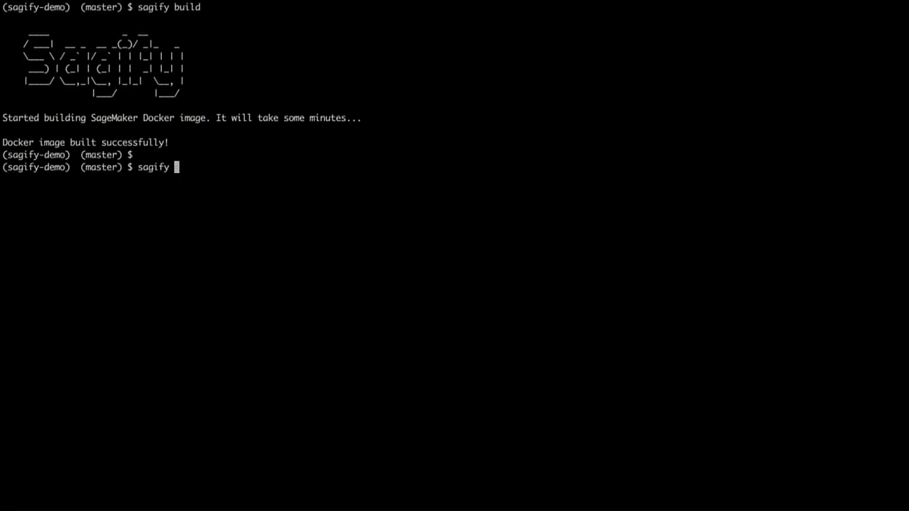
{"action": "type", "text": "cloud tra"}
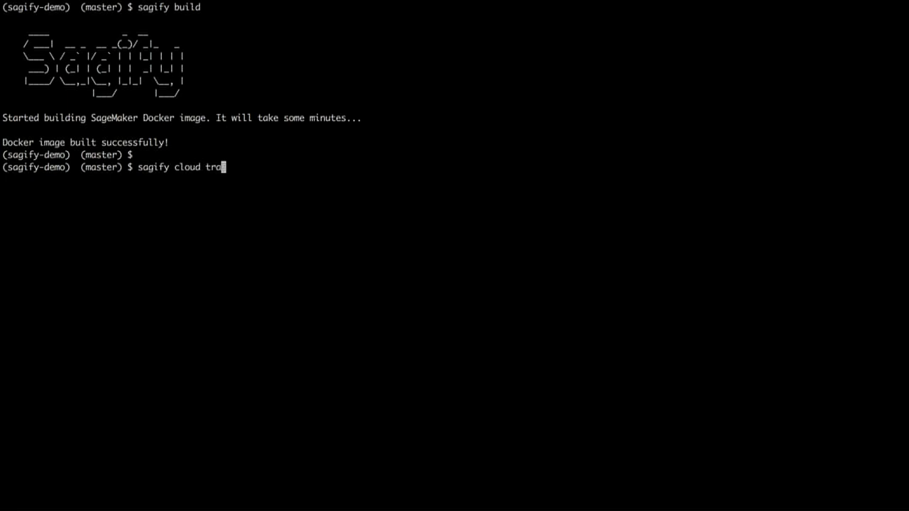
{"action": "type", "text": "in"}
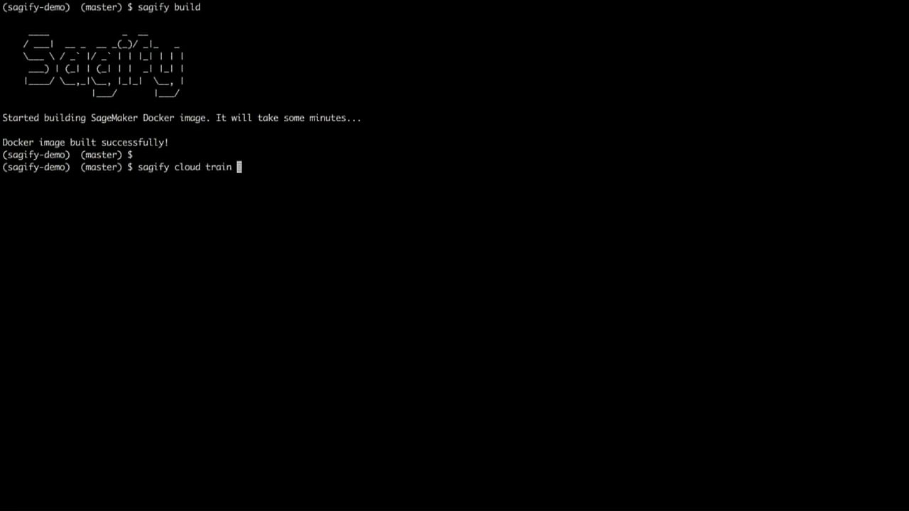
{"action": "type", "text": "-i"}
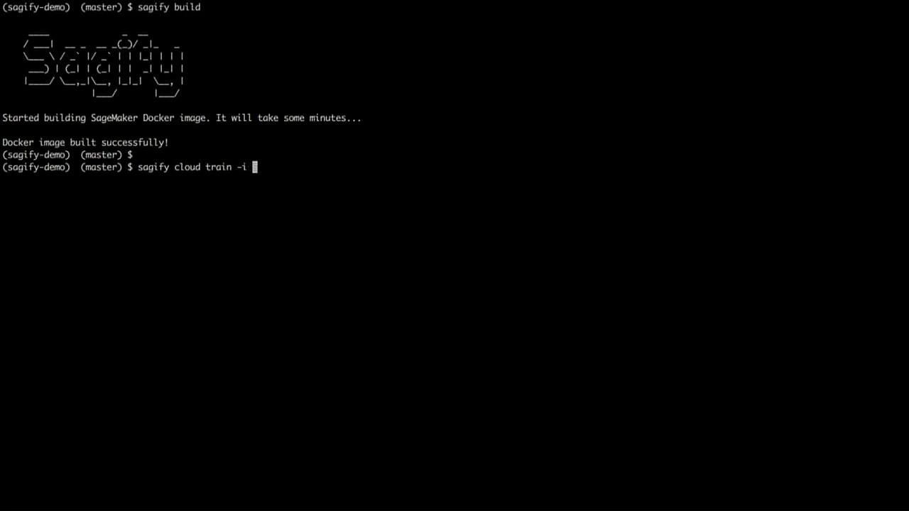
{"action": "type", "text": "s3://"}
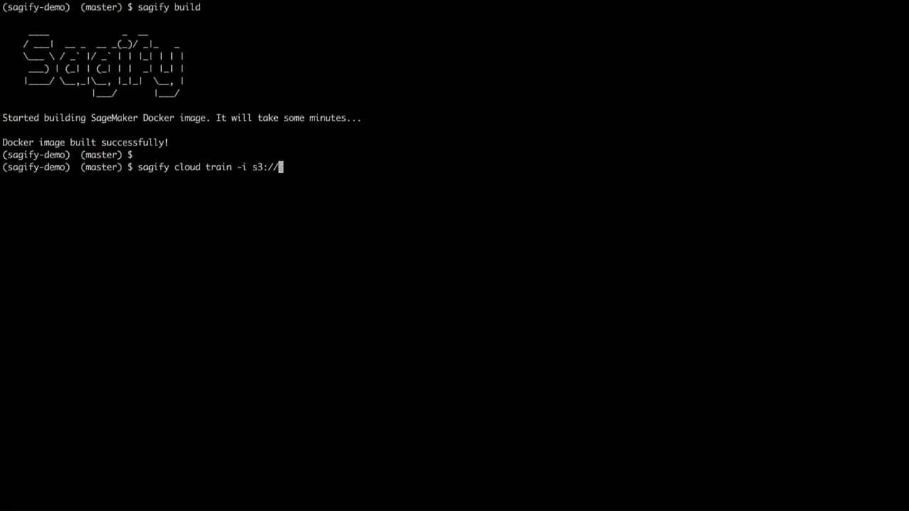
{"action": "type", "text": "sagify"}
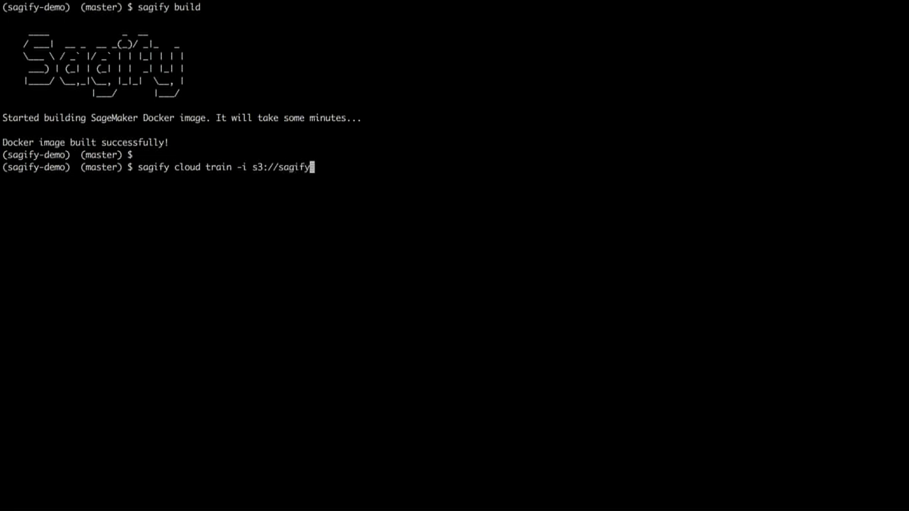
{"action": "type", "text": "-demo"}
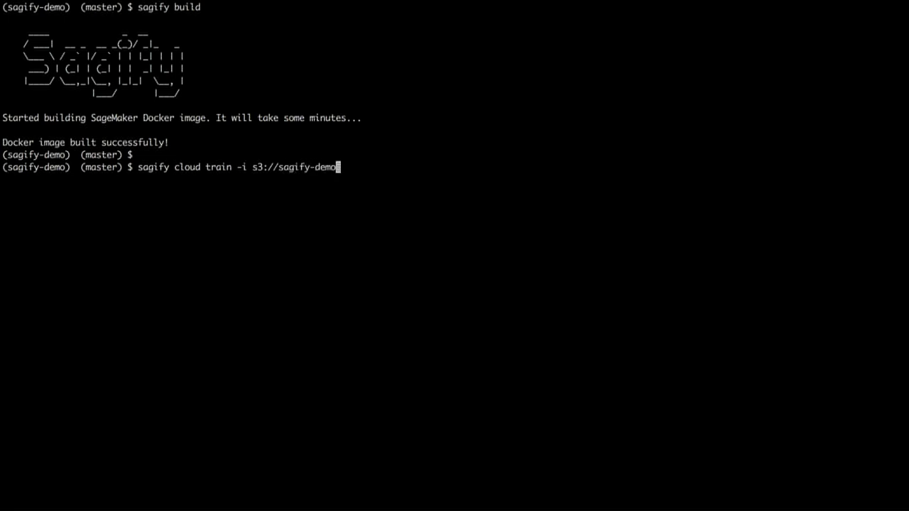
{"action": "type", "text": "/"}
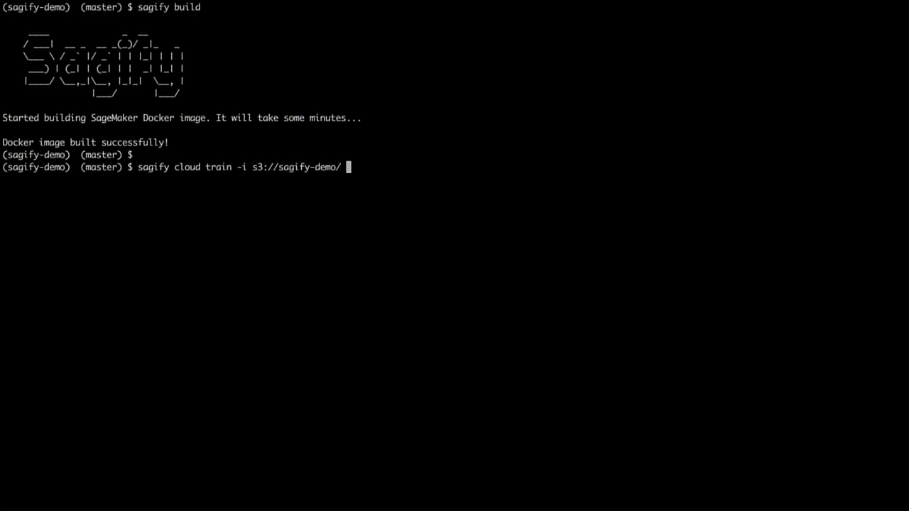
Step: Add output s3://sagify-demo/output and EC2 type ml.m5.large to the command
{"action": "type", "text": "-o"}
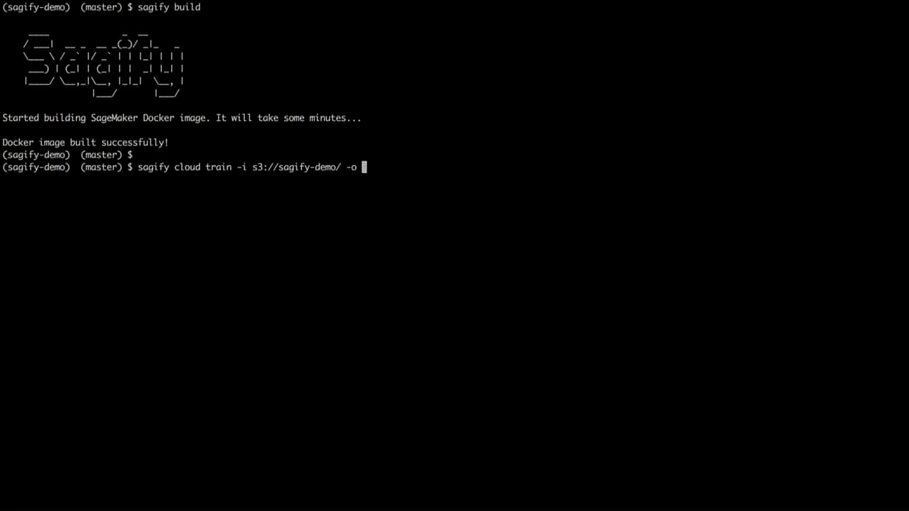
{"action": "type", "text": "s3://"}
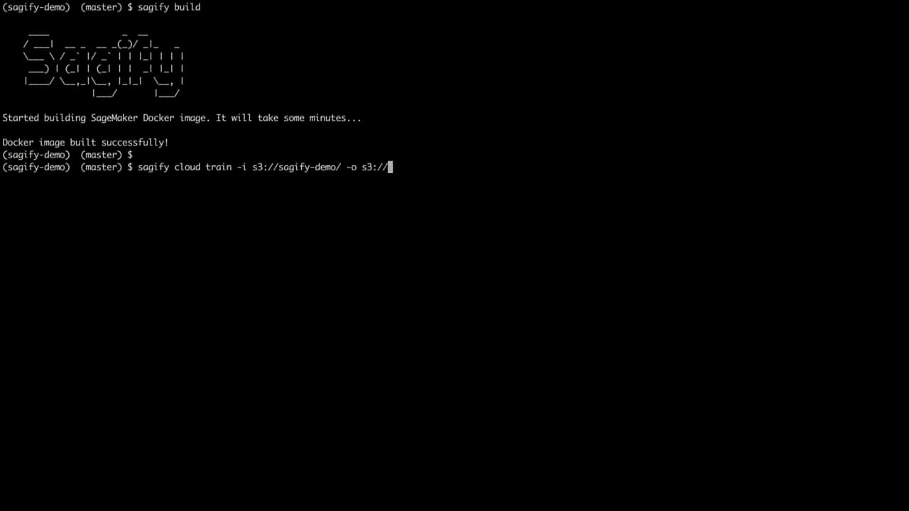
{"action": "type", "text": "sagif"}
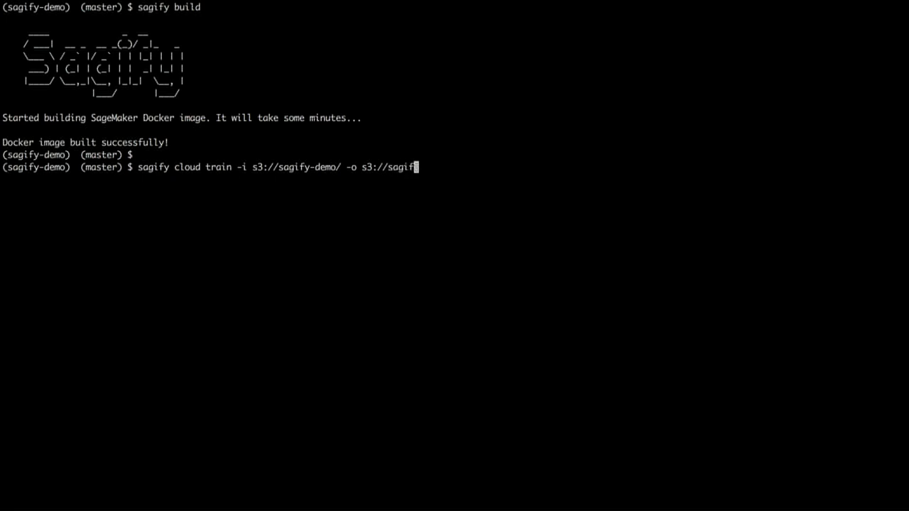
{"action": "type", "text": "y-demo"}
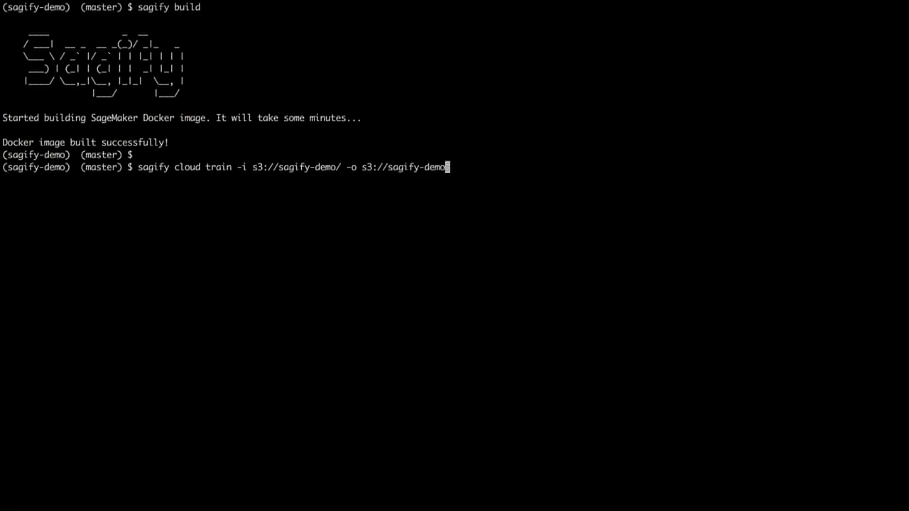
{"action": "type", "text": "/output"}
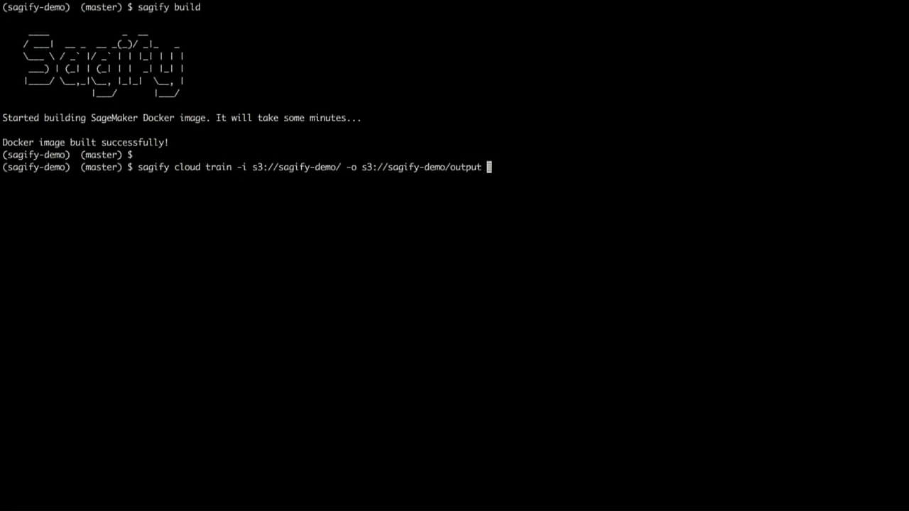
{"action": "type", "text": "--ec2"}
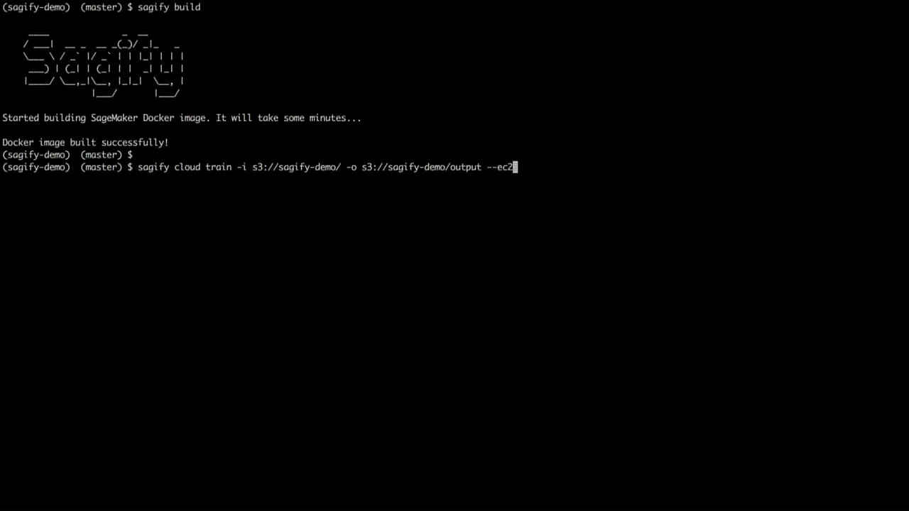
{"action": "type", "text": "-typ"}
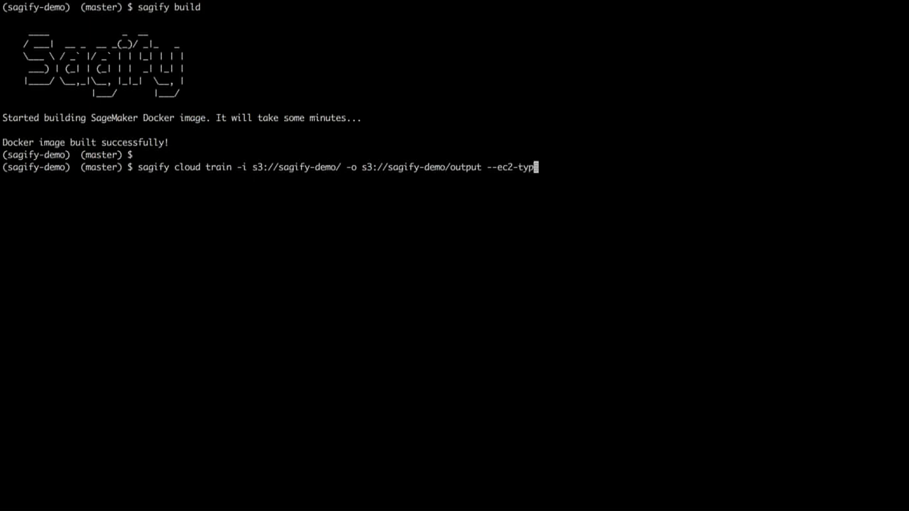
{"action": "type", "text": "e"}
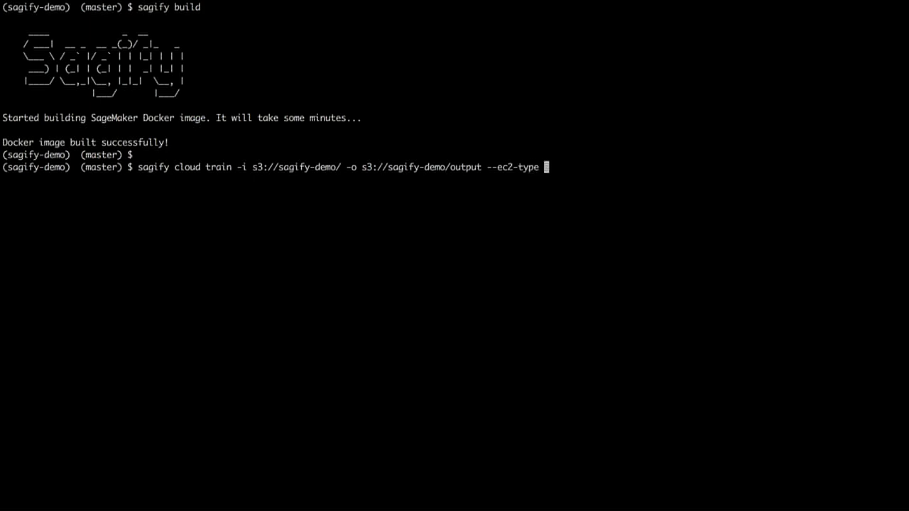
{"action": "type", "text": "ml."}
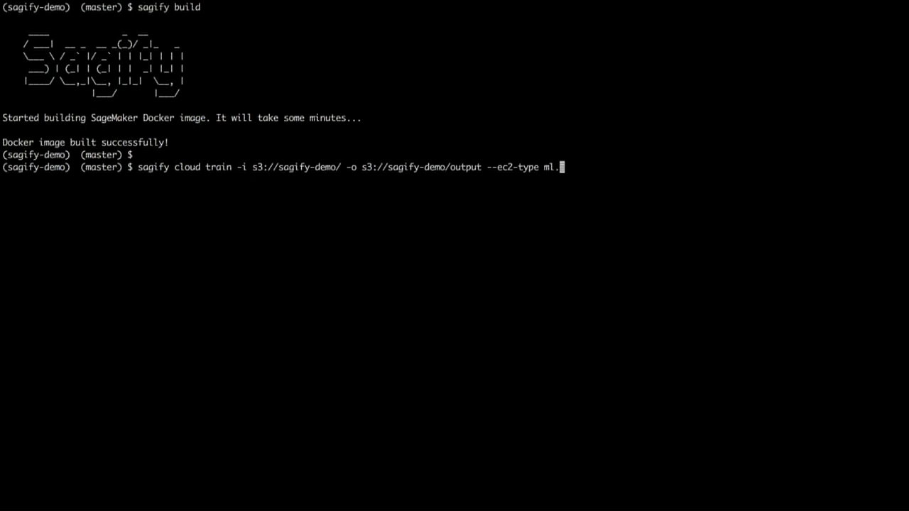
{"action": "type", "text": "m5.lar"}
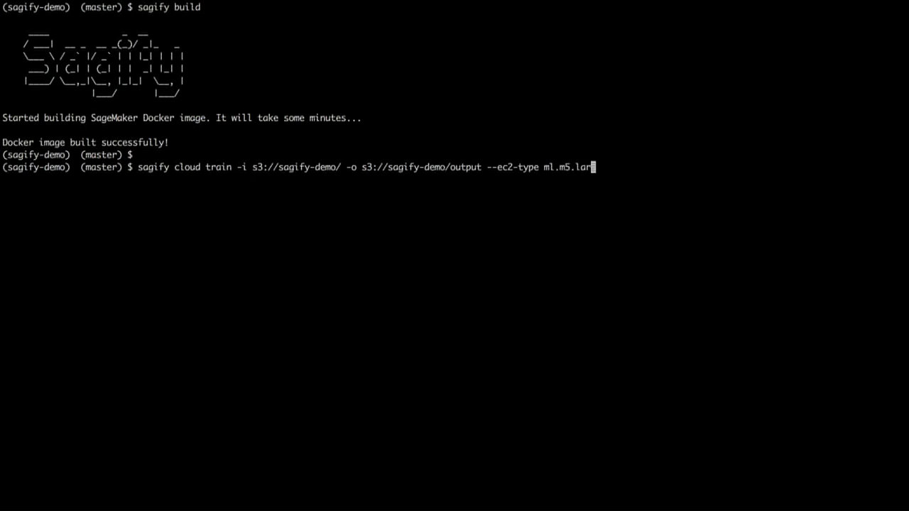
{"action": "type", "text": "ge"}
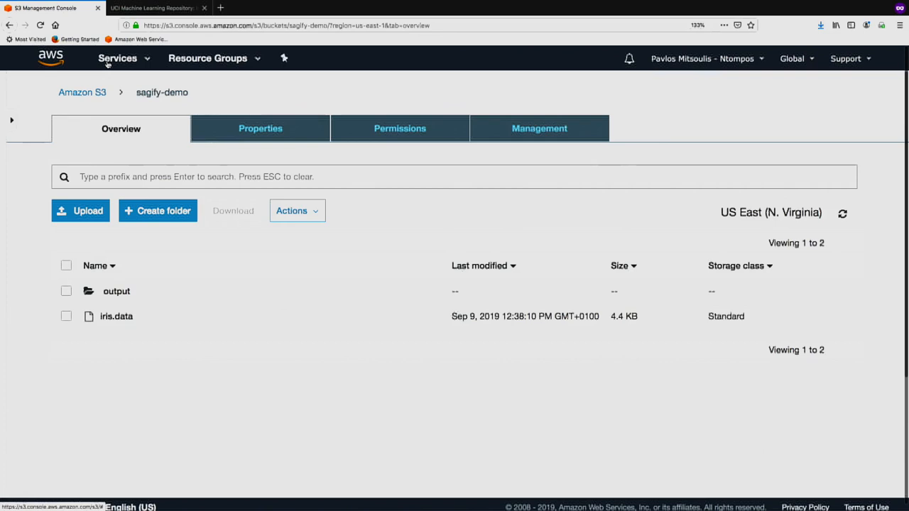
Step: Go to Amazon SageMaker's Training jobs list to check the sagify-demo job
{"action": "left_click", "coordinate": [117, 58]}
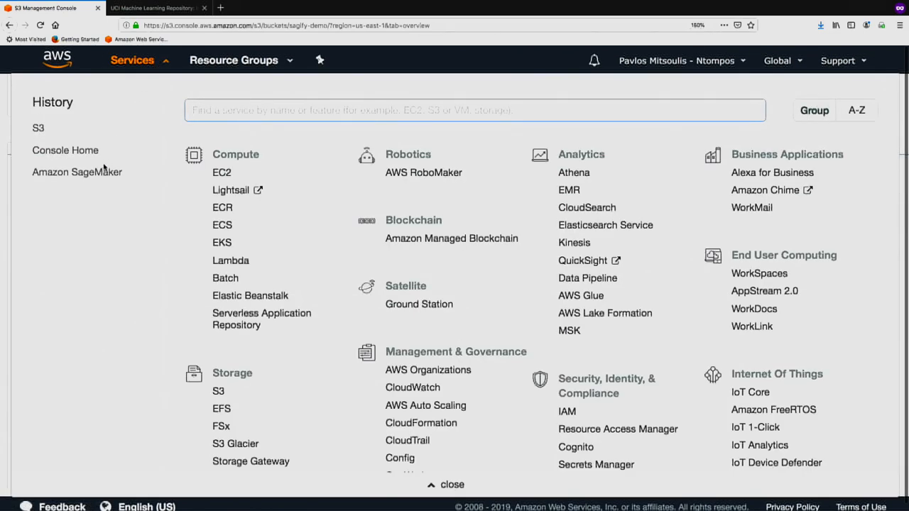
{"action": "left_click", "coordinate": [76, 172]}
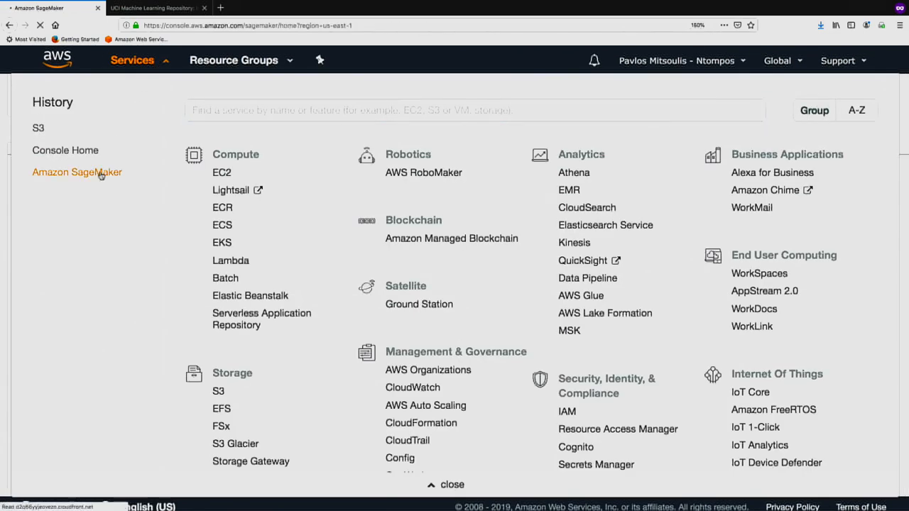
{"action": "left_click", "coordinate": [77, 172]}
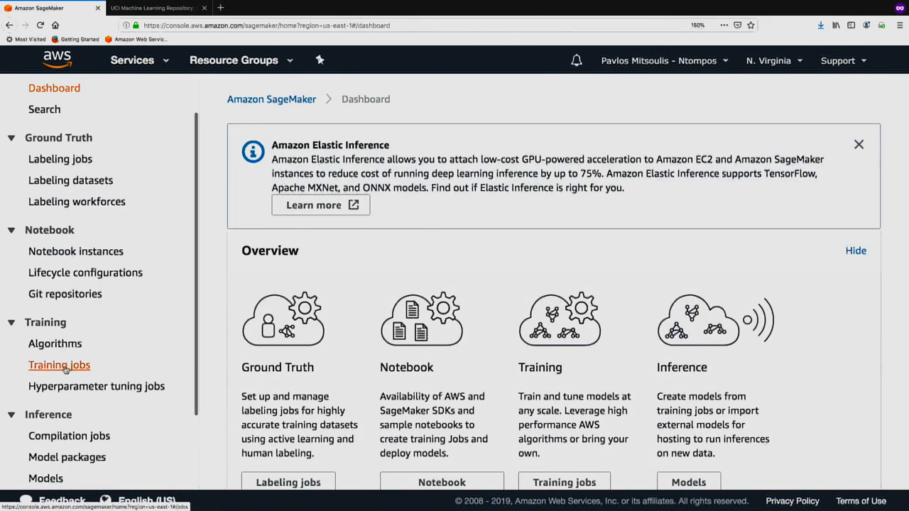
{"action": "left_click", "coordinate": [59, 364]}
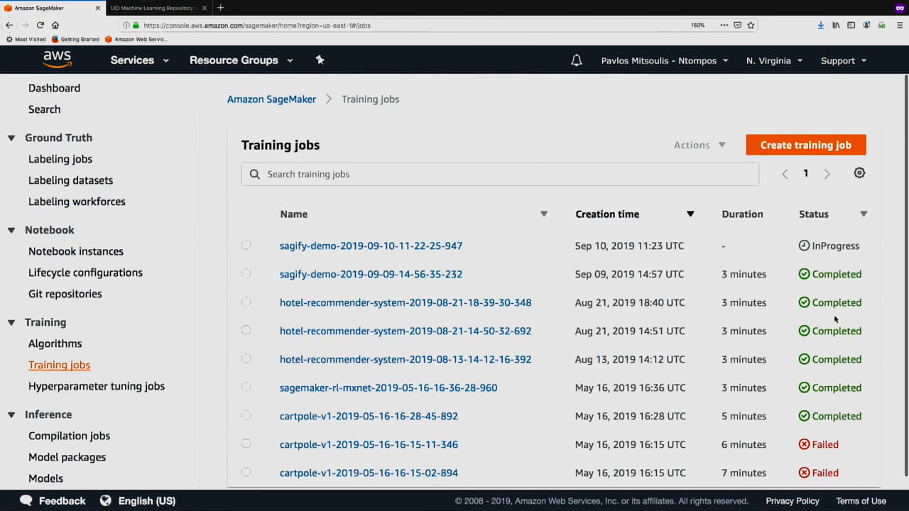
{"action": "mouse_move", "coordinate": [575, 270]}
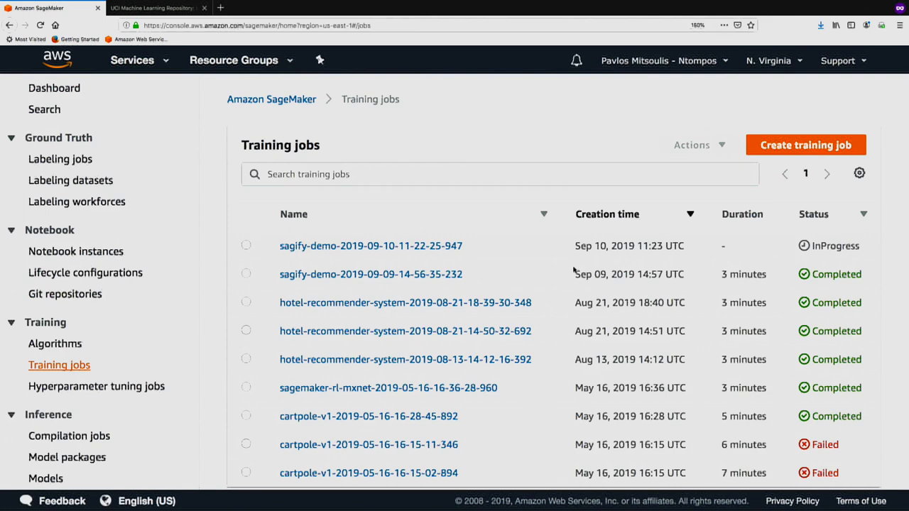
{"action": "left_click", "coordinate": [370, 245]}
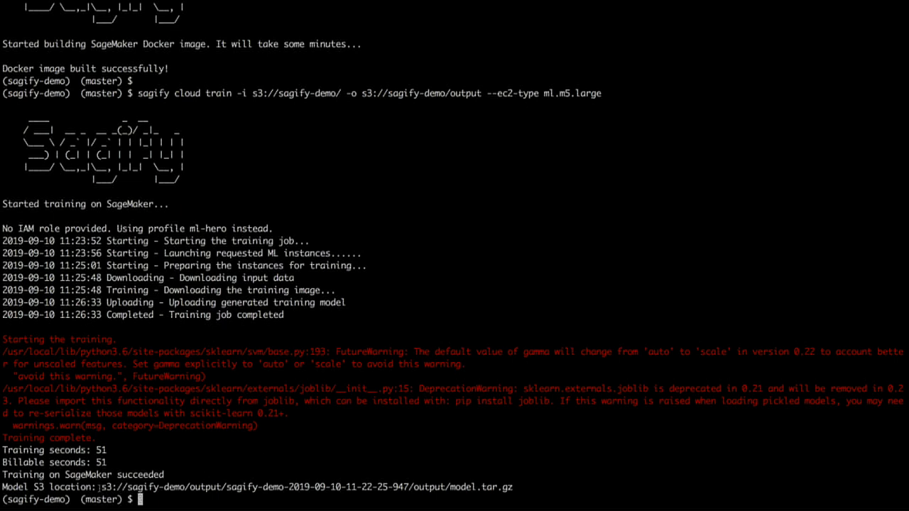
Step: Select the model.tar.gz S3 location printed after training succeeded
{"action": "left_click_drag", "start_coordinate": [102, 488], "coordinate": [424, 488]}
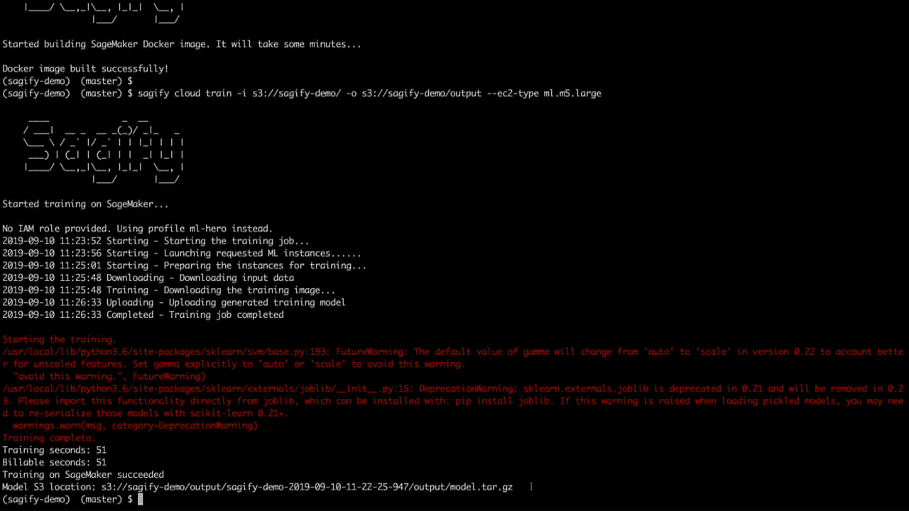
Step: Begin sagify cloud deploy with the sagify-demo output model.tar.gz as S3 model location
{"action": "type", "text": "sagify cloud depl"}
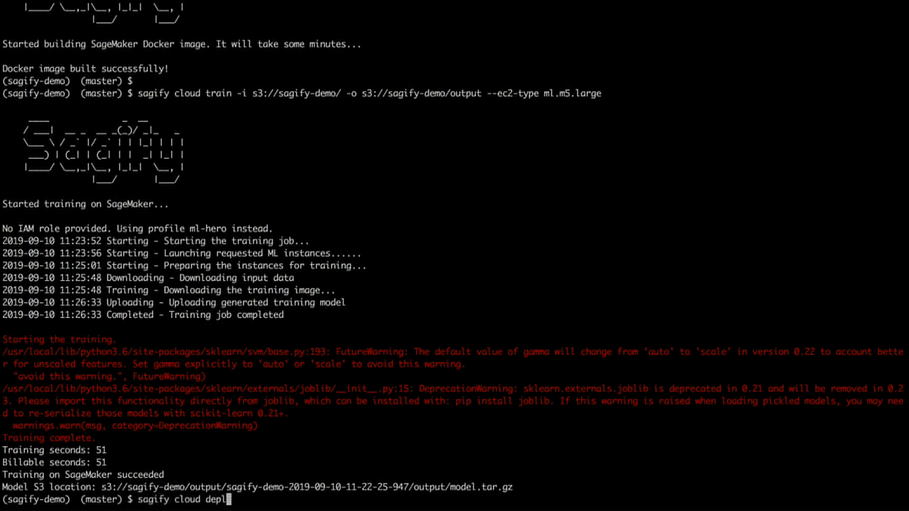
{"action": "type", "text": "oy"}
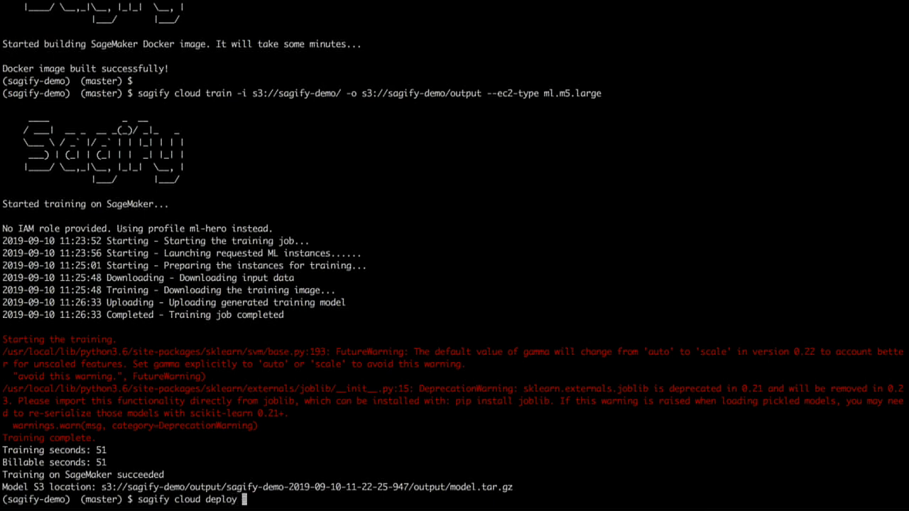
{"action": "type", "text": "--s3-"}
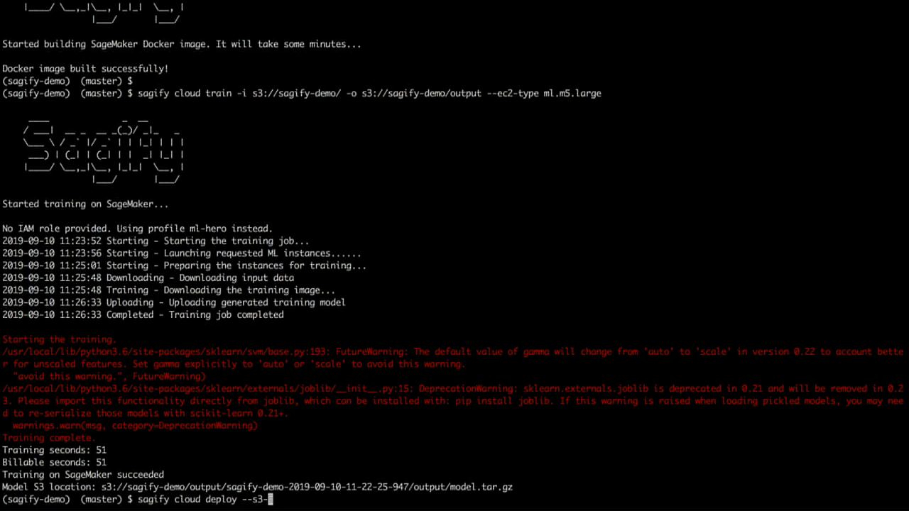
{"action": "type", "text": "model-location"}
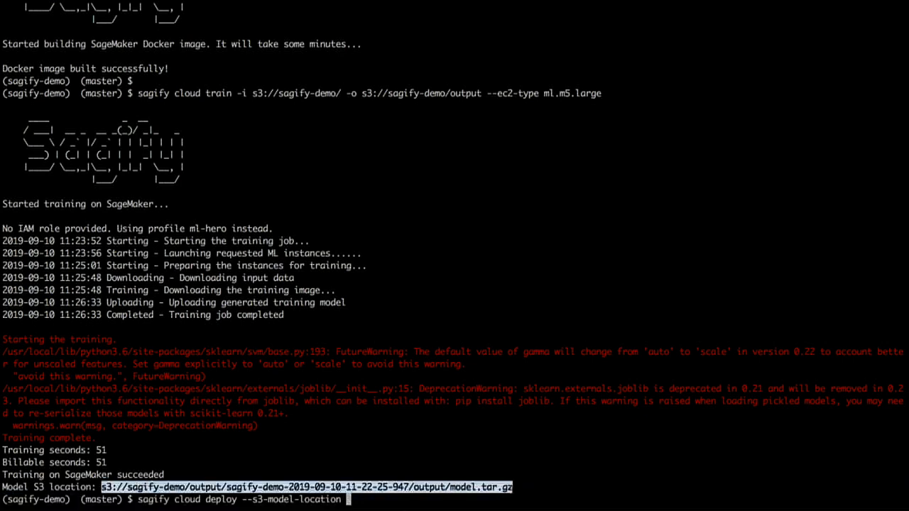
{"action": "type", "text": "s3://sagify-demo/output/sagify-demo-2019-09-10-11-22-25-947/output/model.tar.gz"}
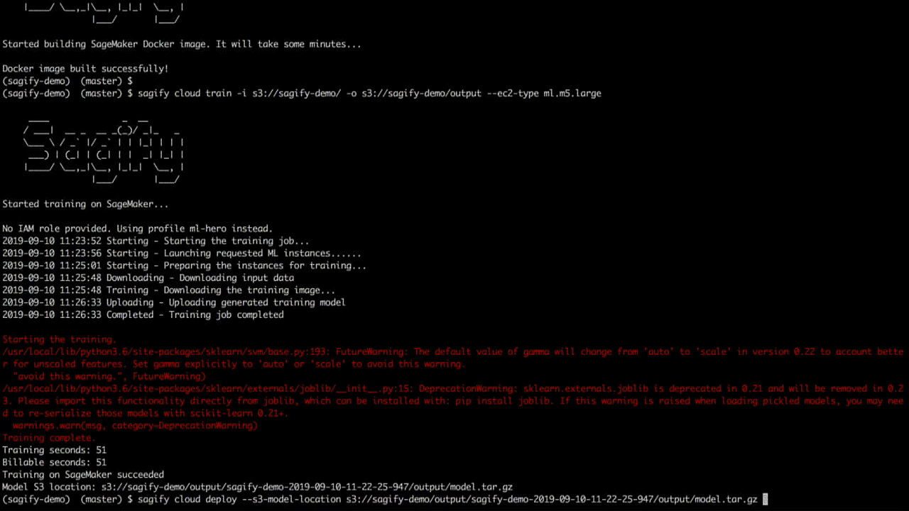
Step: Add EC2 type ml.t2.medium, one instance, and endpoint name my-awesome-endpoint
{"action": "type", "text": "--ec2-"}
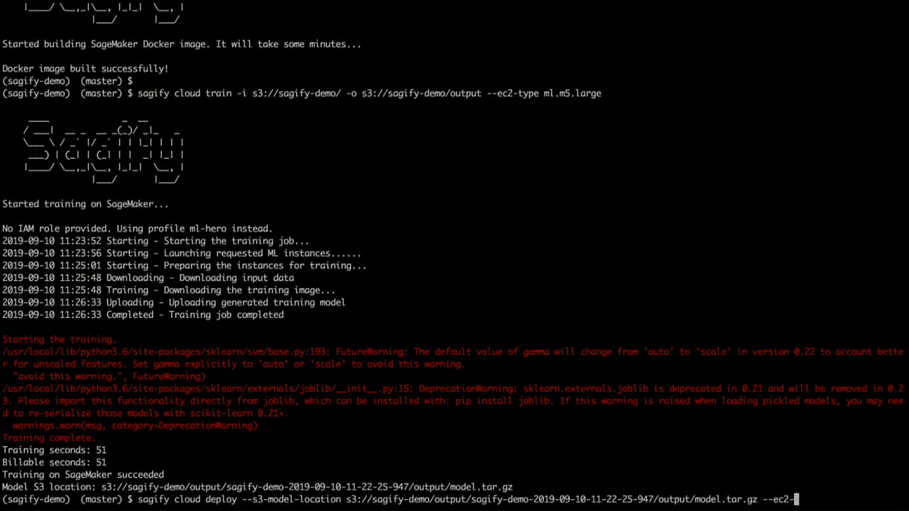
{"action": "type", "text": "type"}
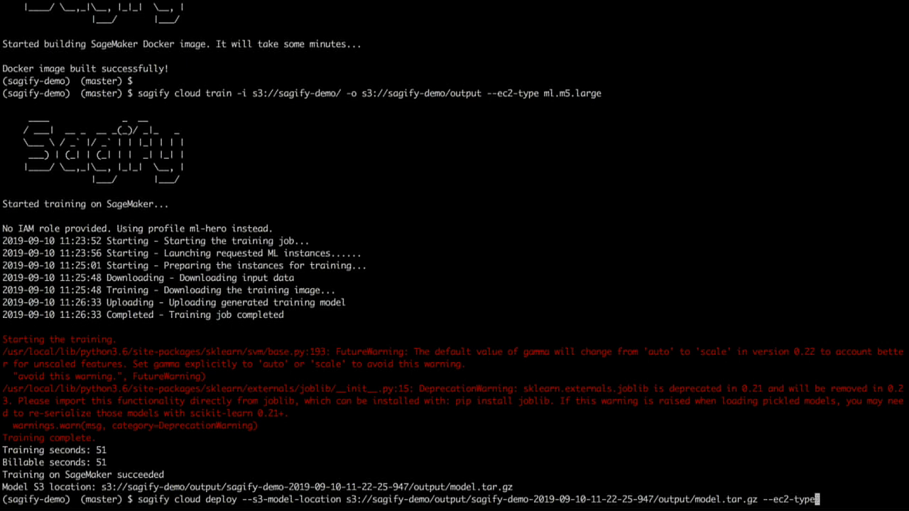
{"action": "type", "text": "ml."}
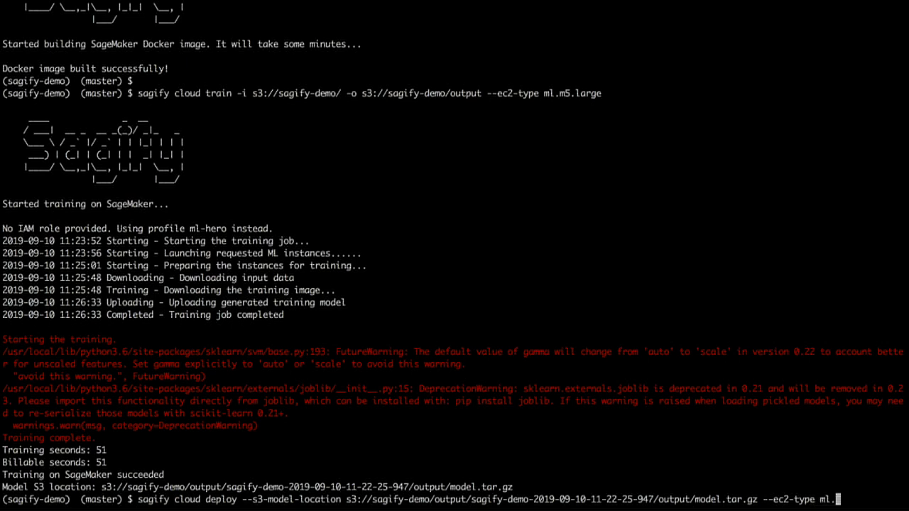
{"action": "type", "text": "t2."}
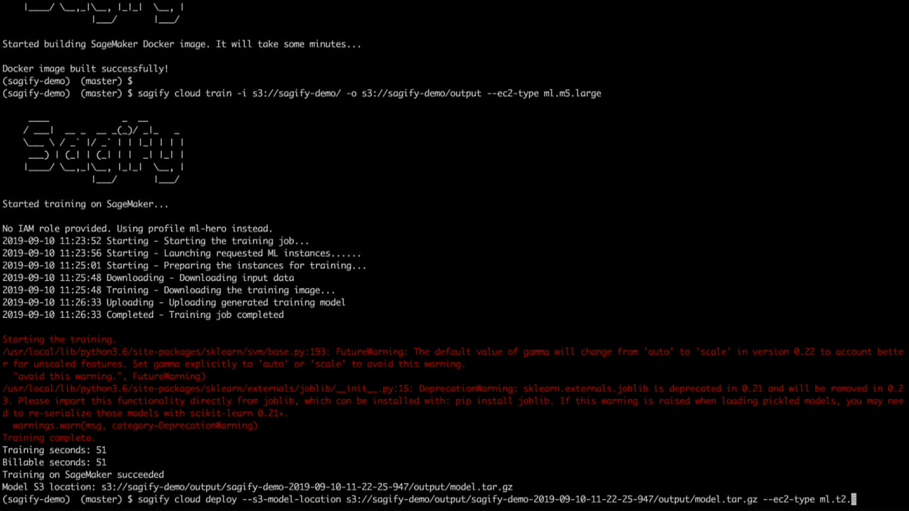
{"action": "type", "text": "medium"}
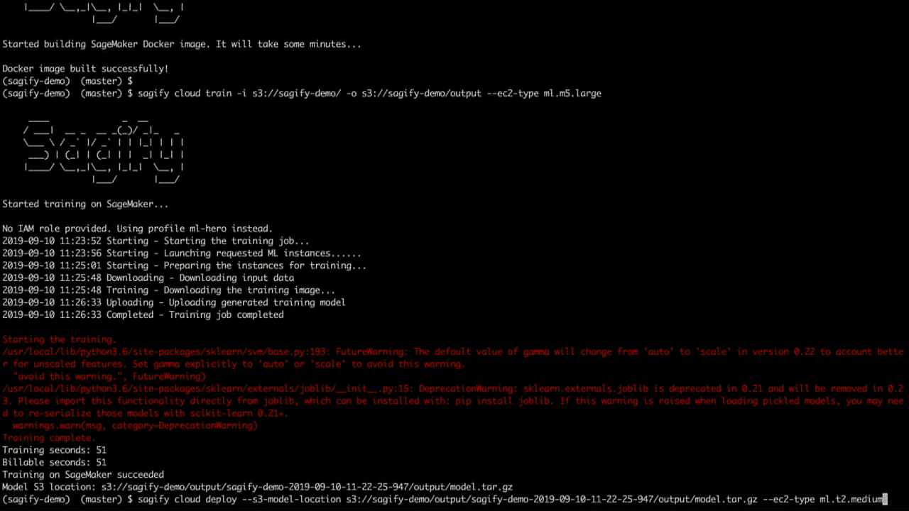
{"action": "type", "text": "-n 1 --"}
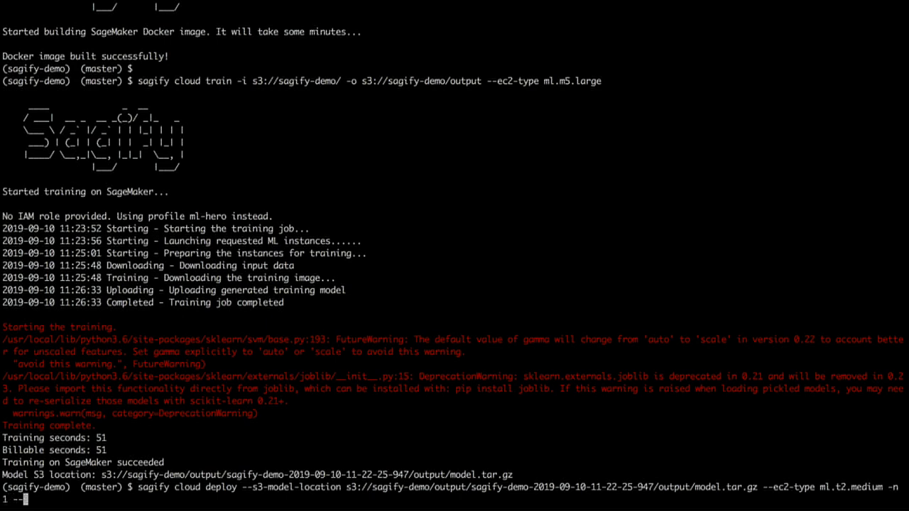
{"action": "type", "text": "end"}
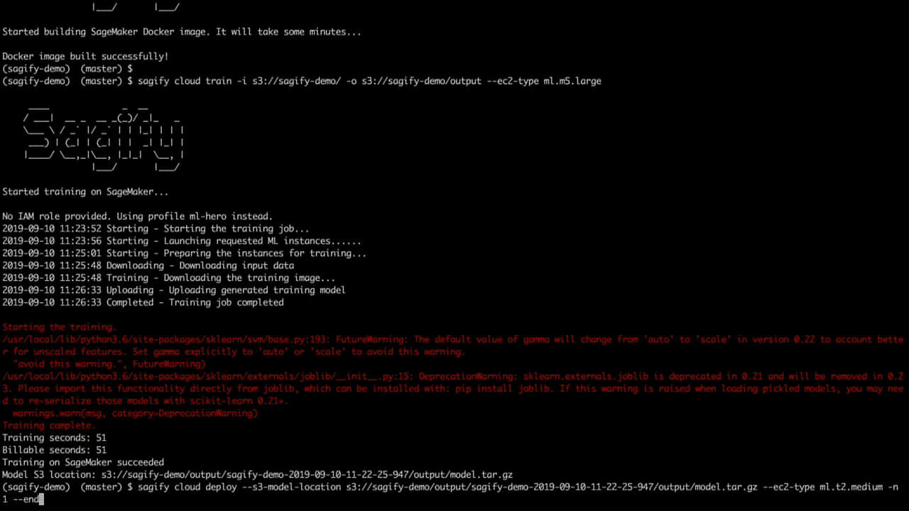
{"action": "type", "text": "point-name my"}
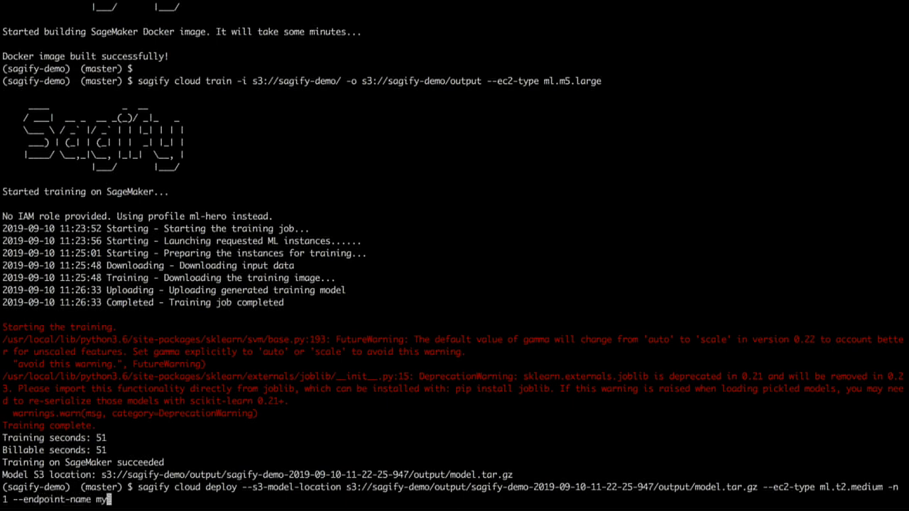
{"action": "type", "text": "-aws"}
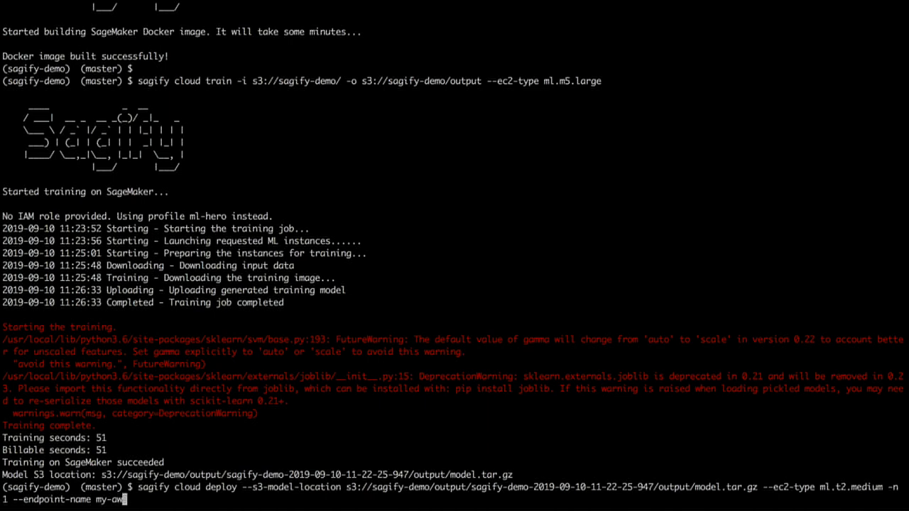
{"action": "type", "text": "esome-en"}
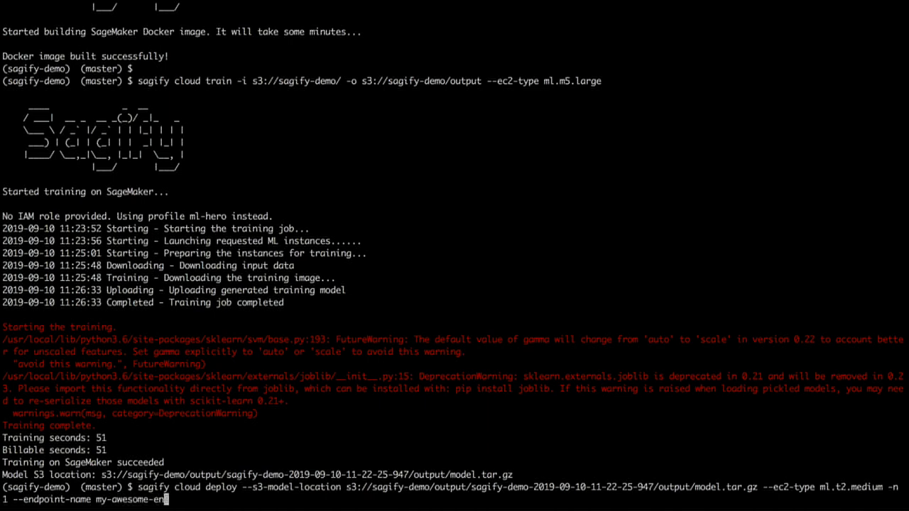
{"action": "type", "text": "point"}
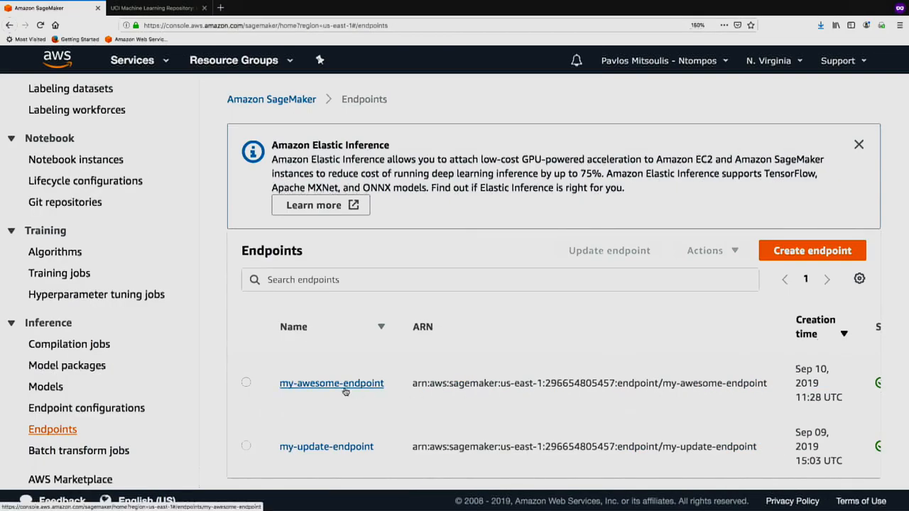
Step: Open my-awesome-endpoint's details and review its settings, status and monitoring charts
{"action": "left_click", "coordinate": [331, 383]}
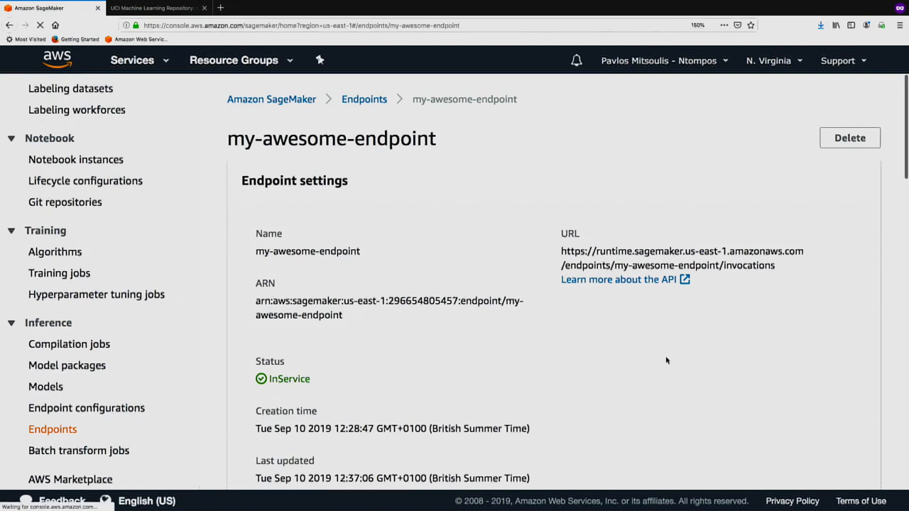
{"action": "scroll", "scroll_direction": "down", "scroll_amount": 3}
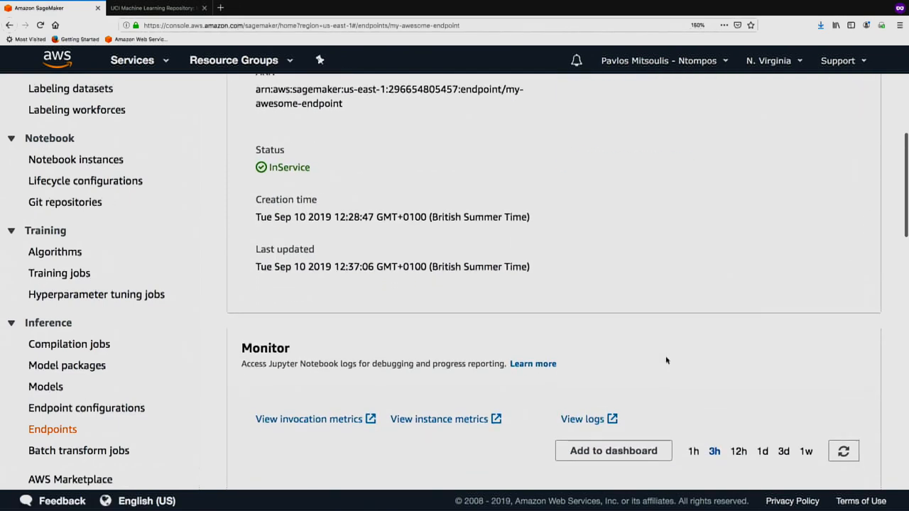
{"action": "scroll", "scroll_direction": "down", "scroll_amount": 3}
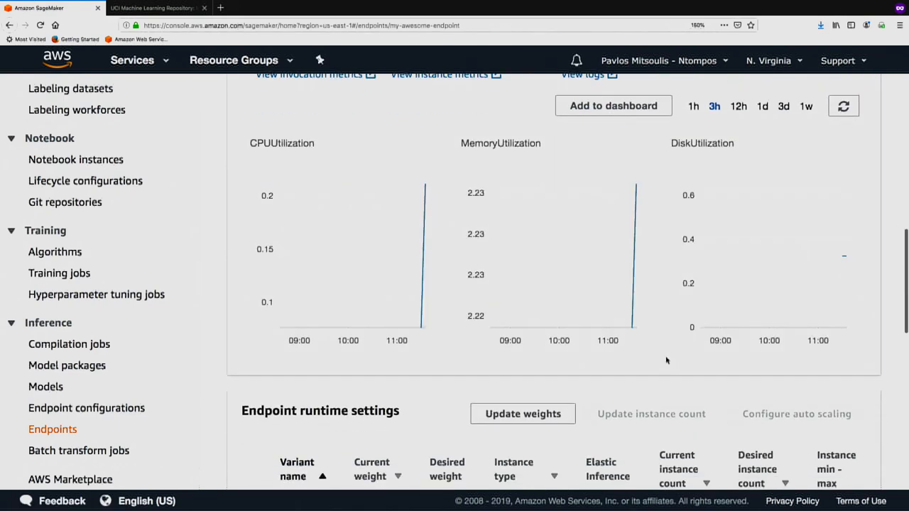
{"action": "scroll", "scroll_direction": "down", "scroll_amount": 3}
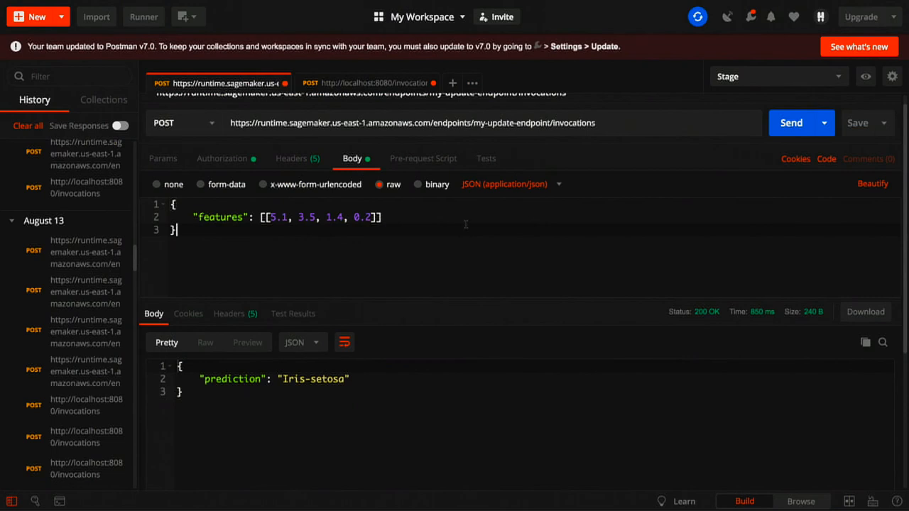
Step: Send the POST request with features [[5.1, 3.5, 1.4, 0.2]] to the SageMaker endpoint
{"action": "left_click", "coordinate": [178, 204]}
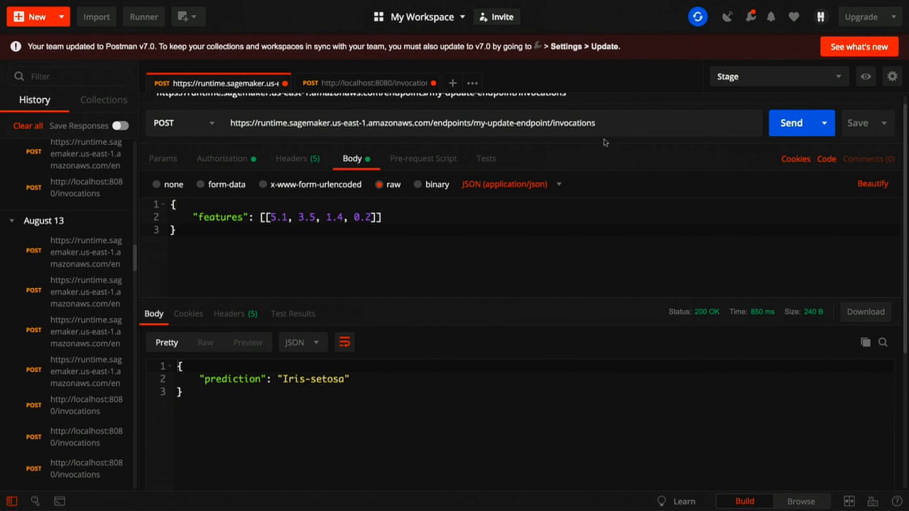
{"action": "left_click", "coordinate": [792, 122]}
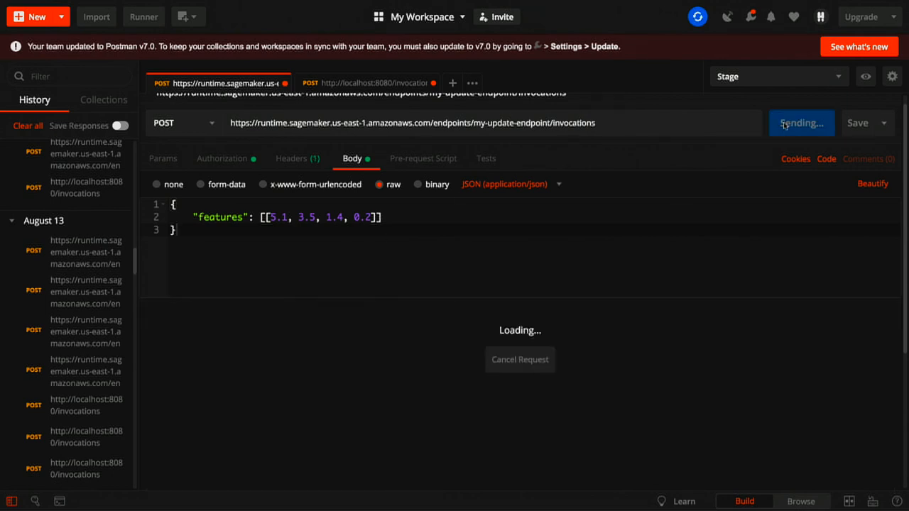